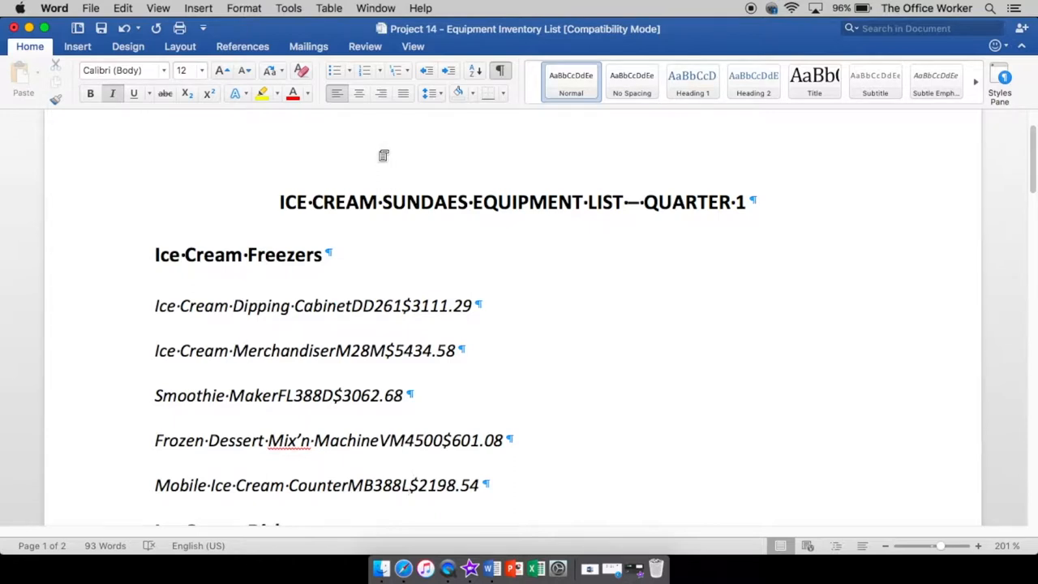
- Turn off Show/Hide ¶ so the equipment list shows no paragraph or space marks
{"action": "left_click", "coordinate": [432, 487]}
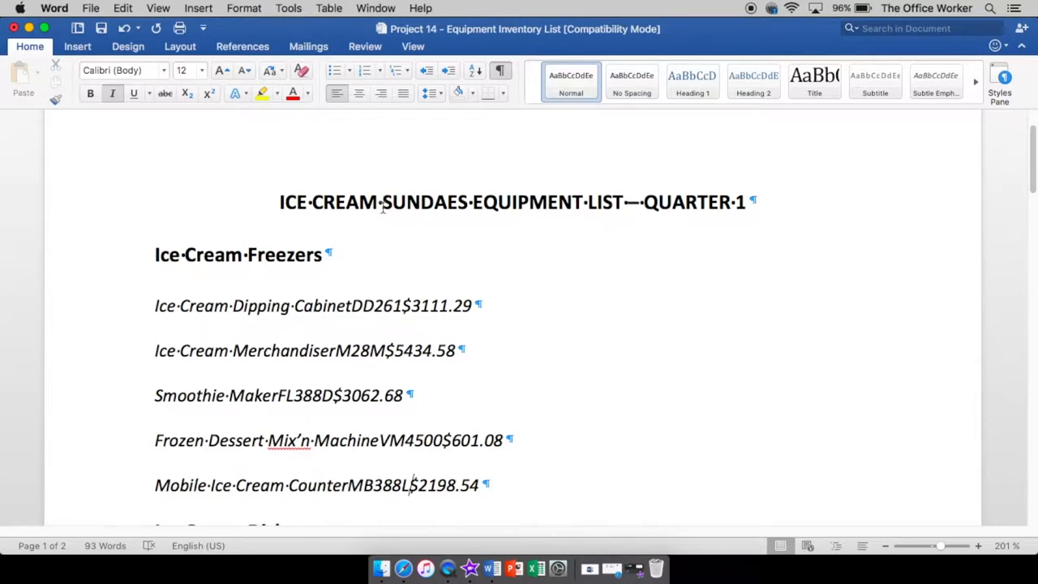
{"action": "mouse_move", "coordinate": [481, 89]}
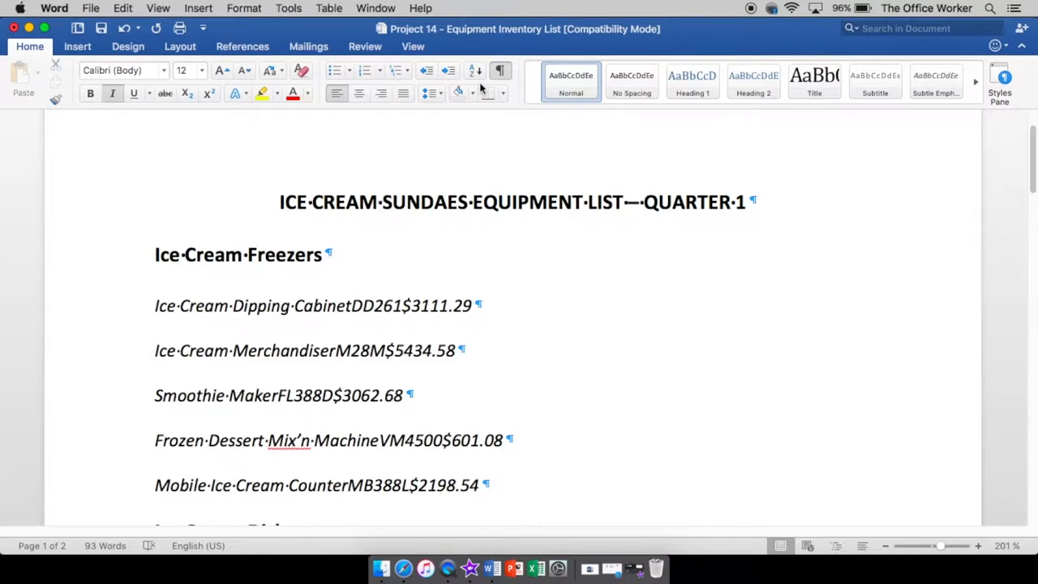
{"action": "left_click", "coordinate": [500, 70]}
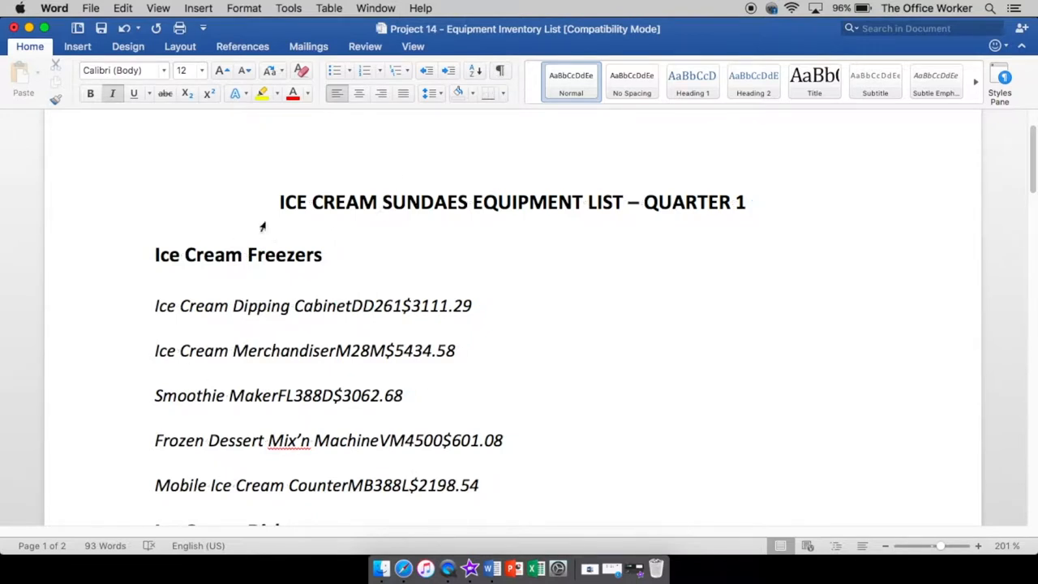
{"action": "mouse_move", "coordinate": [331, 381]}
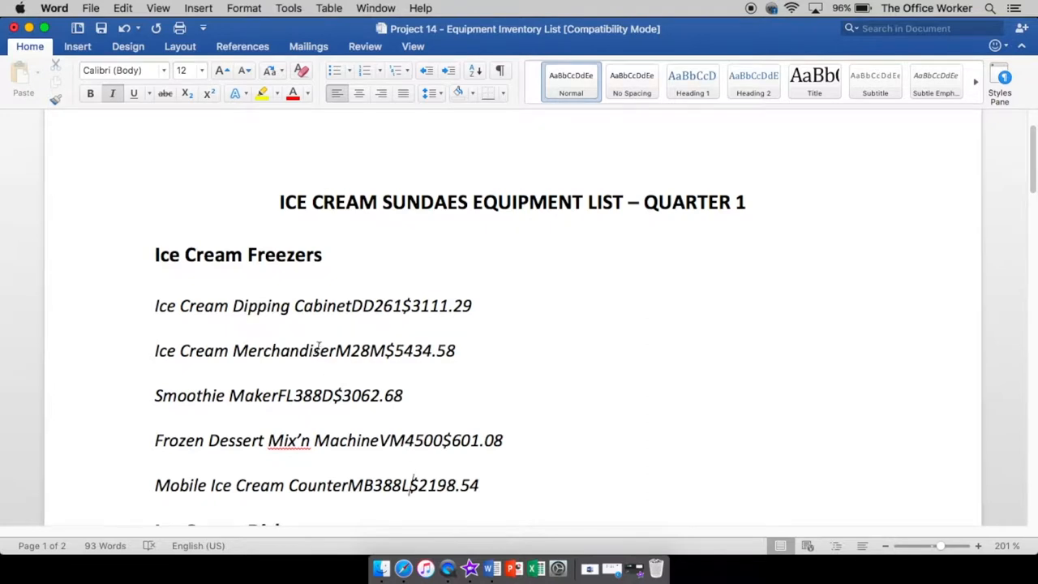
{"action": "mouse_move", "coordinate": [231, 349]}
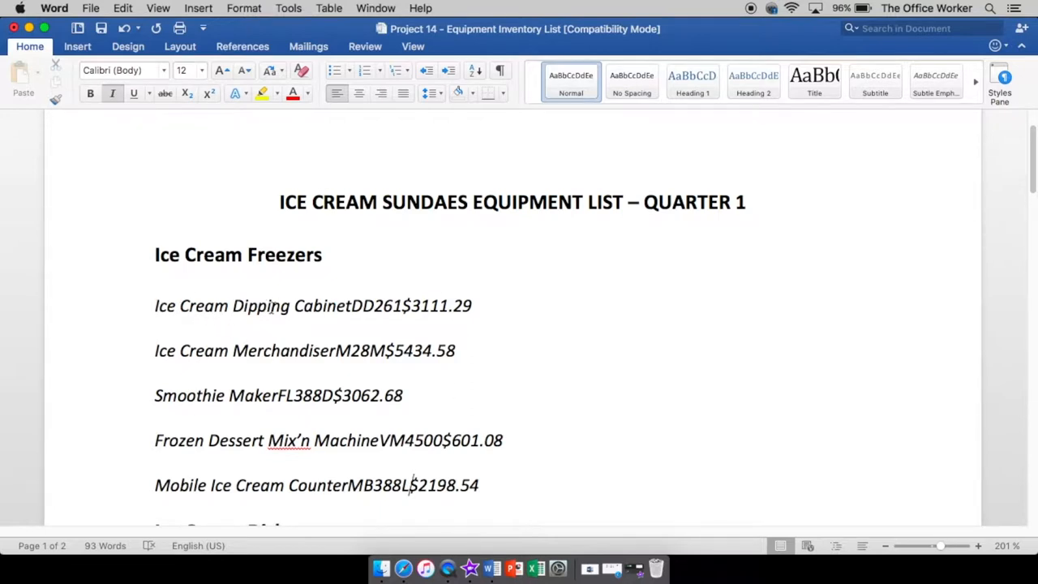
{"action": "mouse_move", "coordinate": [609, 367]}
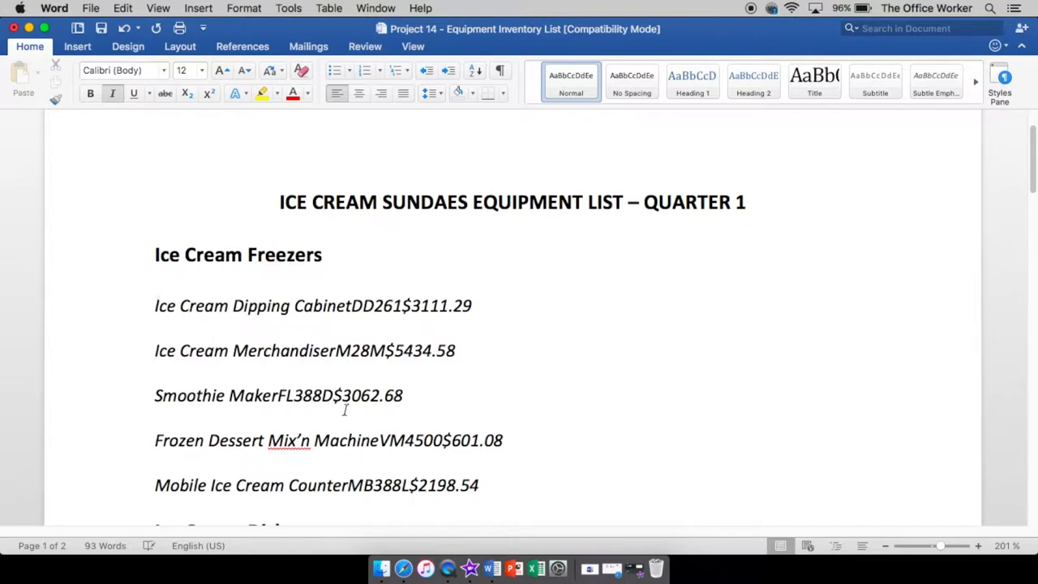
- Select the five Ice Cream Freezers item lines
{"action": "left_click", "coordinate": [155, 306]}
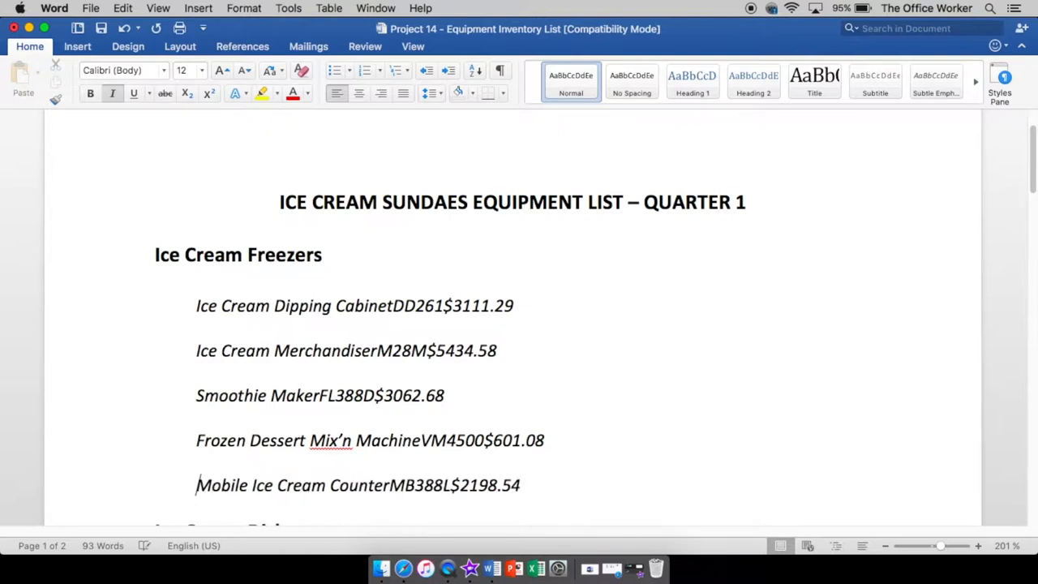
{"action": "left_click_drag", "start_coordinate": [195, 306], "coordinate": [545, 440]}
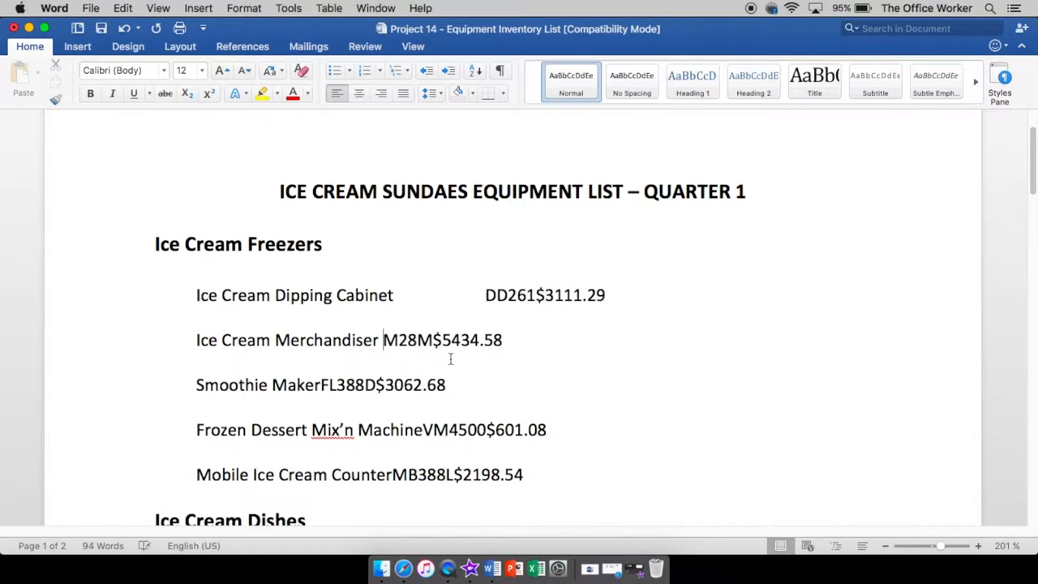
- Tab the Merchandiser and Smoothie Maker codes into the column, then work on Frozen Dessert Mix'n Machine
{"action": "key", "text": "tab"}
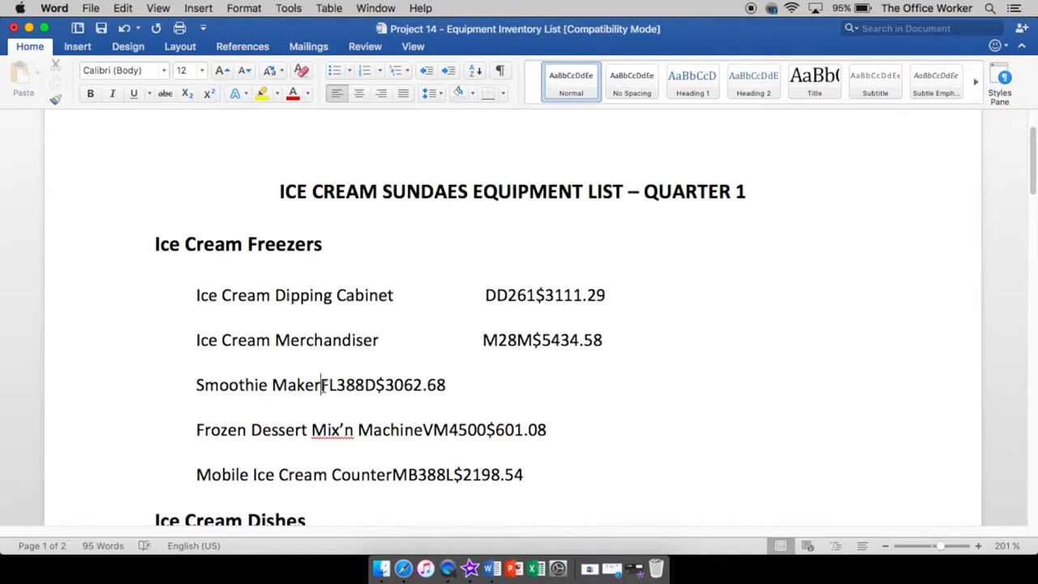
{"action": "key", "text": "tab"}
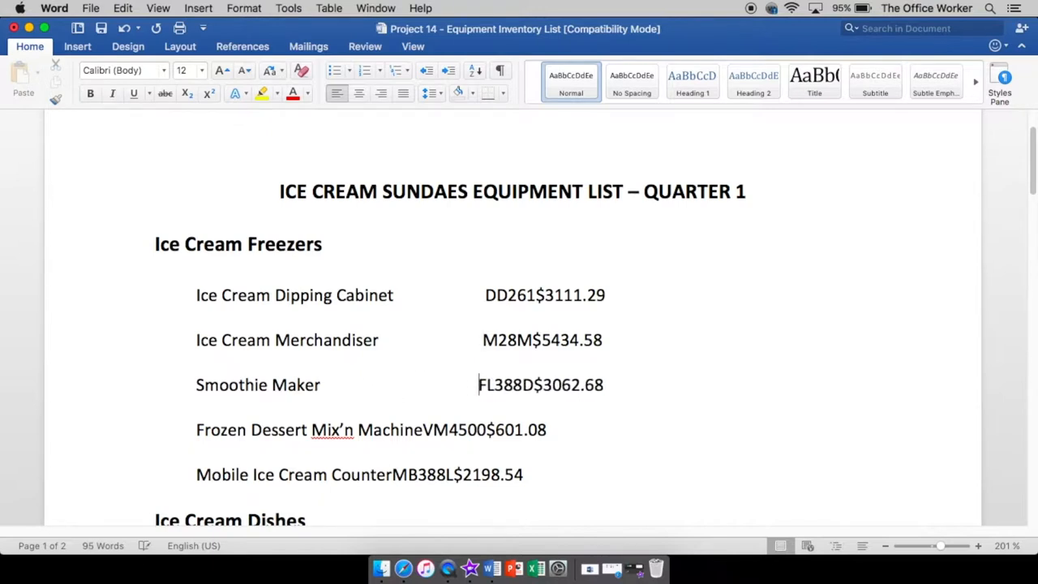
{"action": "left_click", "coordinate": [426, 429]}
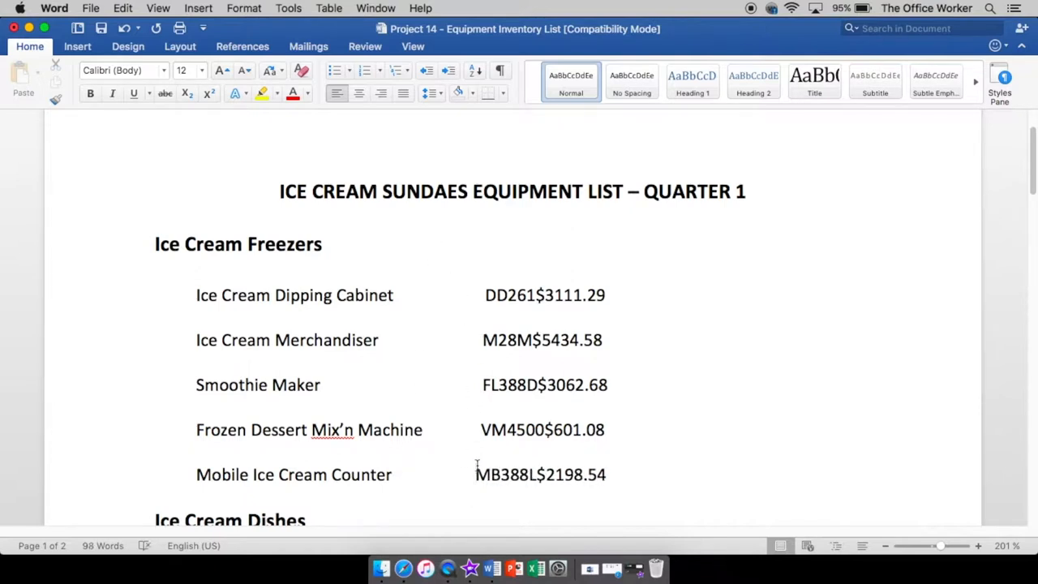
{"action": "mouse_move", "coordinate": [626, 359]}
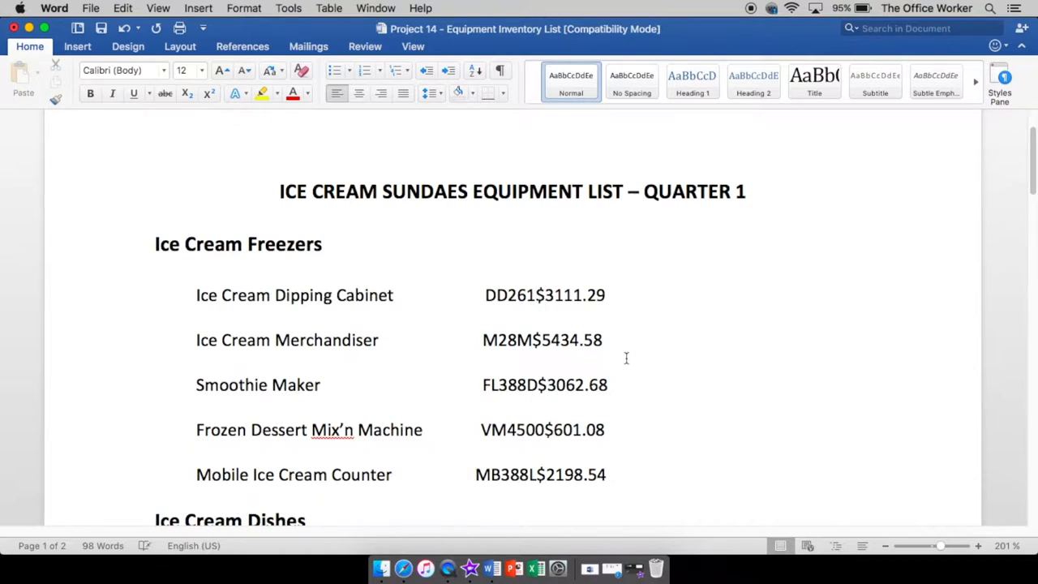
{"action": "left_click", "coordinate": [529, 296]}
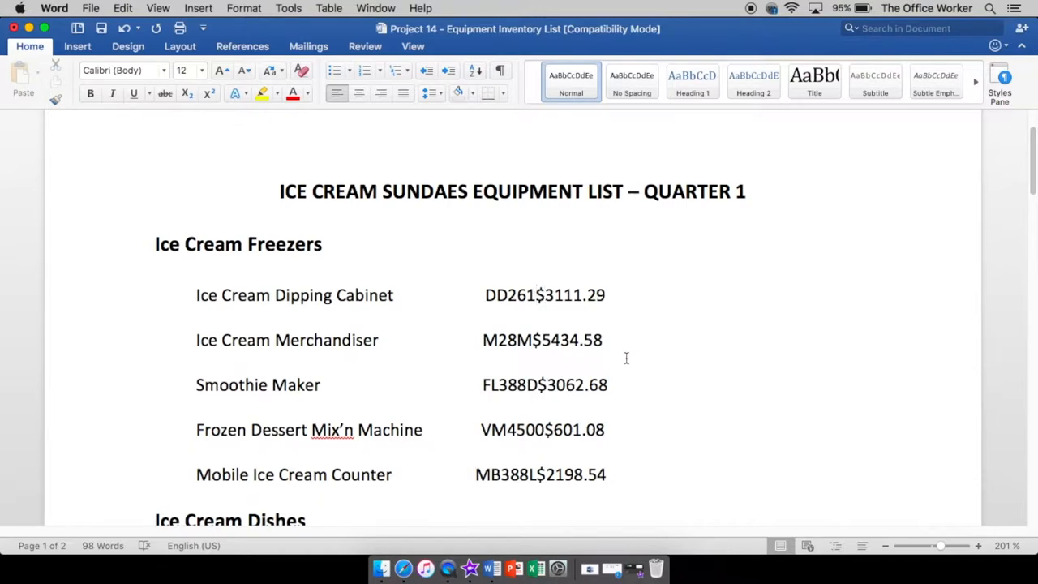
{"action": "left_click", "coordinate": [528, 295]}
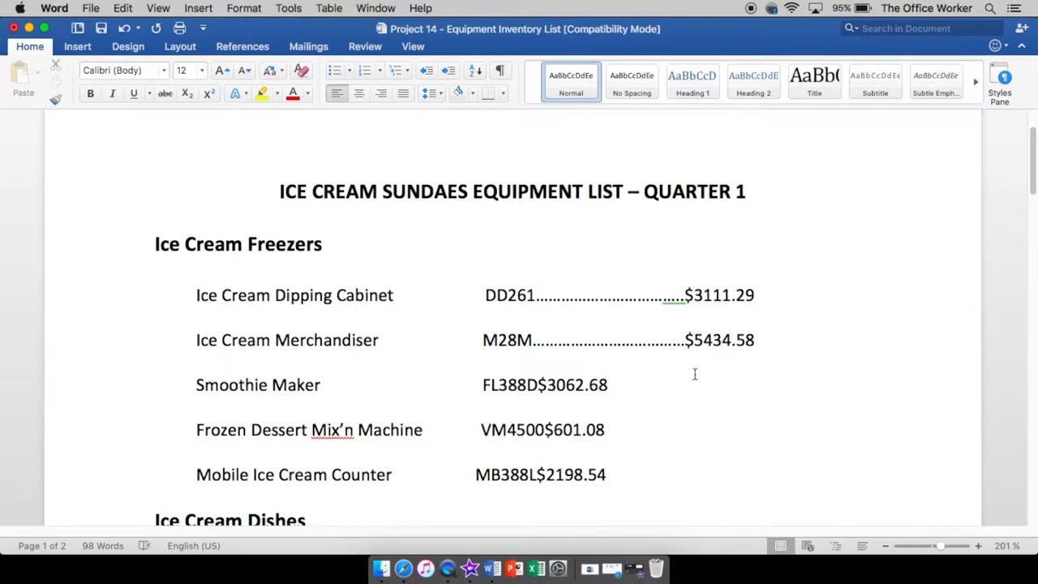
- Place the insertion point before the Smoothie Maker price
{"action": "left_click", "coordinate": [545, 385]}
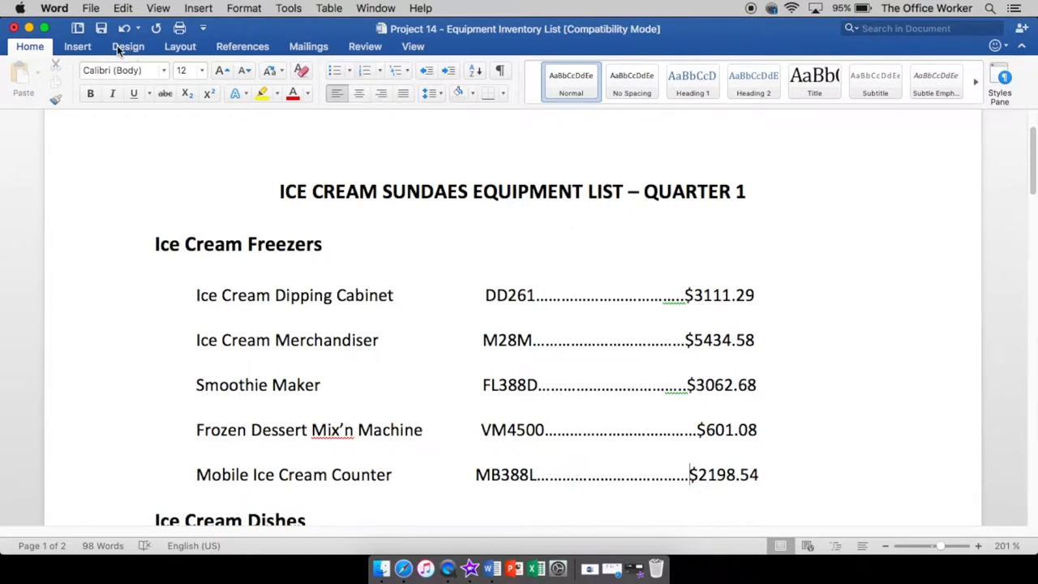
{"action": "left_click", "coordinate": [75, 47]}
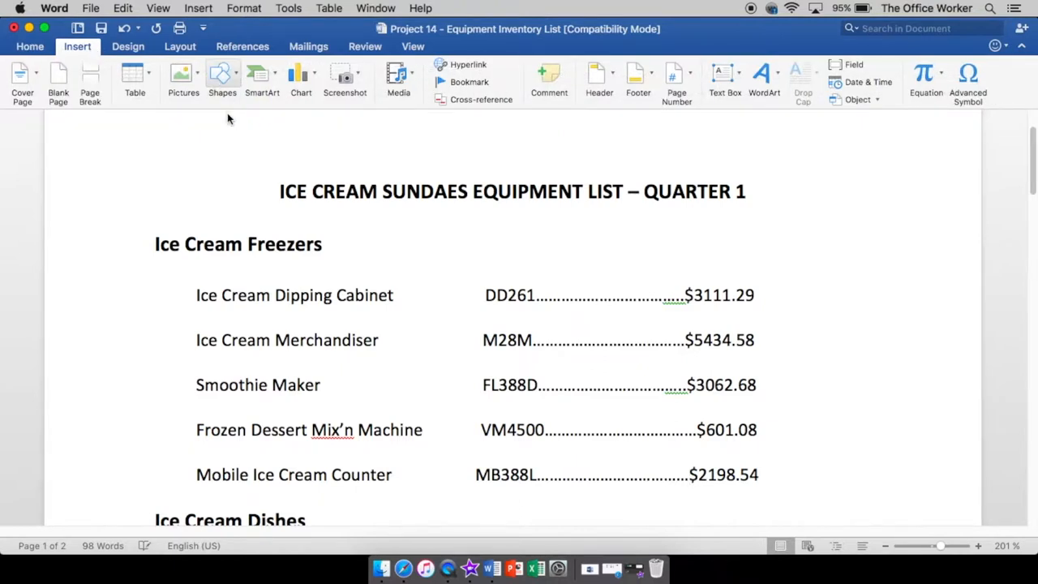
{"action": "left_click", "coordinate": [222, 75]}
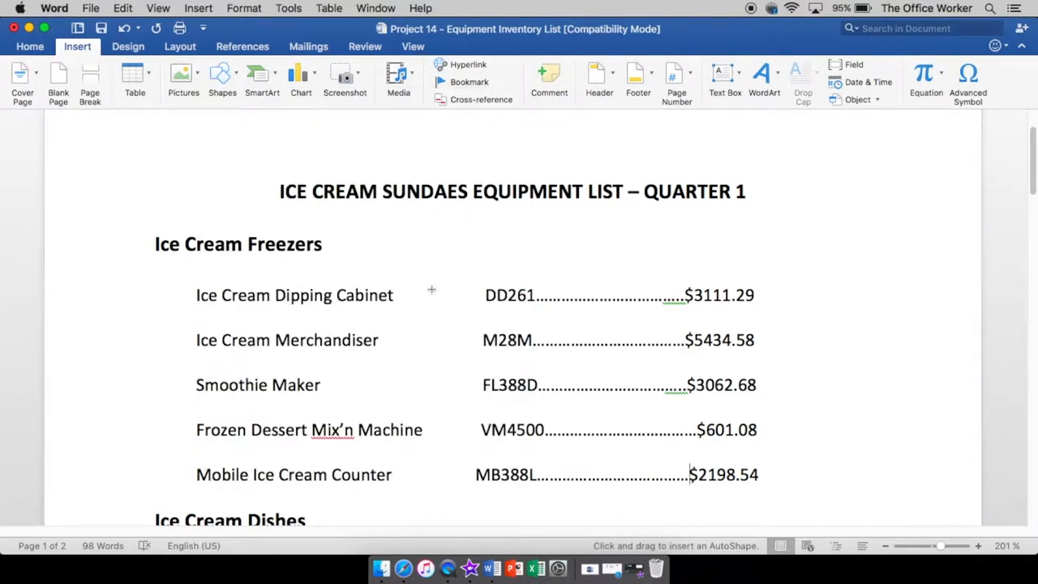
{"action": "mouse_move", "coordinate": [685, 275]}
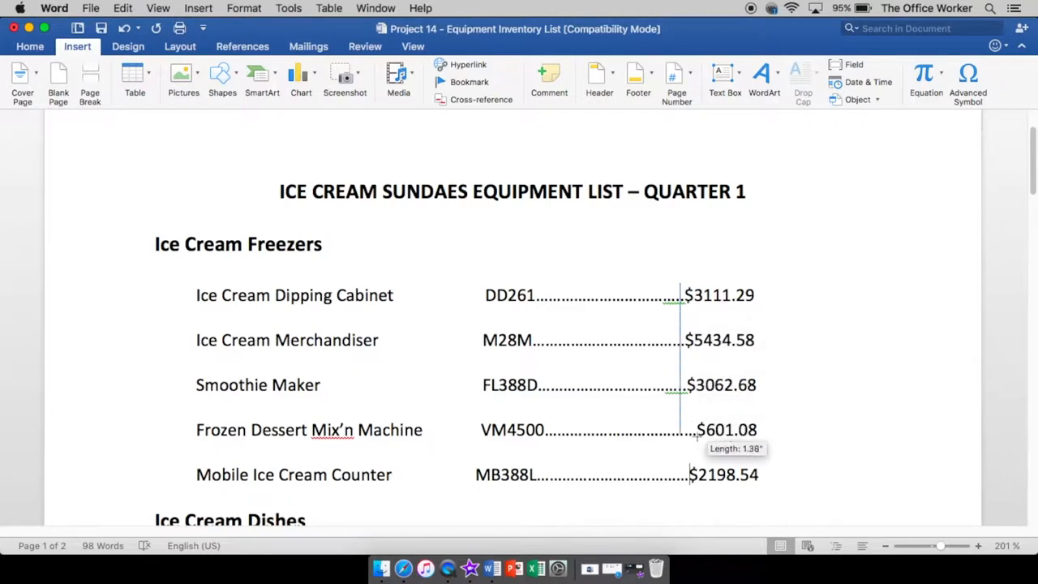
{"action": "left_click", "coordinate": [680, 381]}
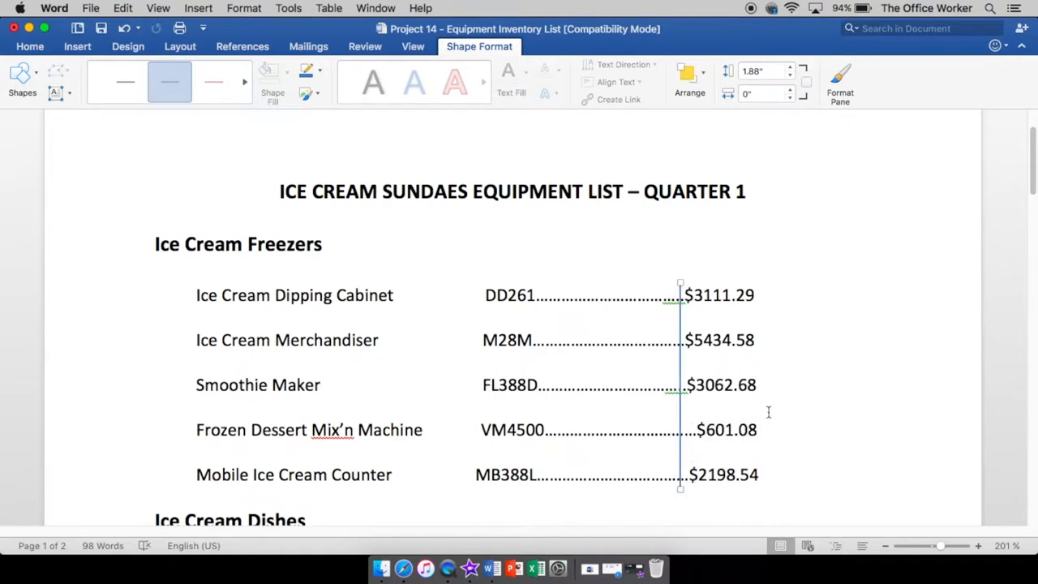
{"action": "mouse_move", "coordinate": [746, 395]}
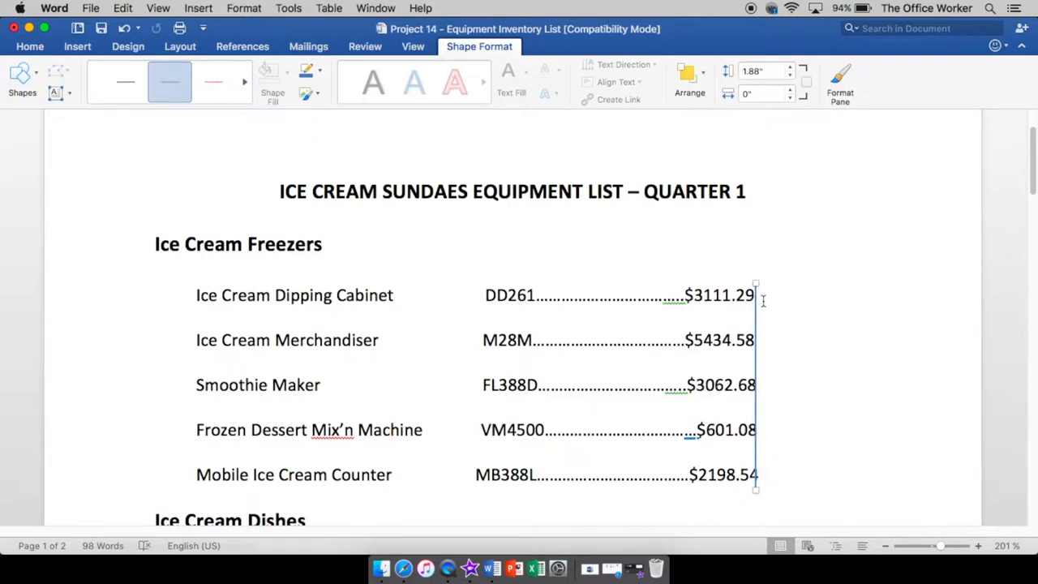
{"action": "mouse_move", "coordinate": [766, 372]}
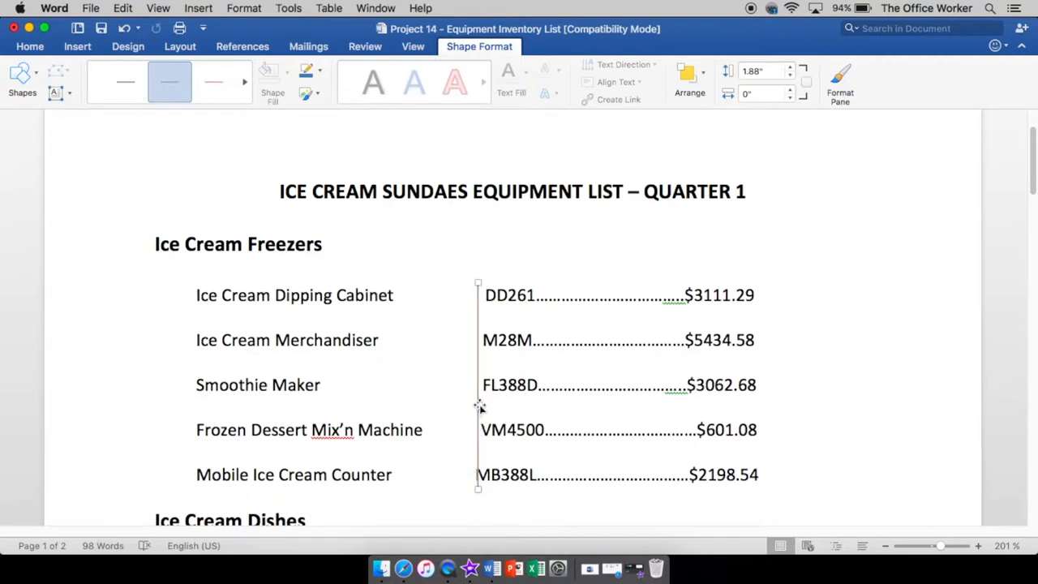
{"action": "mouse_move", "coordinate": [478, 468]}
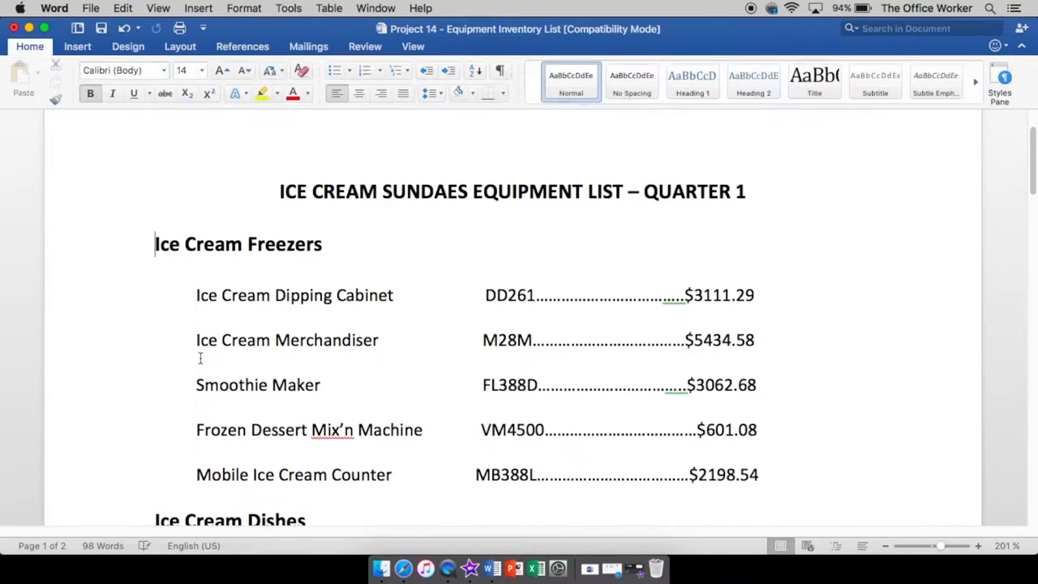
- Select the four Ice Cream Dishes rows, then clear the selection
{"action": "scroll", "scroll_direction": "down", "scroll_amount": 3}
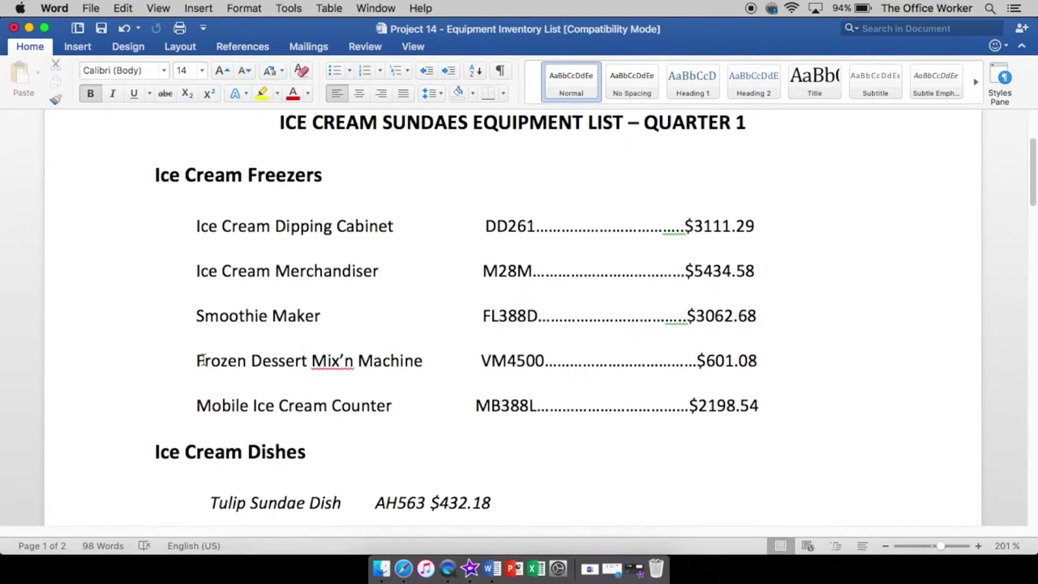
{"action": "scroll", "scroll_direction": "down", "scroll_amount": 3}
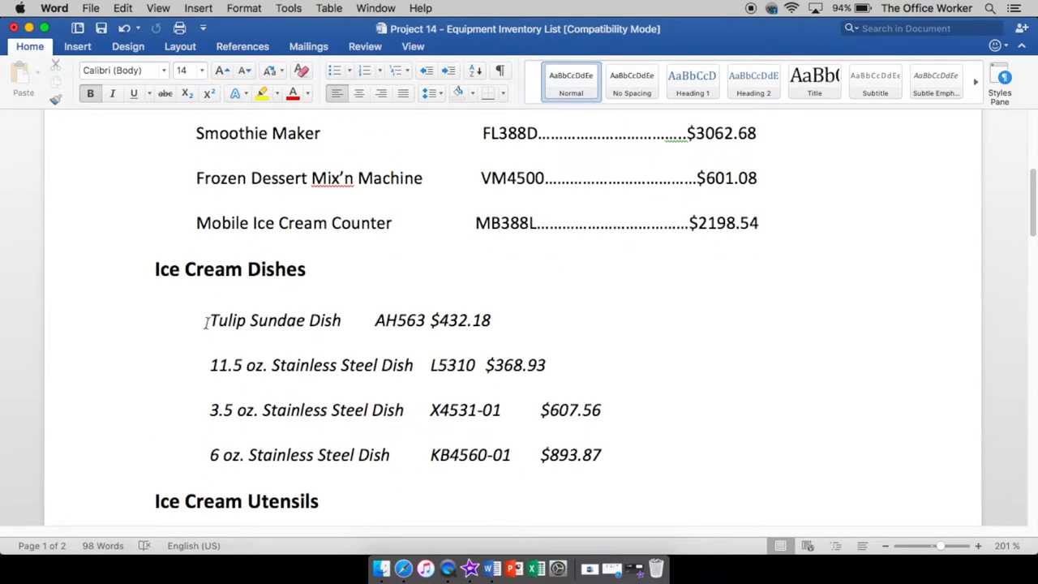
{"action": "left_click_drag", "start_coordinate": [207, 319], "coordinate": [614, 421]}
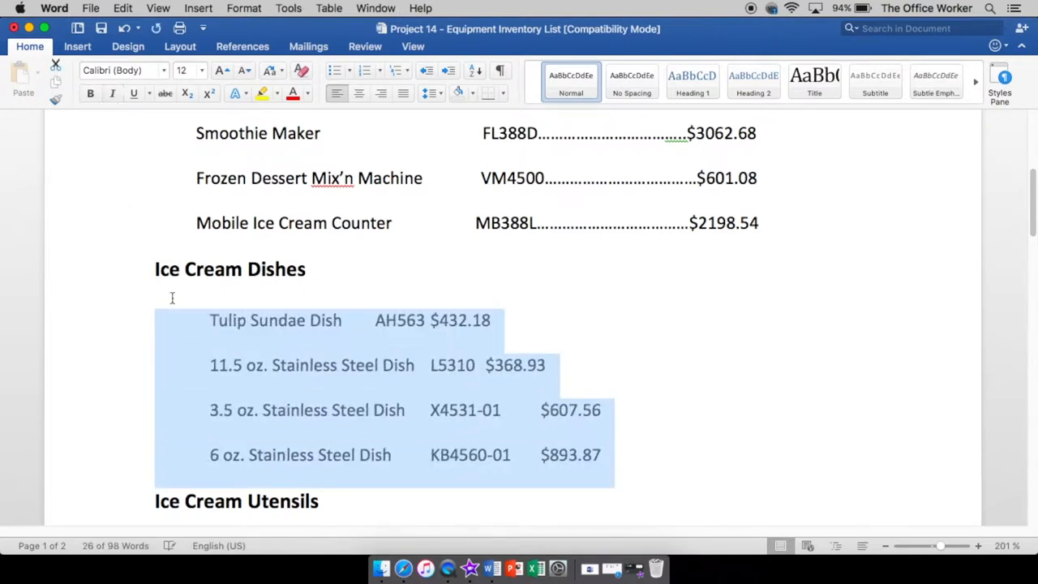
{"action": "left_click", "coordinate": [209, 320]}
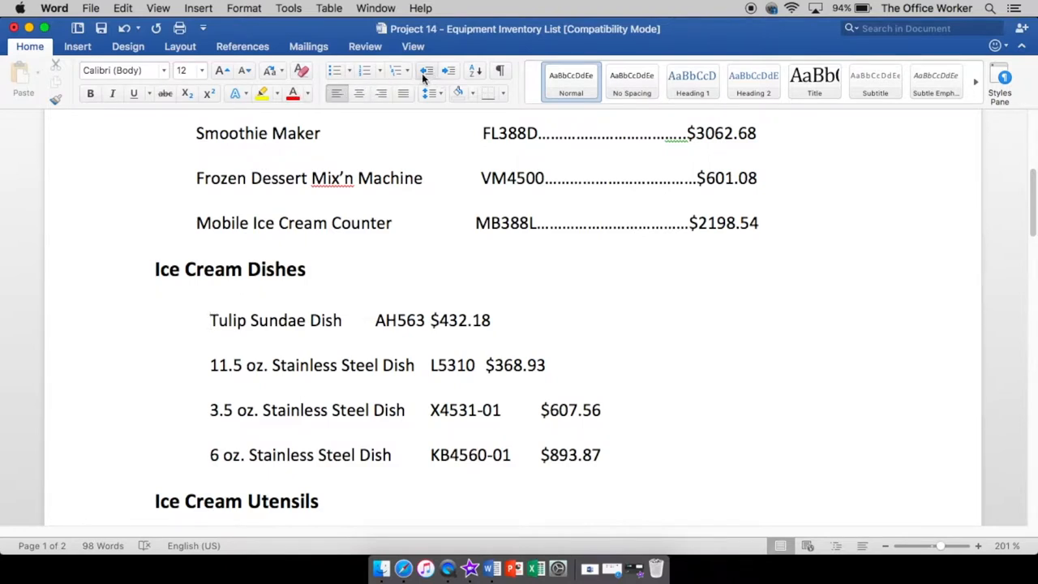
- Show formatting marks and select the indent space before Ice Cream Merchandiser
{"action": "left_click", "coordinate": [501, 70]}
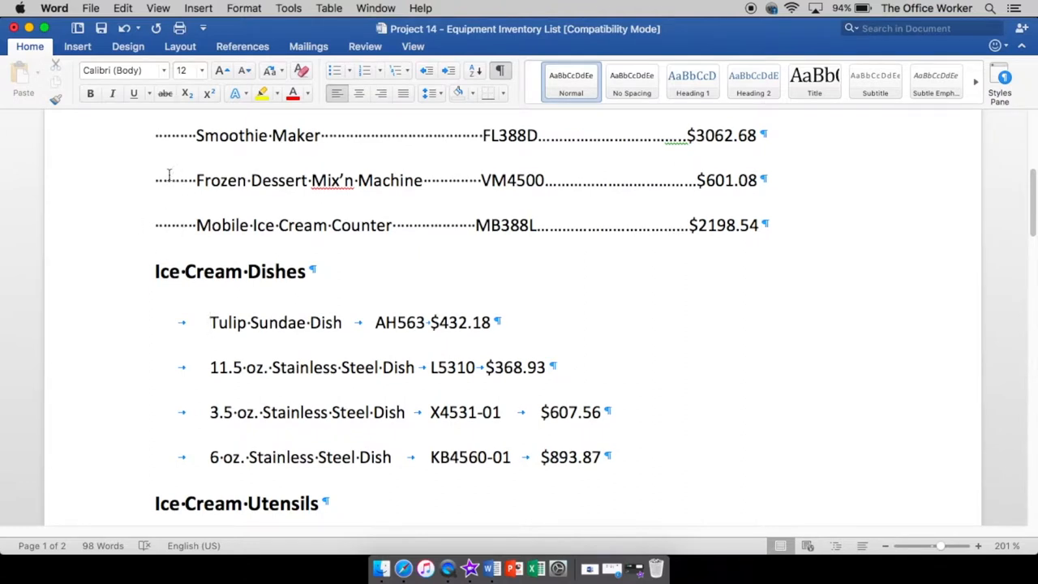
{"action": "mouse_move", "coordinate": [651, 166]}
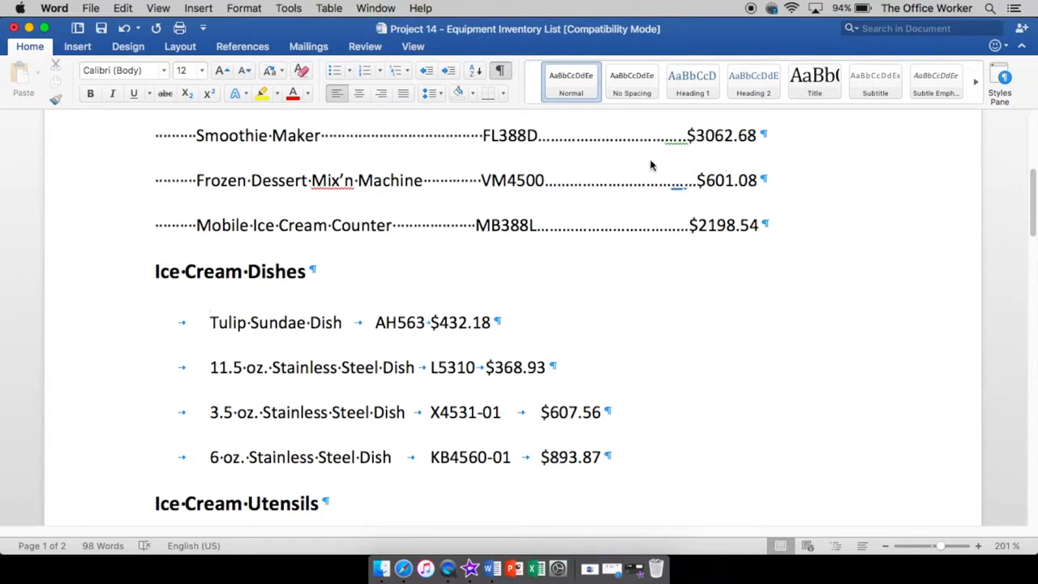
{"action": "left_click_drag", "start_coordinate": [550, 136], "coordinate": [641, 135]}
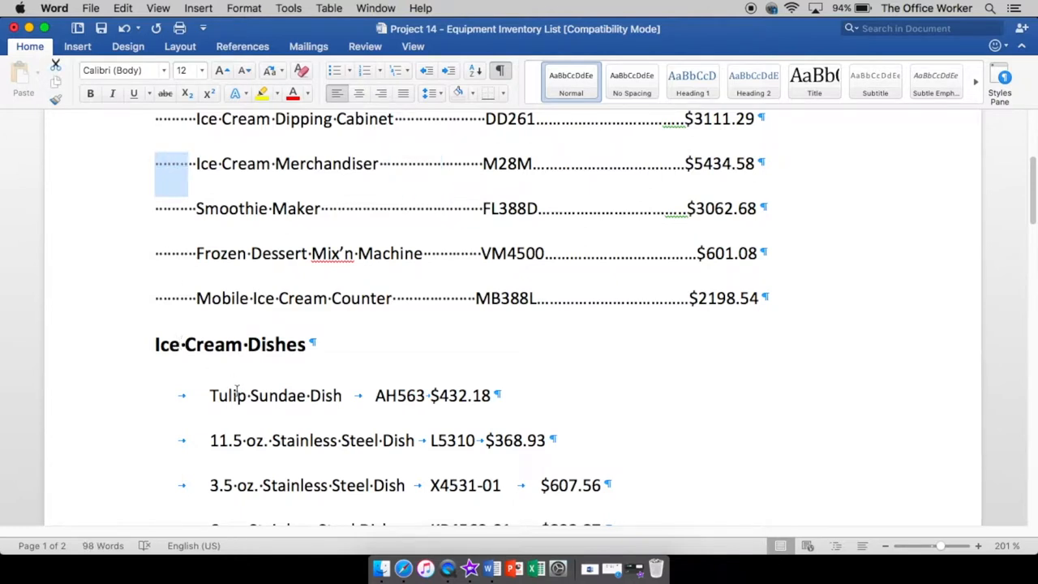
{"action": "scroll", "scroll_direction": "down", "scroll_amount": 3}
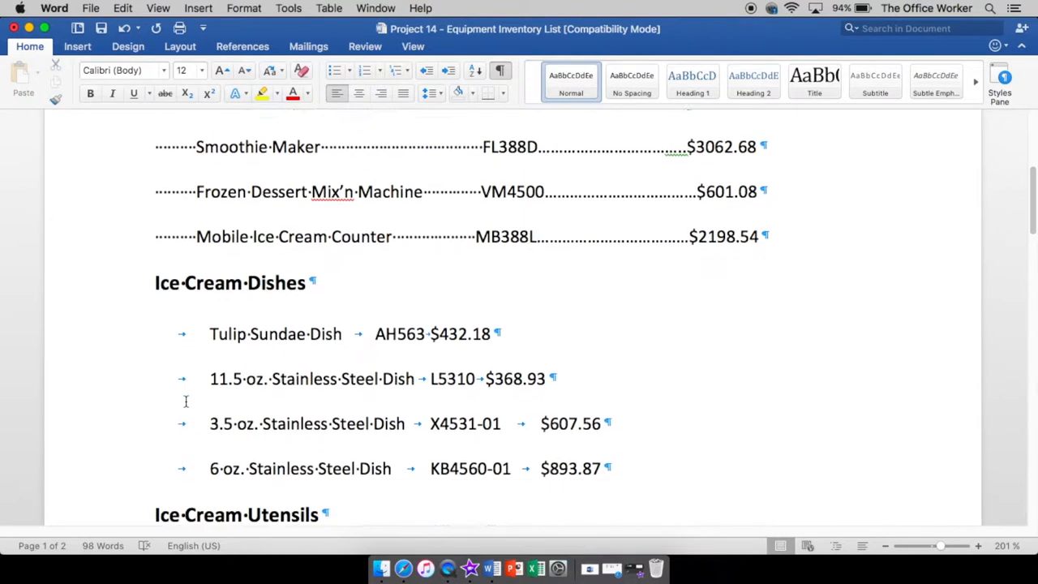
{"action": "scroll", "scroll_direction": "down", "scroll_amount": 3}
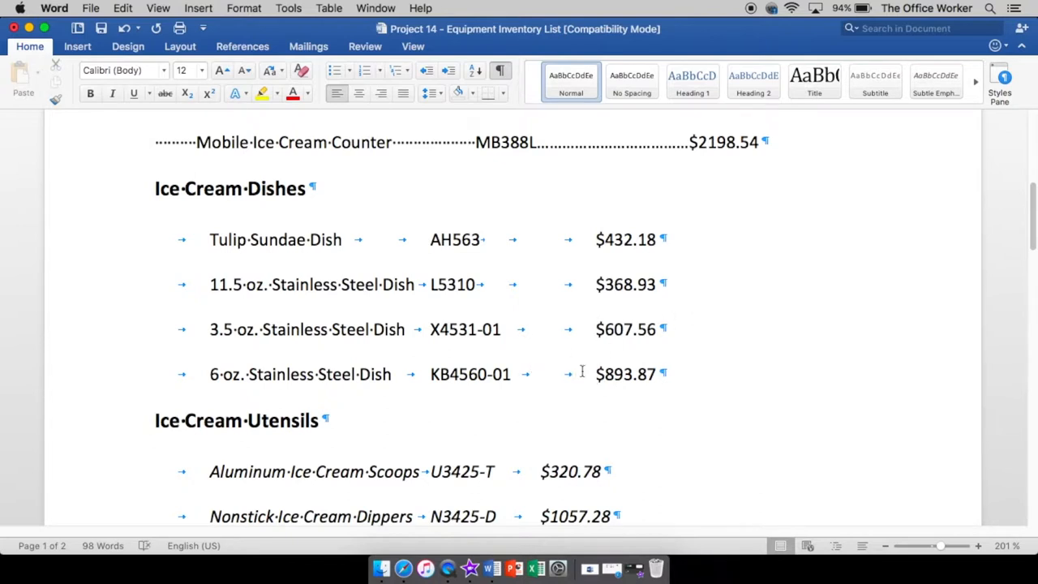
{"action": "scroll", "scroll_direction": "down", "scroll_amount": 3}
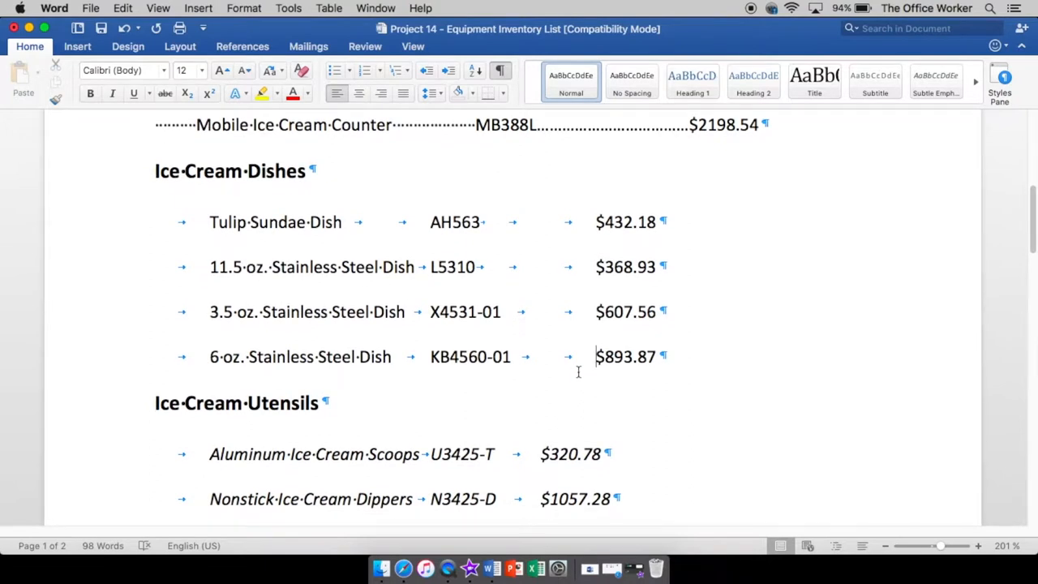
{"action": "mouse_move", "coordinate": [572, 194]}
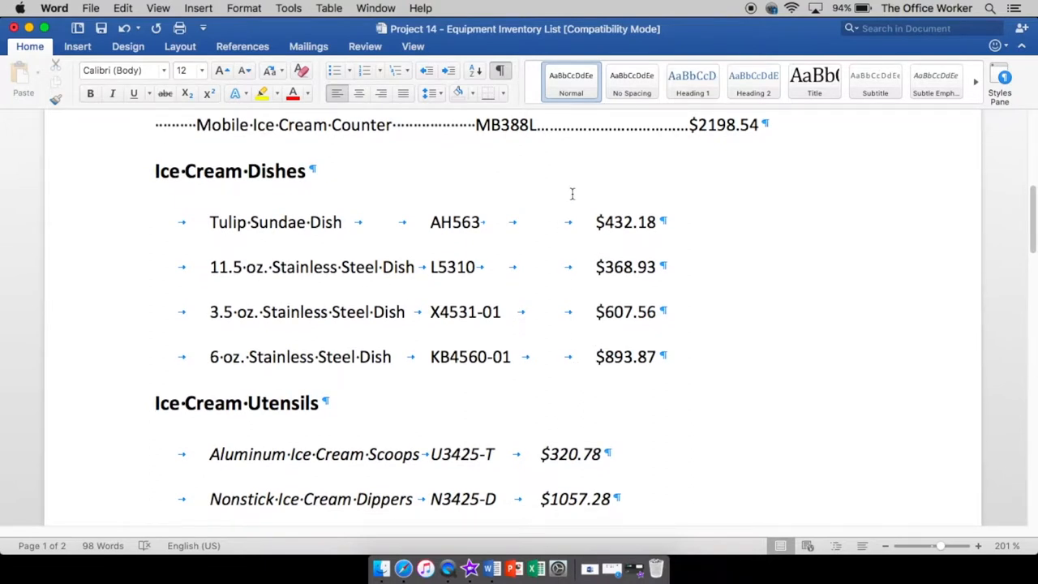
{"action": "scroll", "scroll_direction": "down", "scroll_amount": 3}
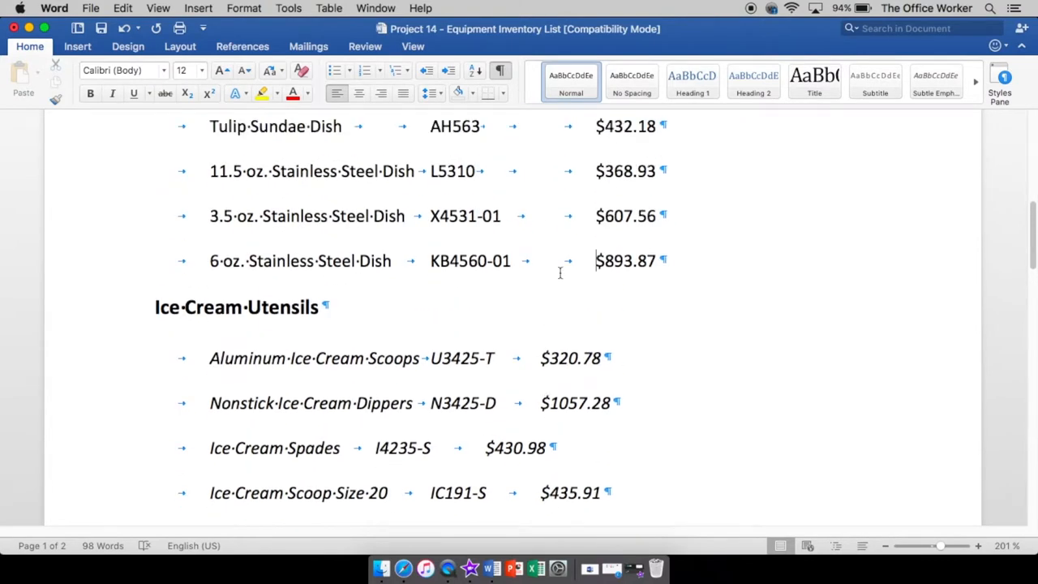
{"action": "mouse_move", "coordinate": [532, 278]}
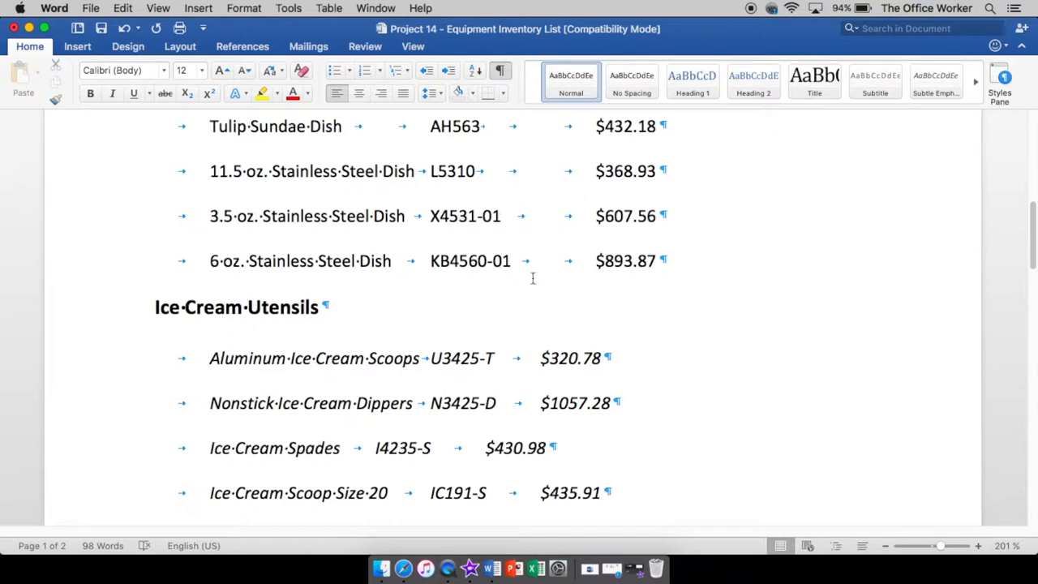
{"action": "mouse_move", "coordinate": [511, 389]}
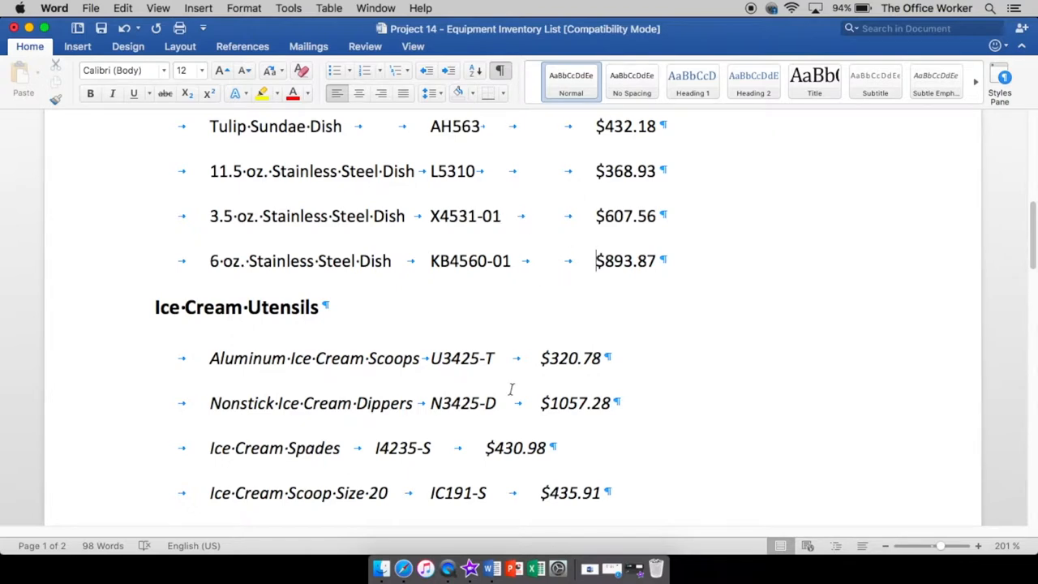
{"action": "scroll", "scroll_direction": "down", "scroll_amount": 3}
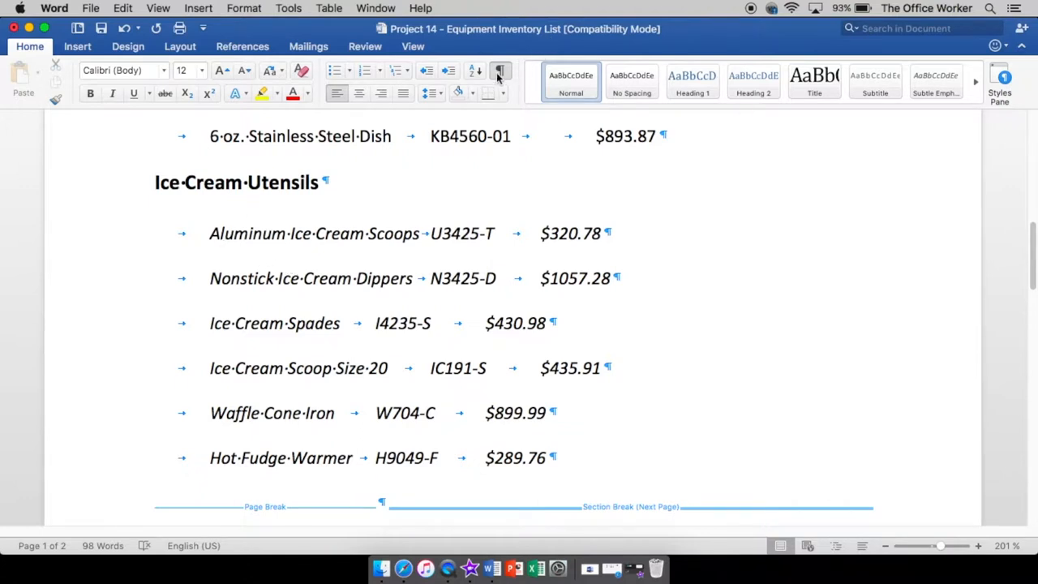
- Hide the formatting marks and open the Format menu for the utensil lines
{"action": "left_click", "coordinate": [500, 70]}
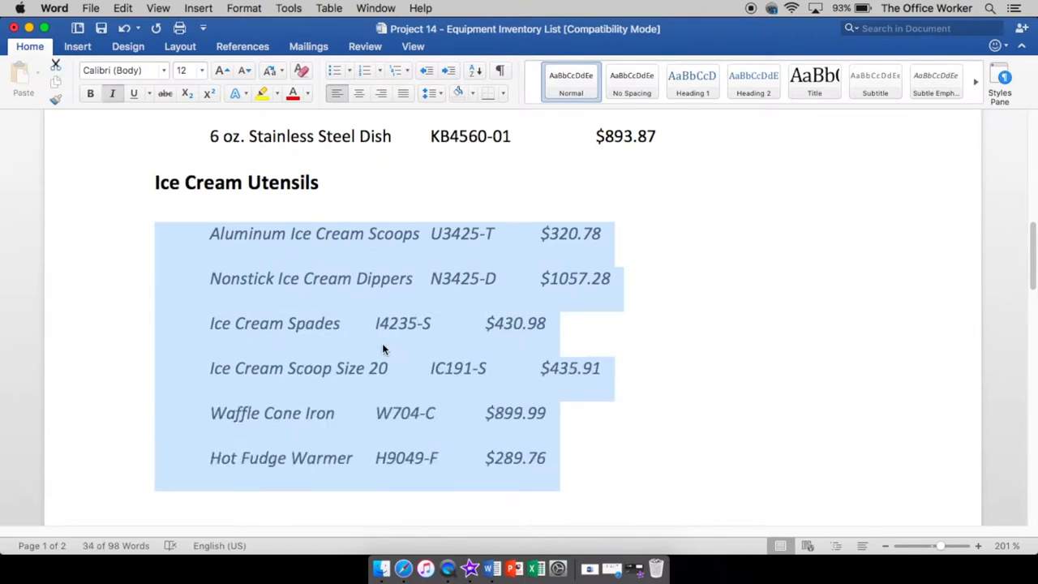
{"action": "mouse_move", "coordinate": [276, 81]}
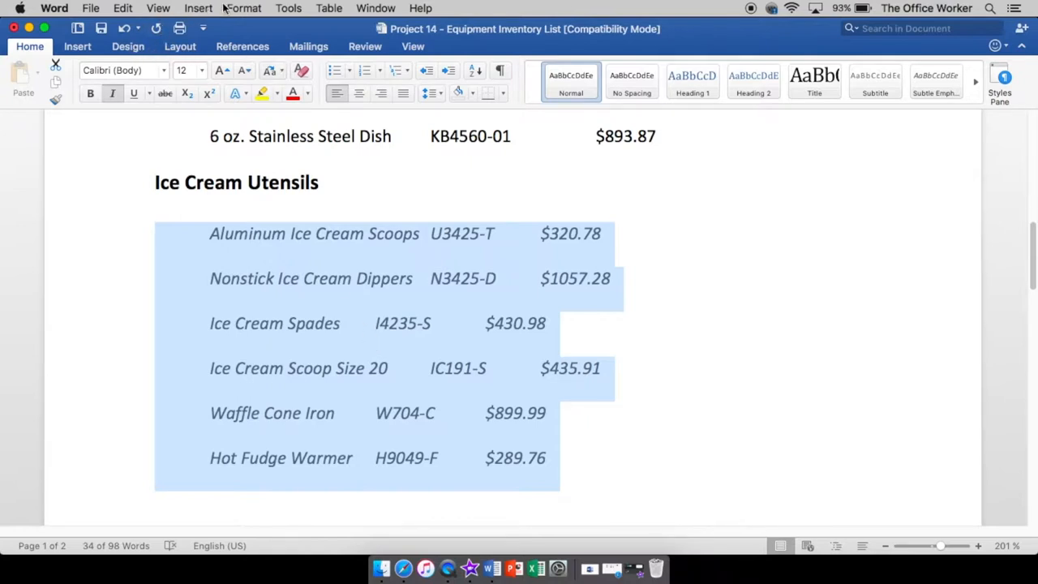
{"action": "left_click", "coordinate": [244, 8]}
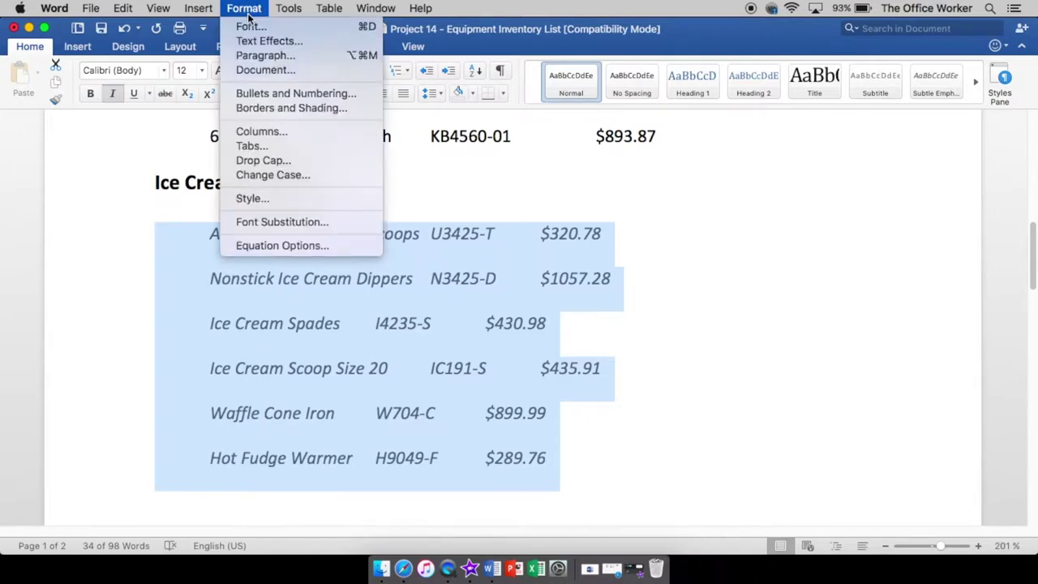
{"action": "mouse_move", "coordinate": [265, 70]}
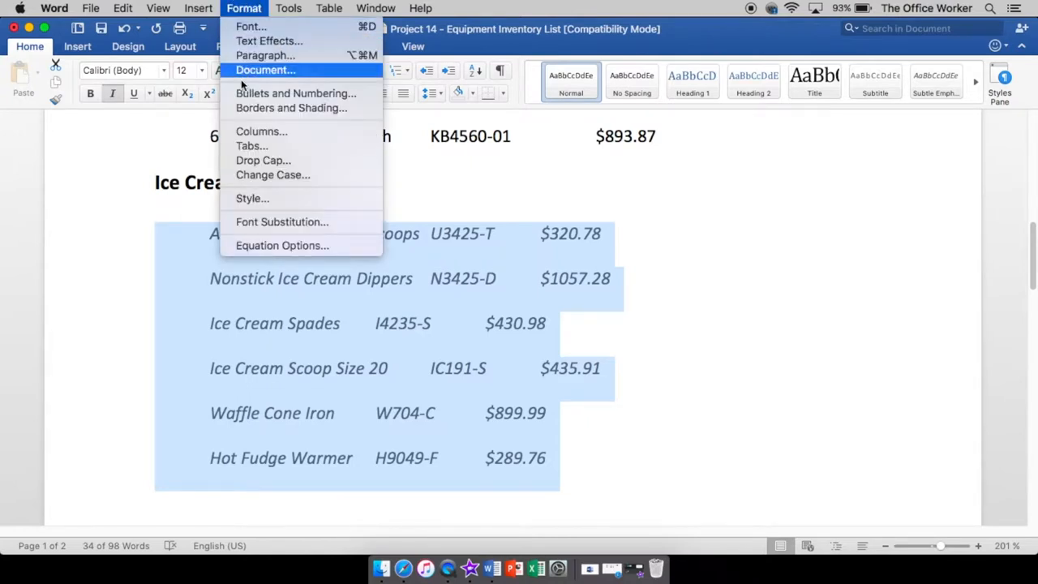
{"action": "mouse_move", "coordinate": [252, 146]}
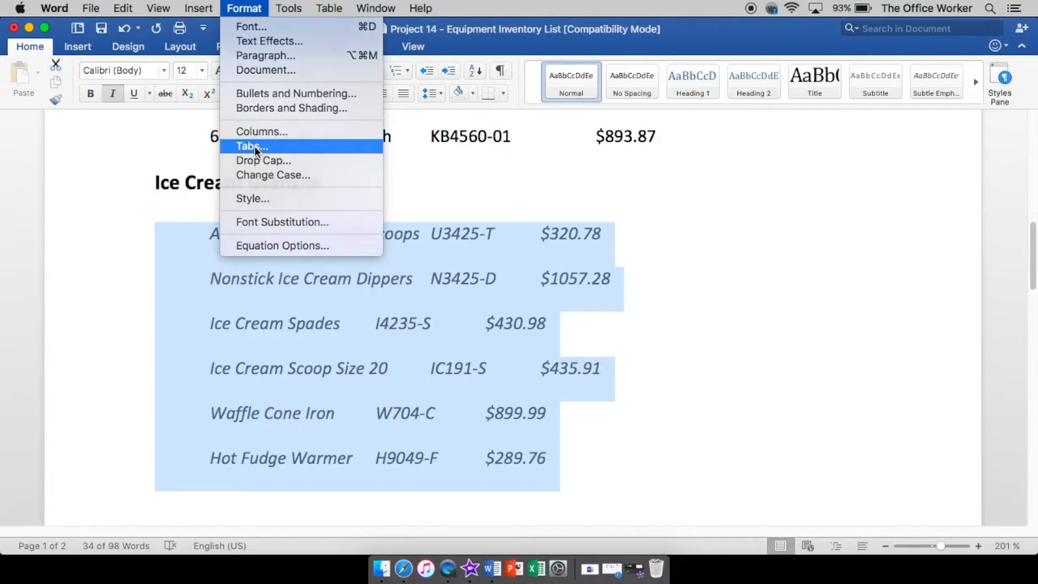
- Open Format > Tabs, then turn on the ruler from the View menu
{"action": "left_click", "coordinate": [252, 146]}
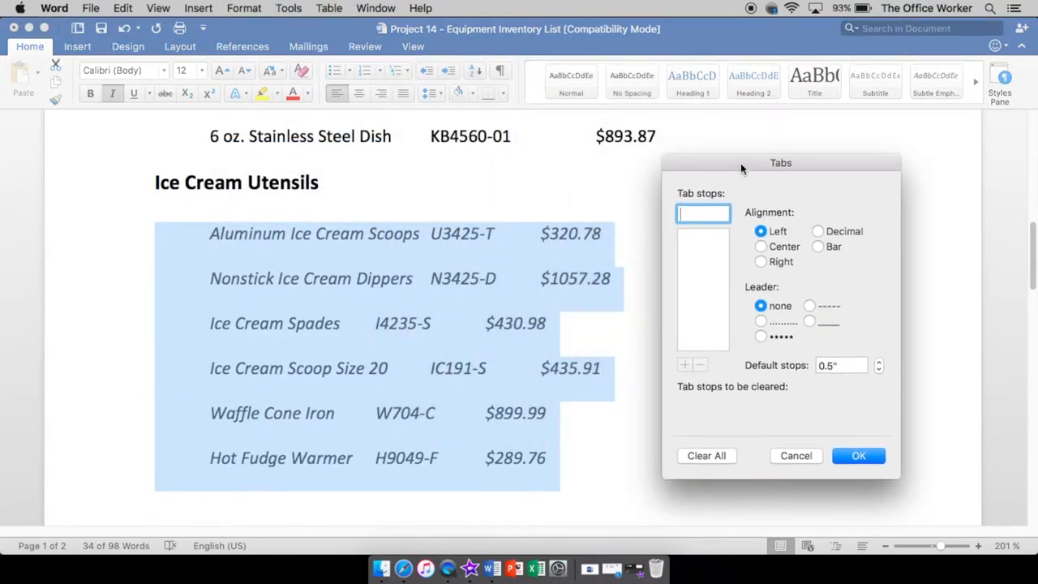
{"action": "mouse_move", "coordinate": [735, 173]}
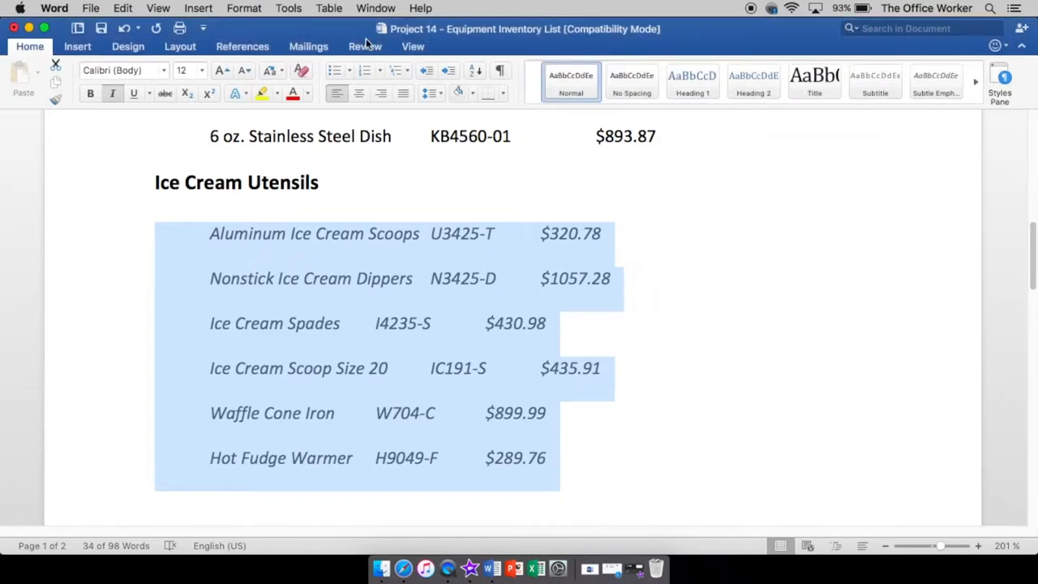
{"action": "left_click", "coordinate": [412, 46]}
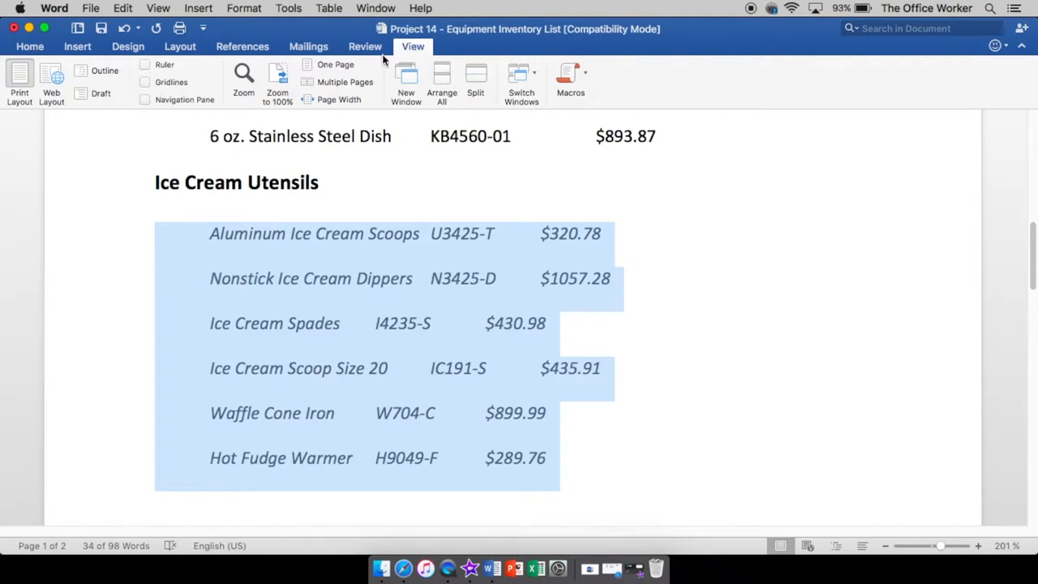
{"action": "left_click", "coordinate": [146, 64]}
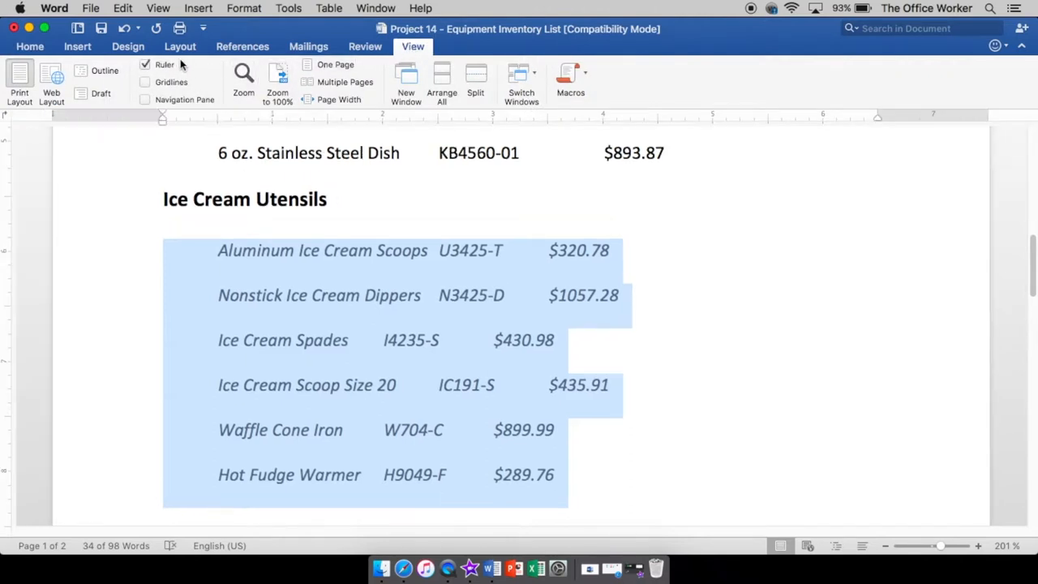
- Reopen the Tabs dialog and enter 1 as the tab stop position
{"action": "left_click", "coordinate": [244, 7]}
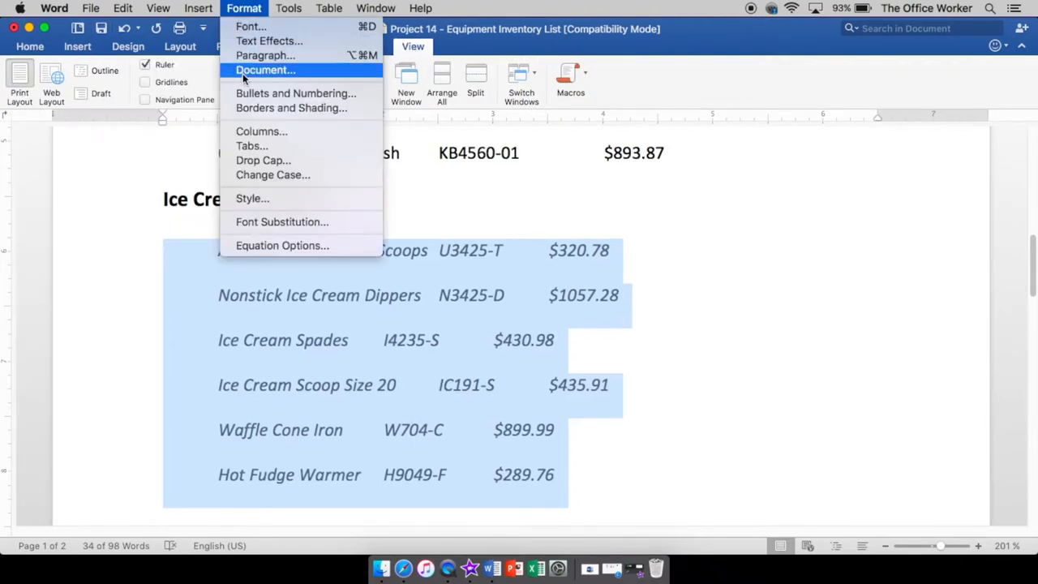
{"action": "left_click", "coordinate": [252, 145]}
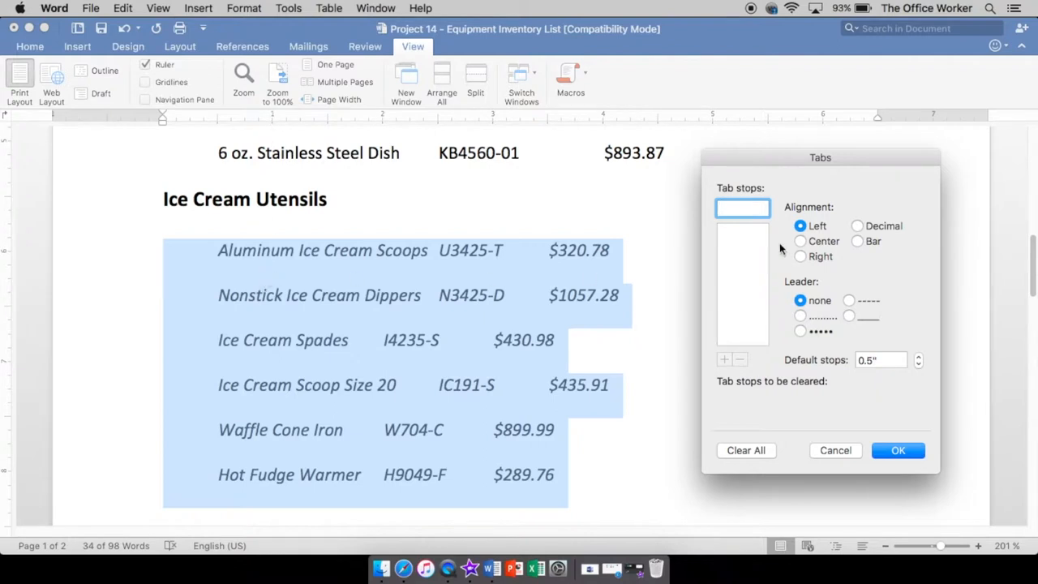
{"action": "type", "text": "1"}
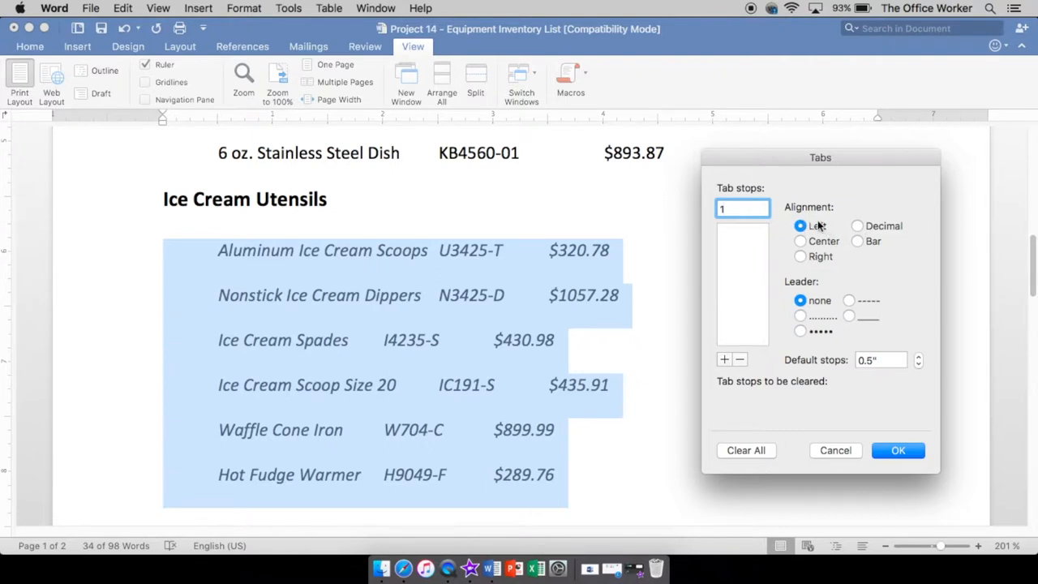
{"action": "mouse_move", "coordinate": [226, 250]}
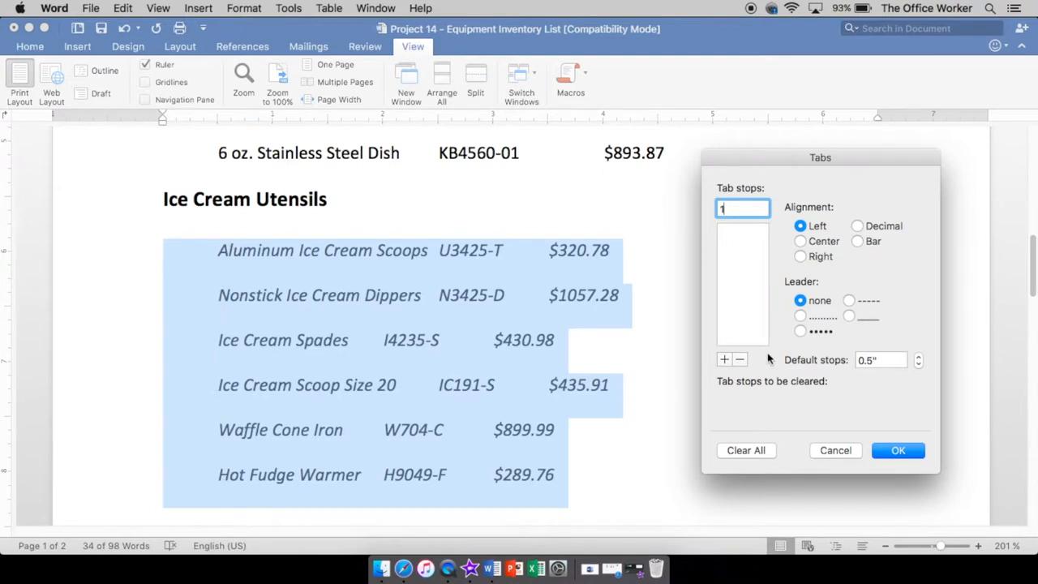
{"action": "mouse_move", "coordinate": [801, 300]}
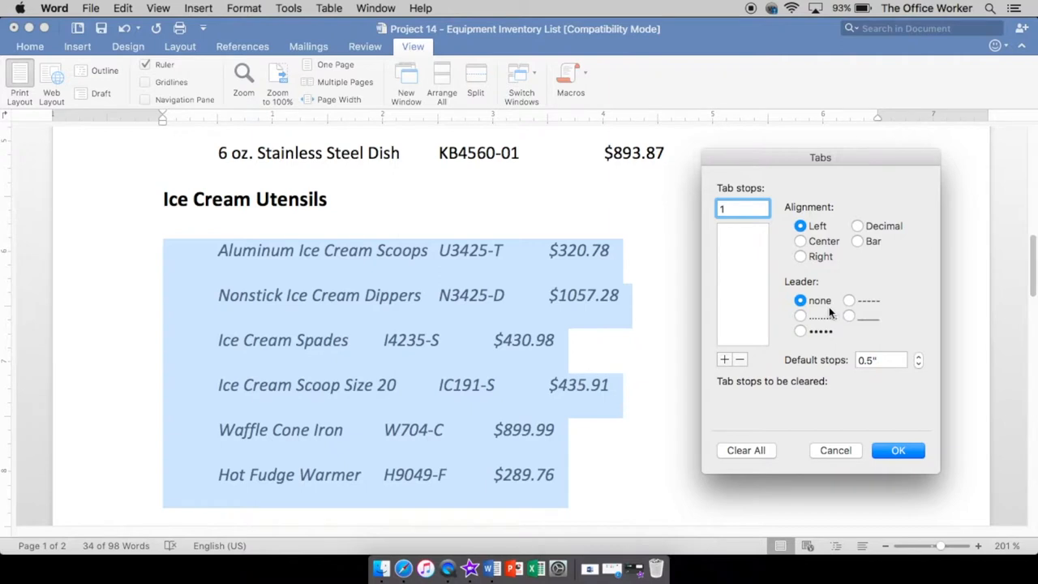
{"action": "mouse_move", "coordinate": [832, 325]}
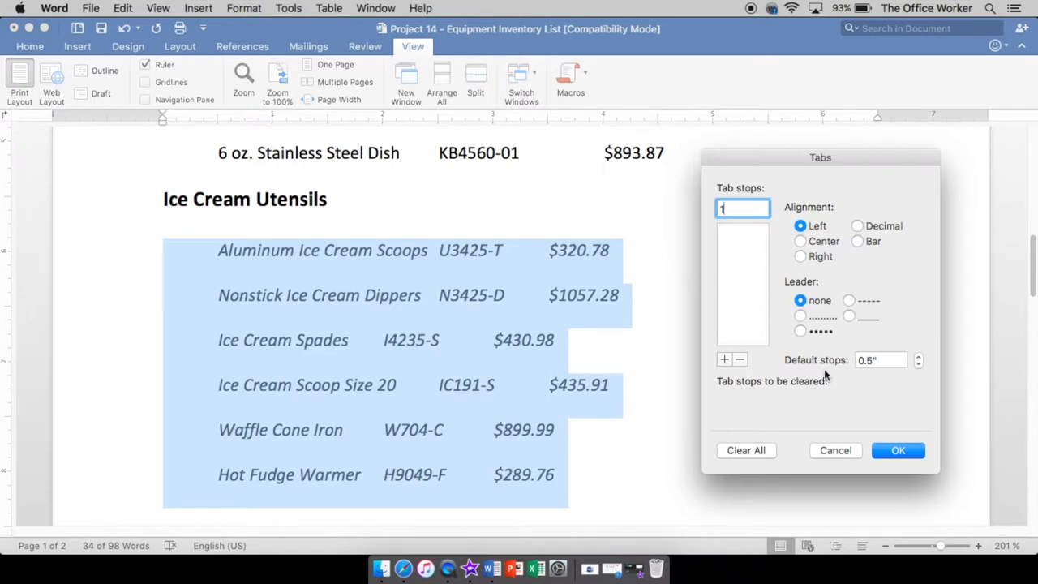
{"action": "mouse_move", "coordinate": [884, 357]}
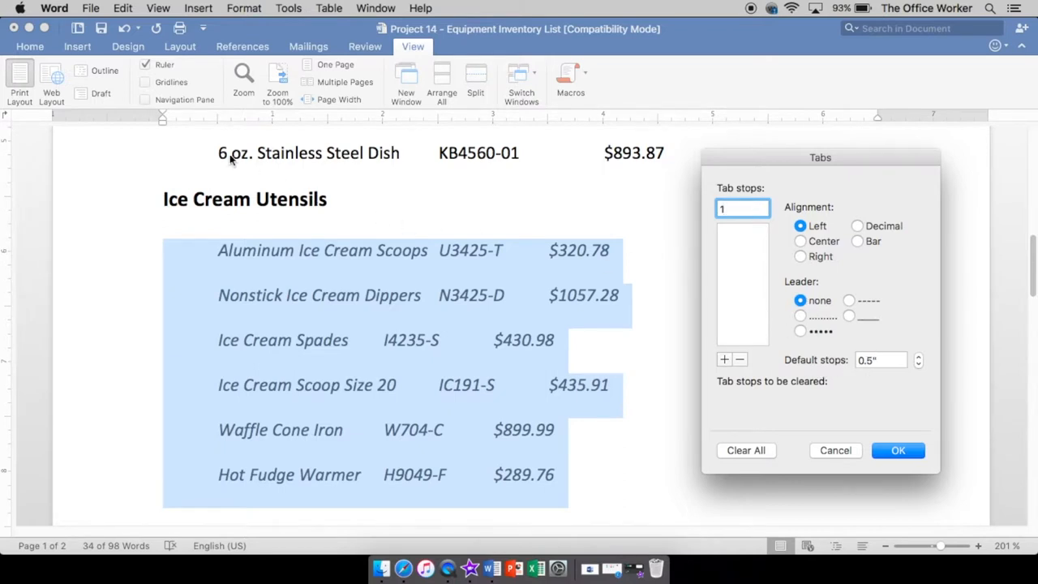
{"action": "mouse_move", "coordinate": [271, 127]}
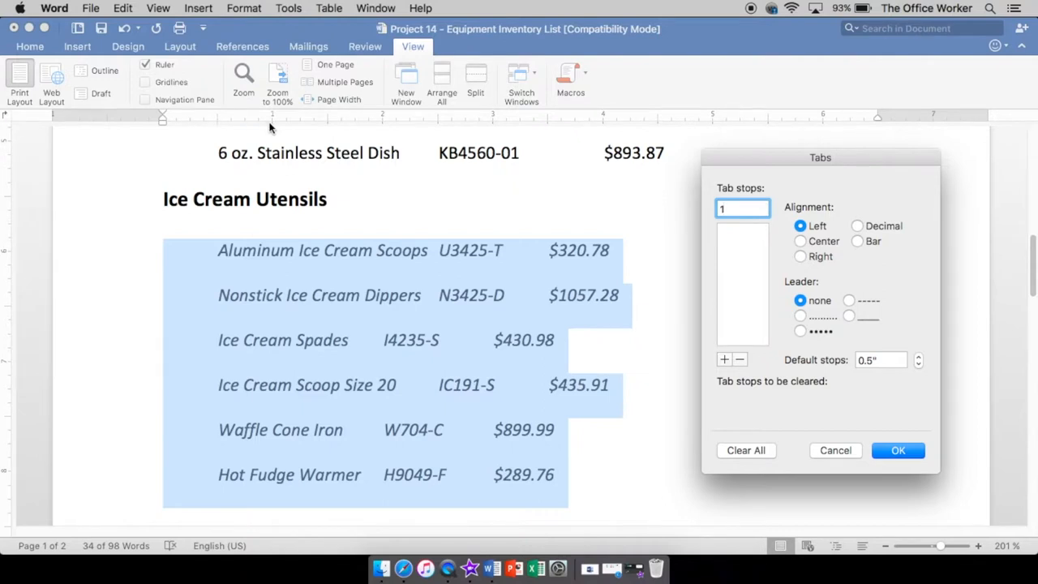
{"action": "mouse_move", "coordinate": [382, 130]}
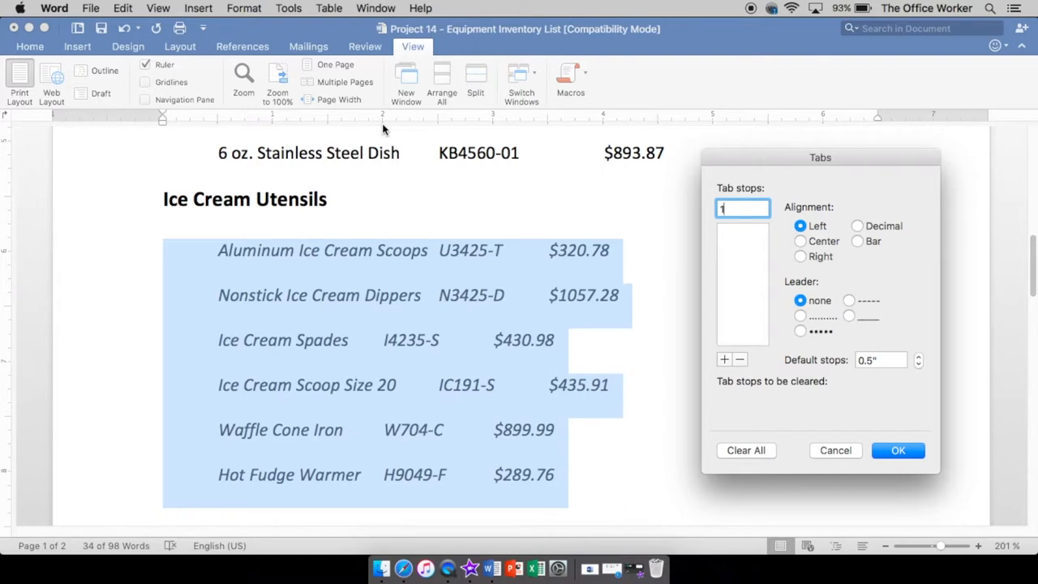
{"action": "mouse_move", "coordinate": [440, 130]}
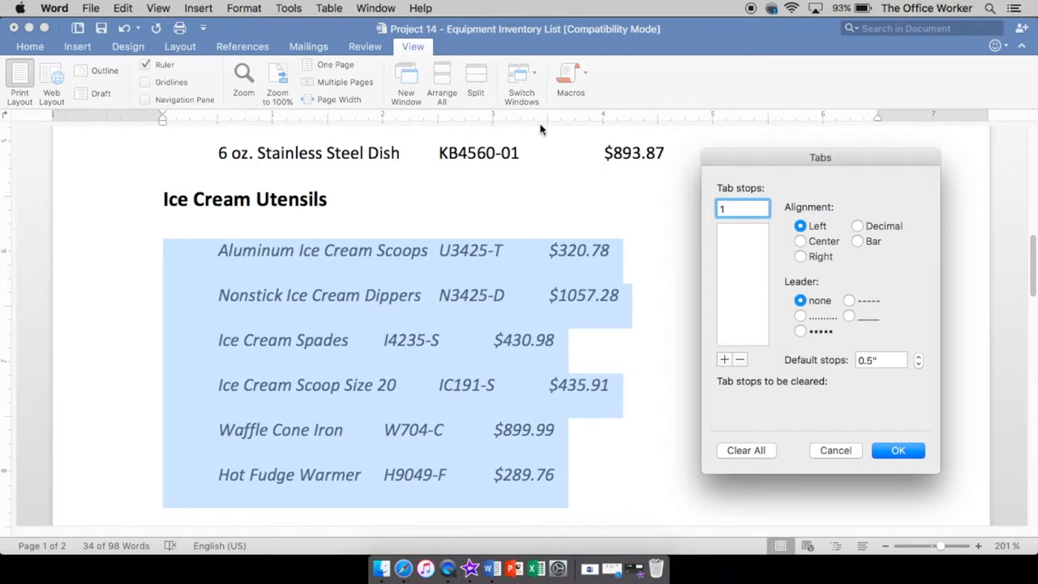
{"action": "mouse_move", "coordinate": [695, 127]}
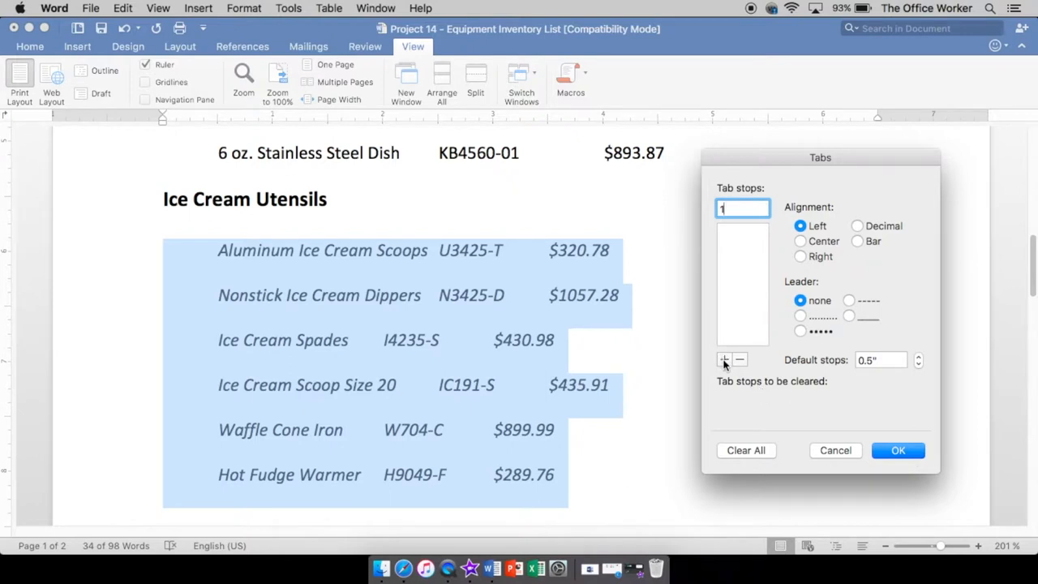
- Add tab stops at 1" and 3.75" for the utensil lines
{"action": "left_click", "coordinate": [723, 360]}
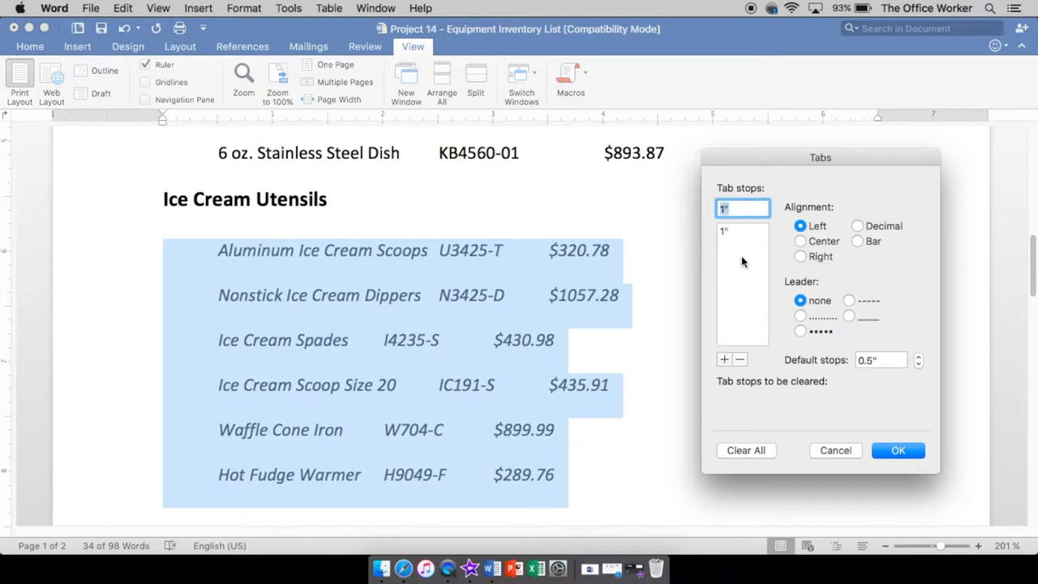
{"action": "mouse_move", "coordinate": [725, 271]}
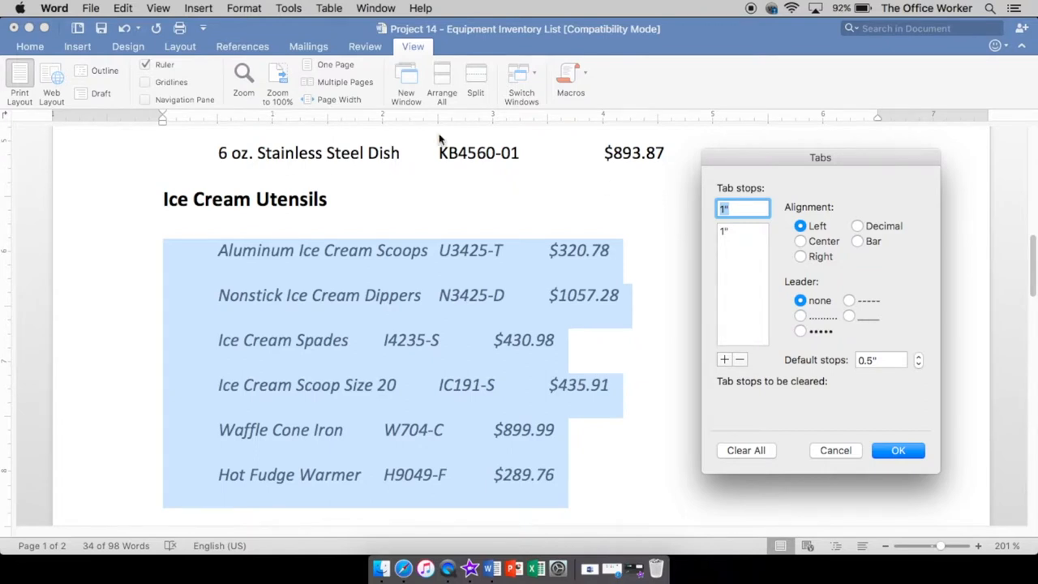
{"action": "mouse_move", "coordinate": [591, 226]}
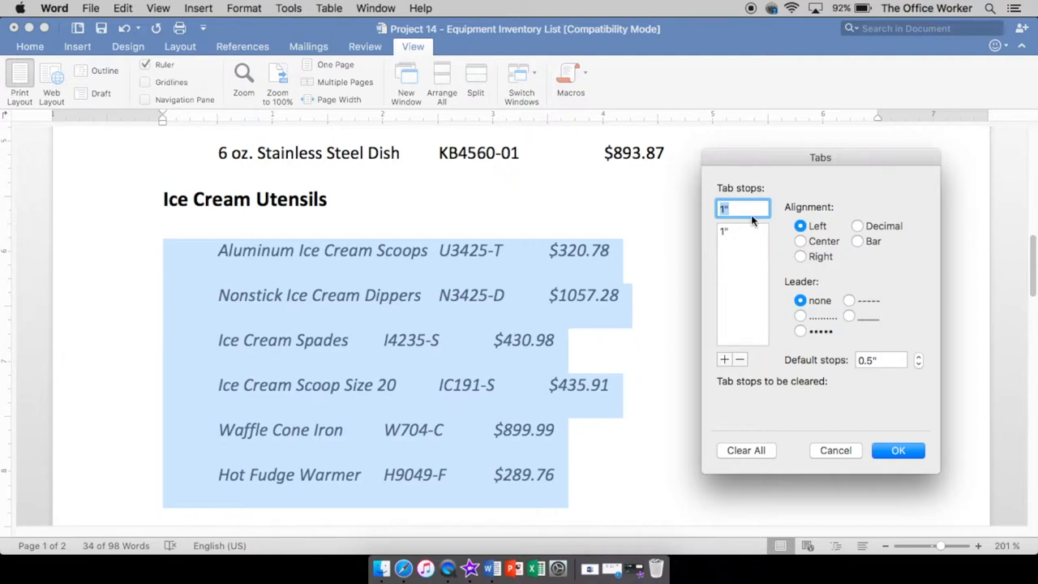
{"action": "type", "text": "3.75"}
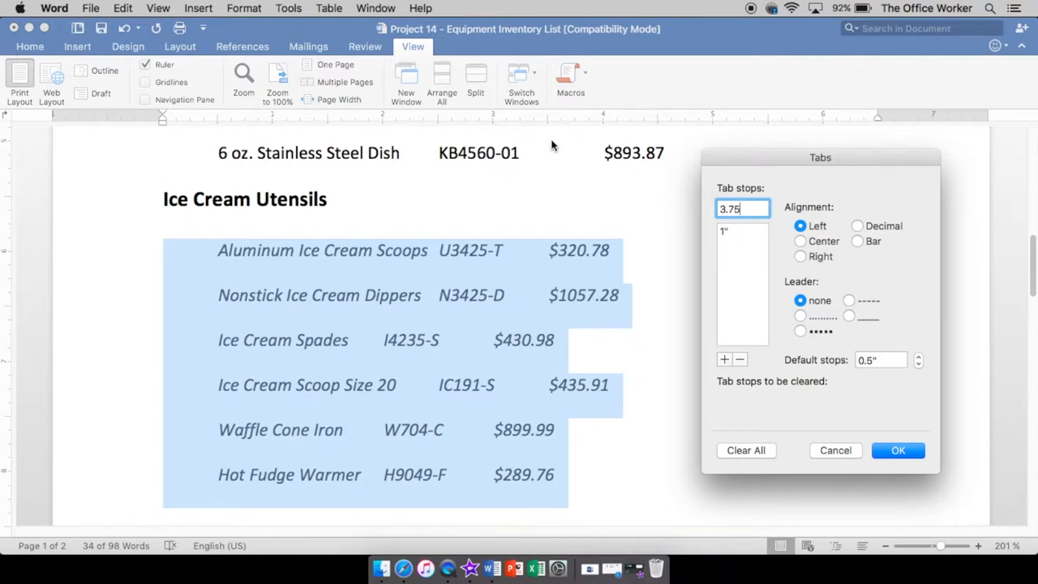
{"action": "mouse_move", "coordinate": [572, 121]}
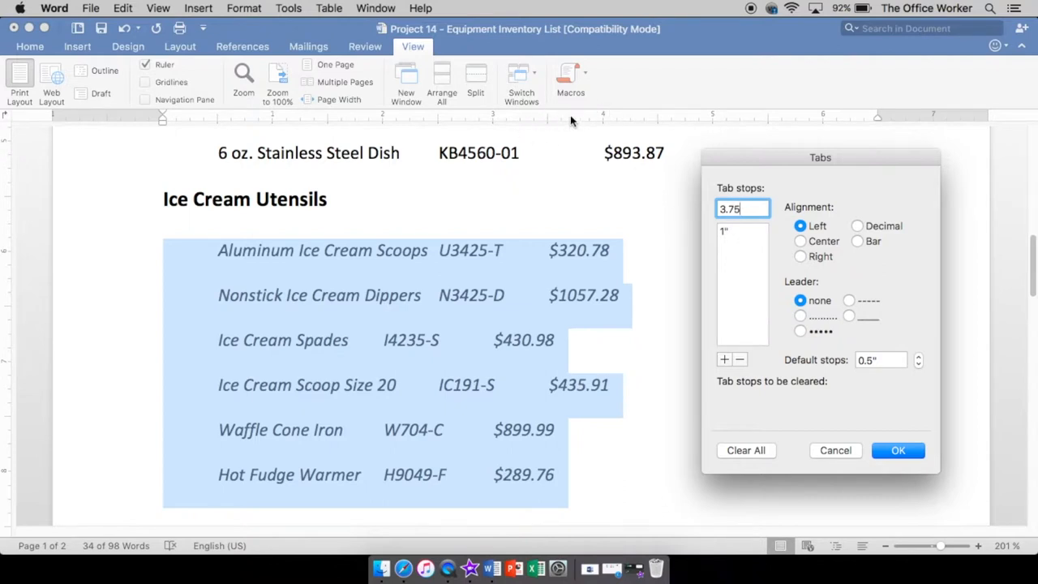
{"action": "mouse_move", "coordinate": [300, 414]}
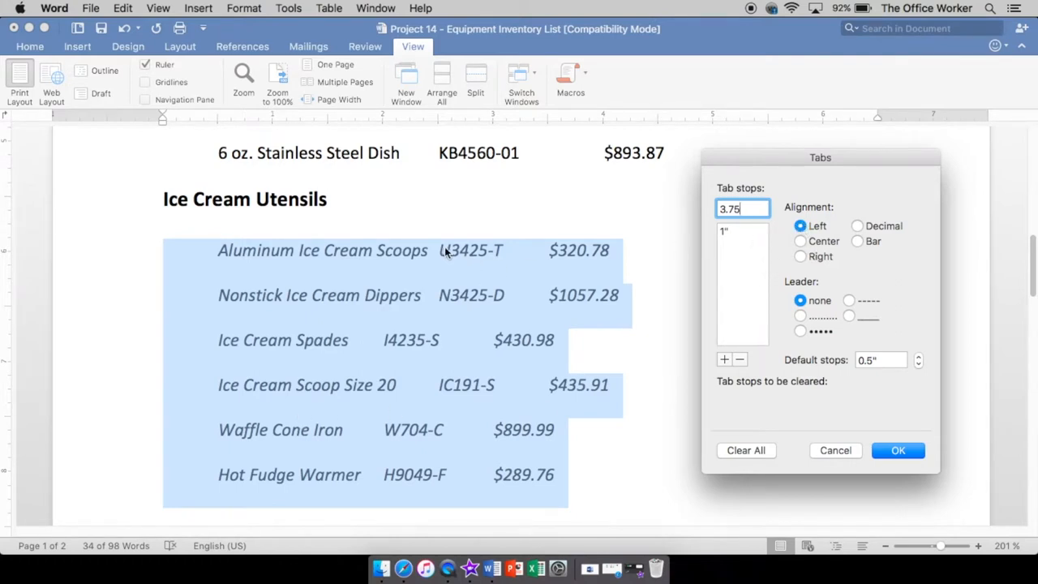
{"action": "mouse_move", "coordinate": [395, 486]}
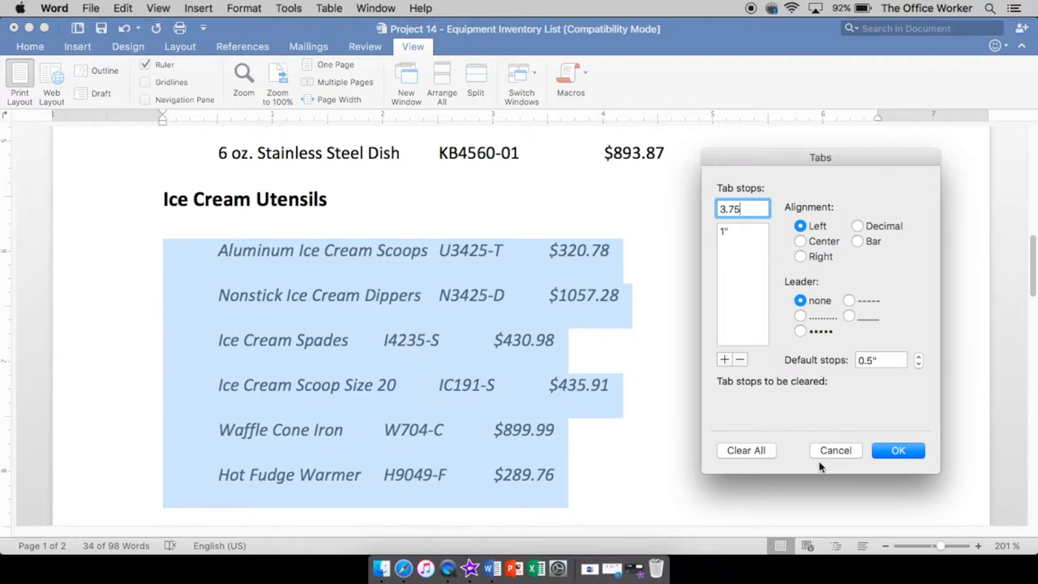
{"action": "left_click", "coordinate": [725, 359]}
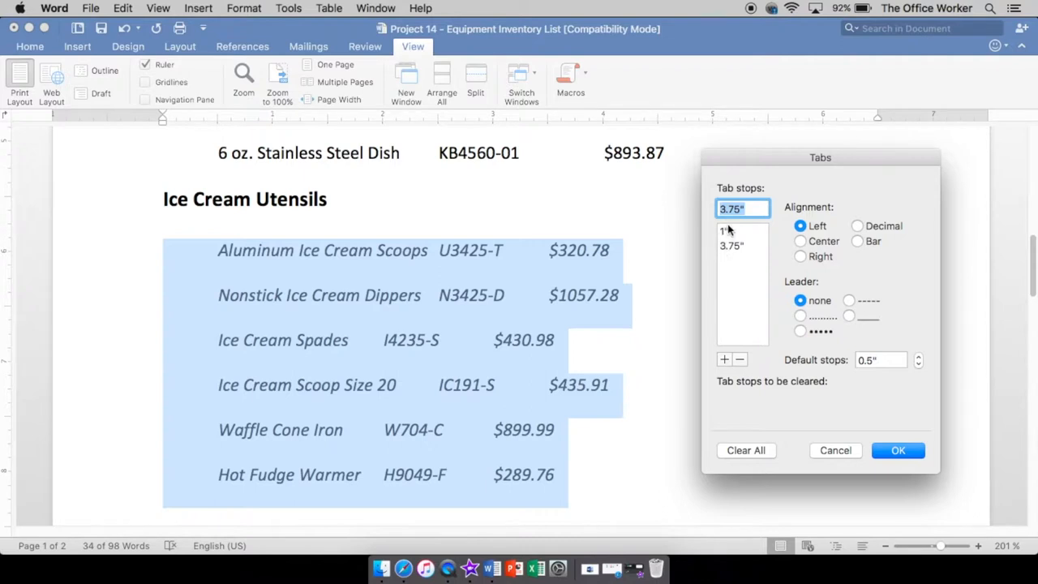
- Add a 6" decimal tab stop with a dotted leader and apply the stops
{"action": "type", "text": "6"}
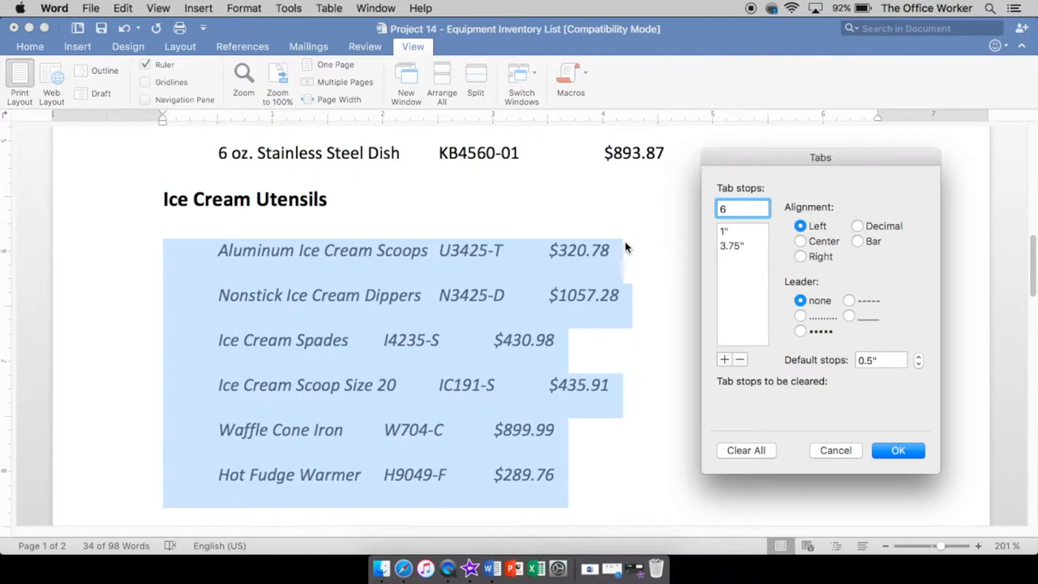
{"action": "mouse_move", "coordinate": [858, 231]}
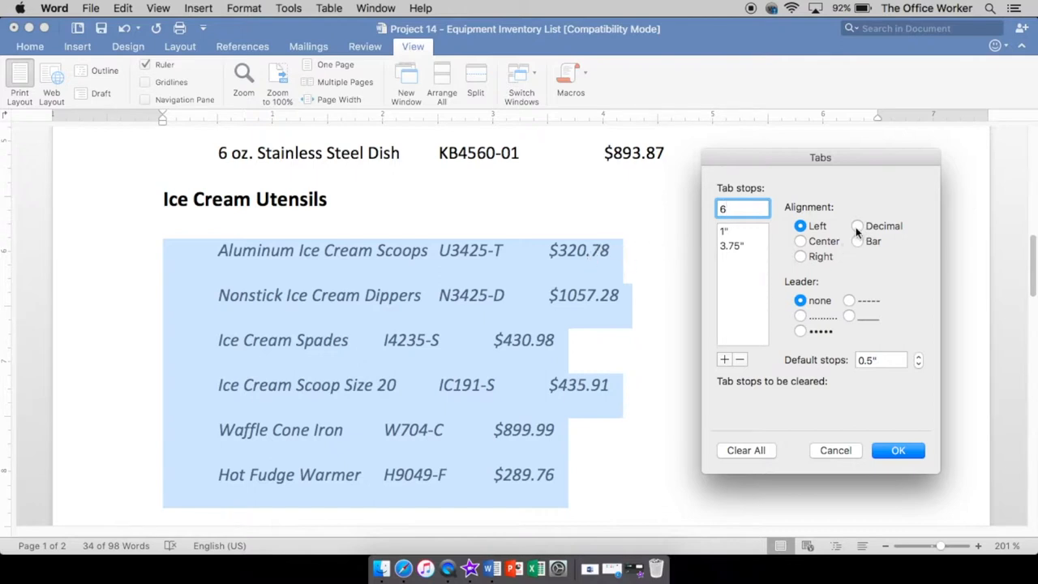
{"action": "left_click", "coordinate": [854, 225]}
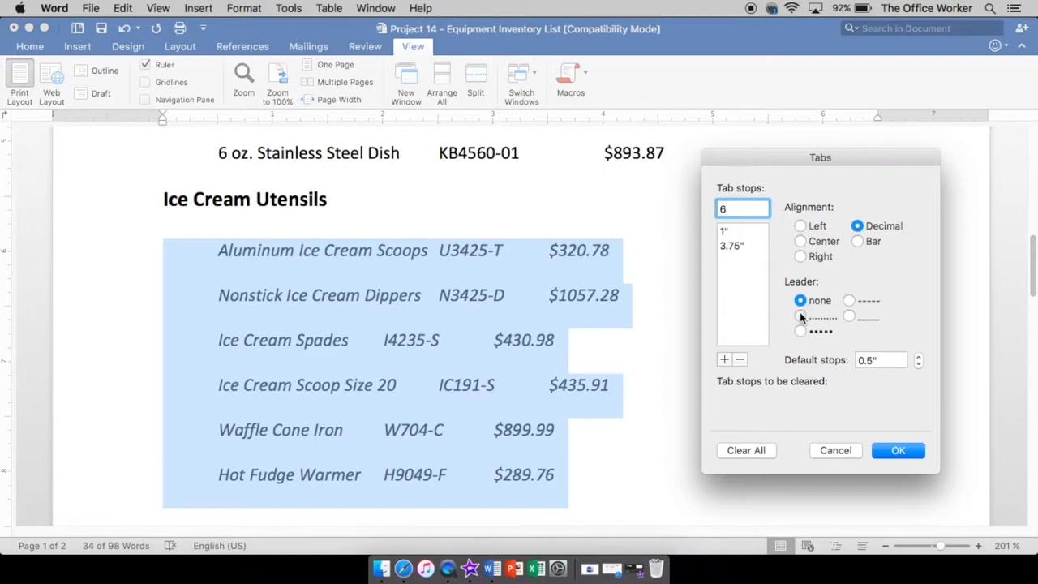
{"action": "left_click", "coordinate": [800, 315]}
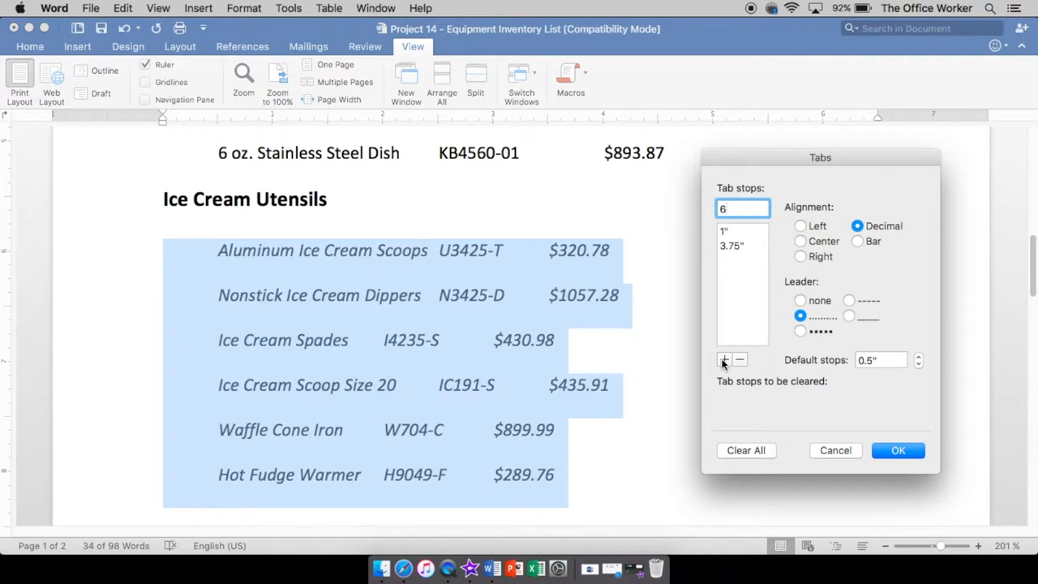
{"action": "left_click", "coordinate": [721, 360]}
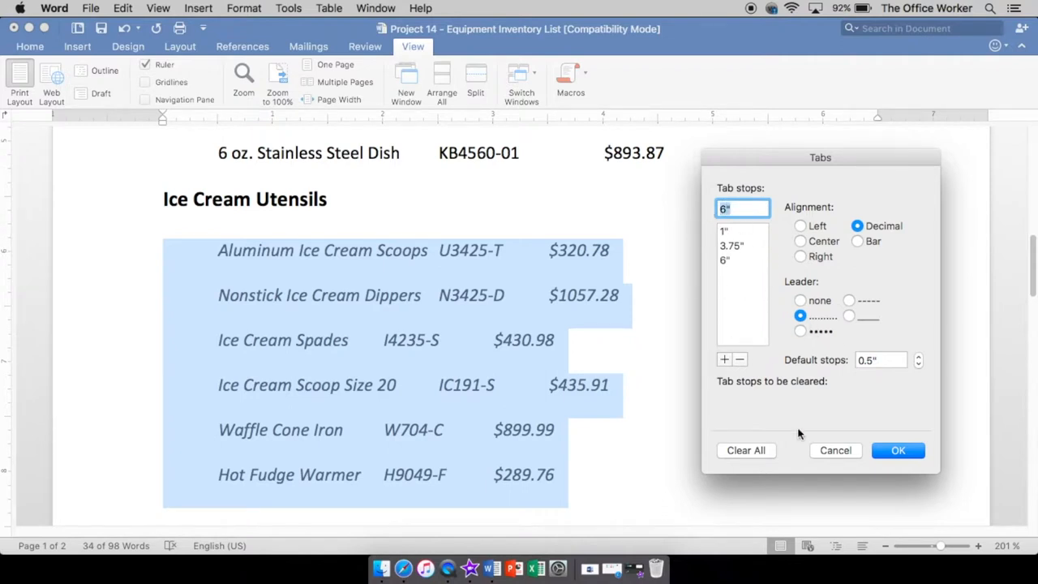
{"action": "left_click", "coordinate": [898, 450]}
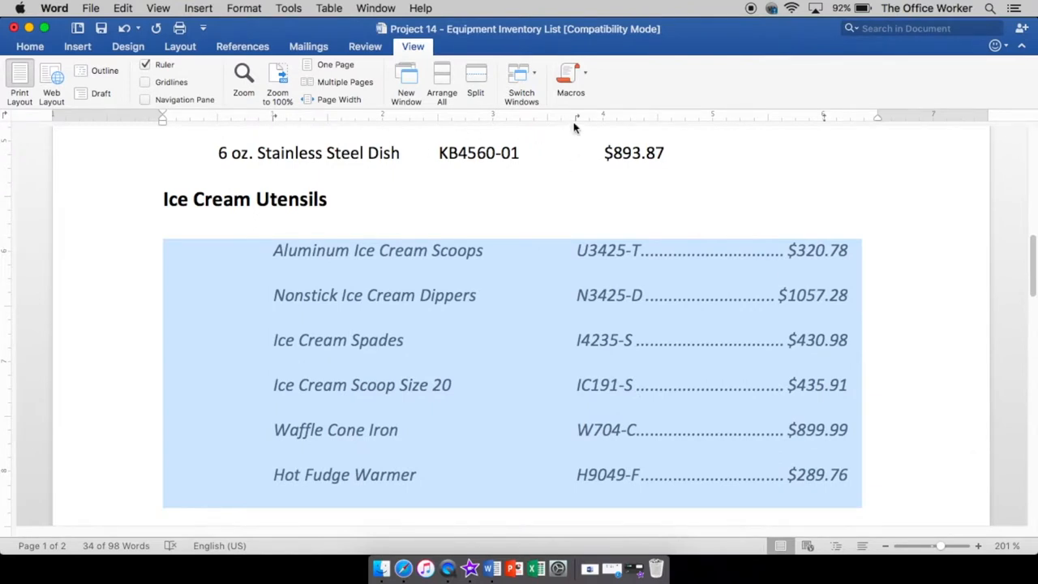
{"action": "mouse_move", "coordinate": [829, 124]}
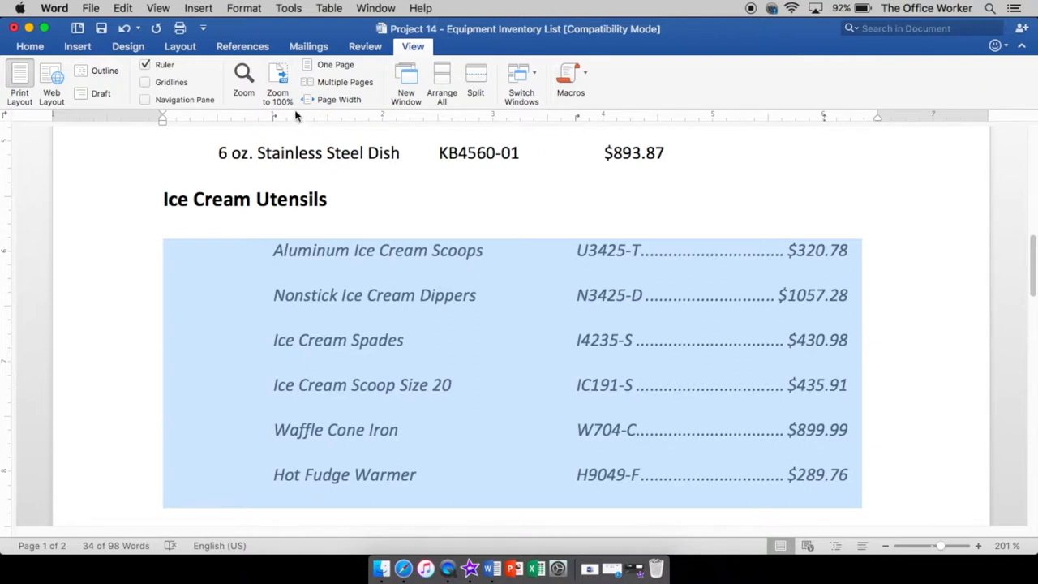
{"action": "mouse_move", "coordinate": [538, 293]}
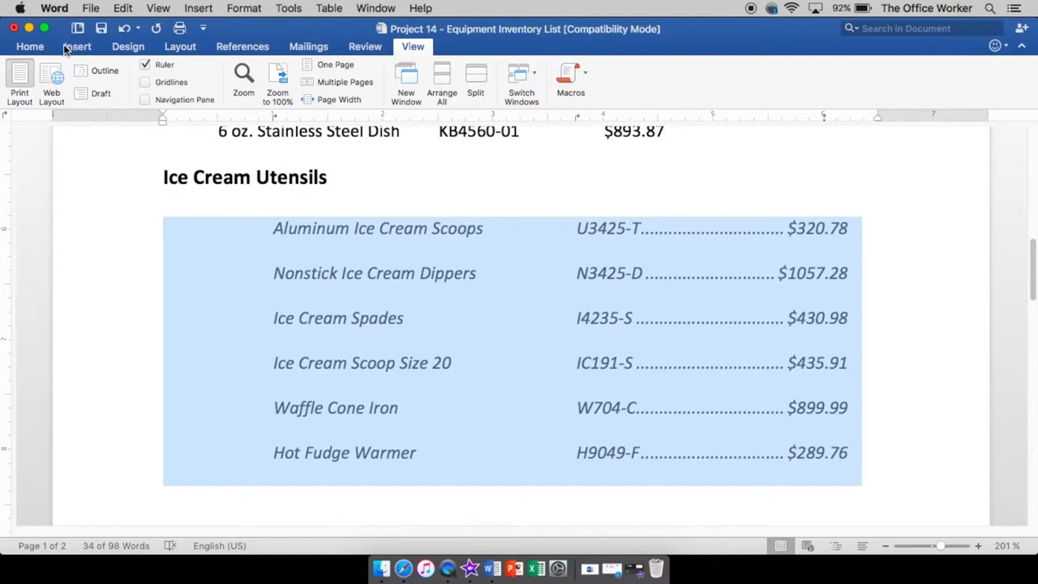
- Switch to the Home tab to reach the Show/Hide ¶ button
{"action": "left_click", "coordinate": [31, 46]}
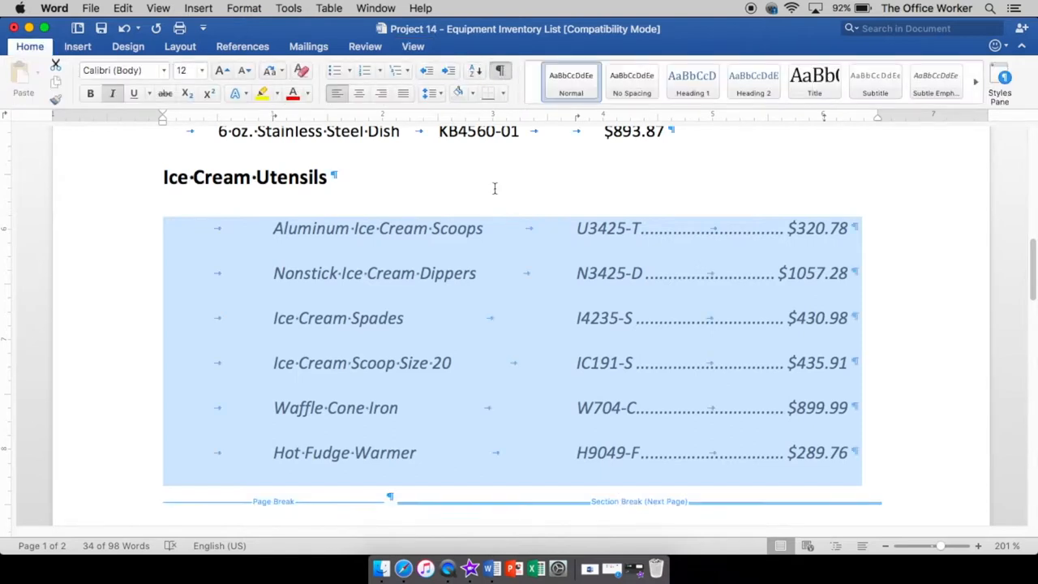
{"action": "mouse_move", "coordinate": [217, 411]}
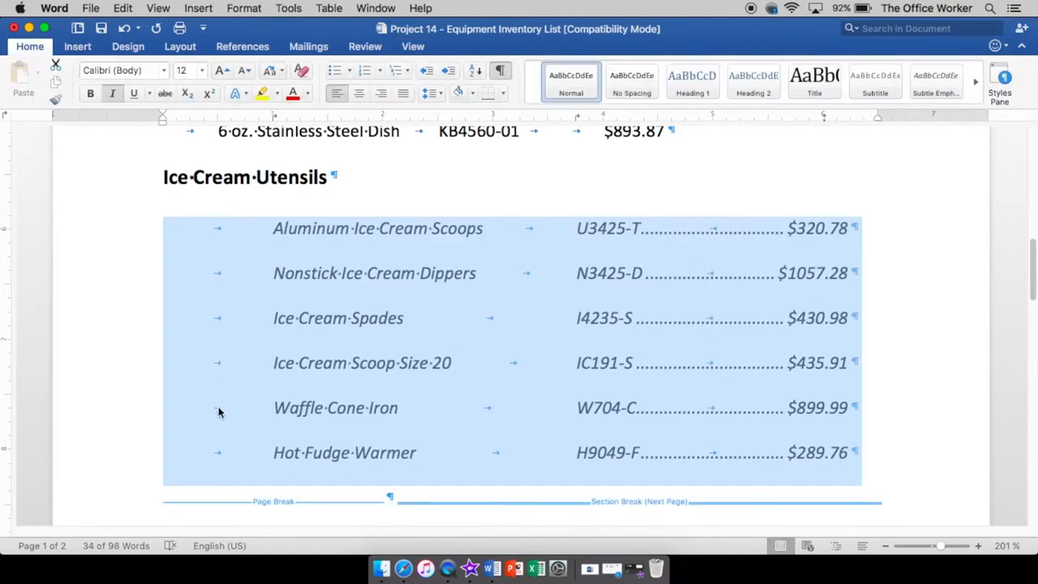
{"action": "mouse_move", "coordinate": [511, 416]}
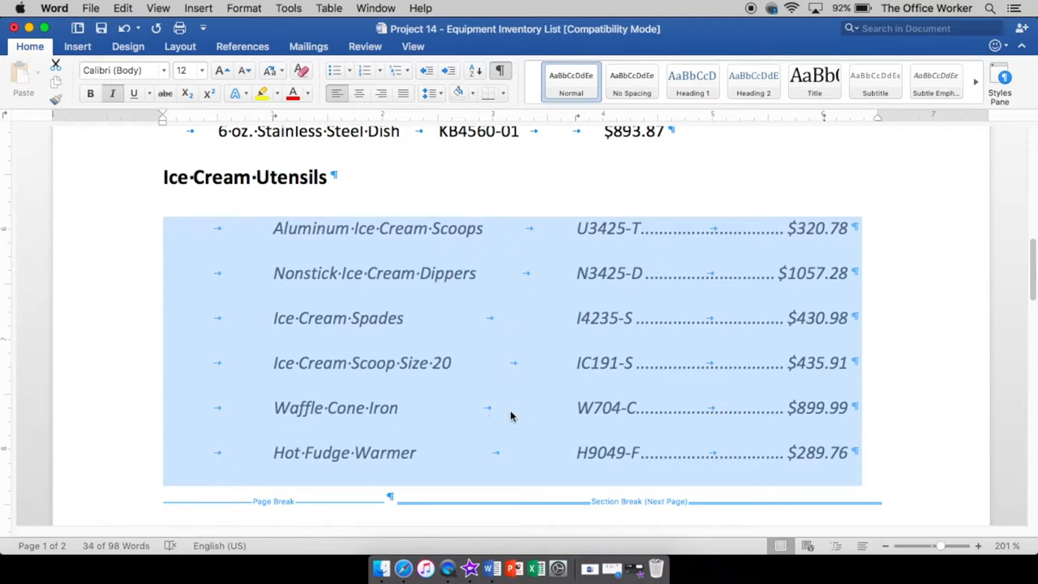
{"action": "mouse_move", "coordinate": [710, 472]}
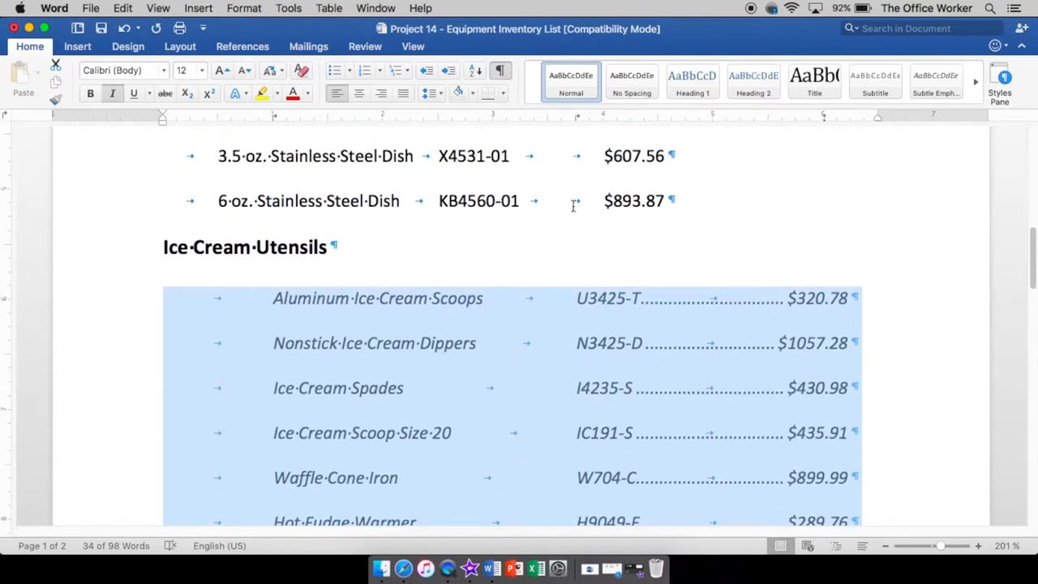
- Scroll through the Ice Cream Utensils tab marks, then turn Show/Hide ¶ off
{"action": "scroll", "scroll_direction": "down", "scroll_amount": 3}
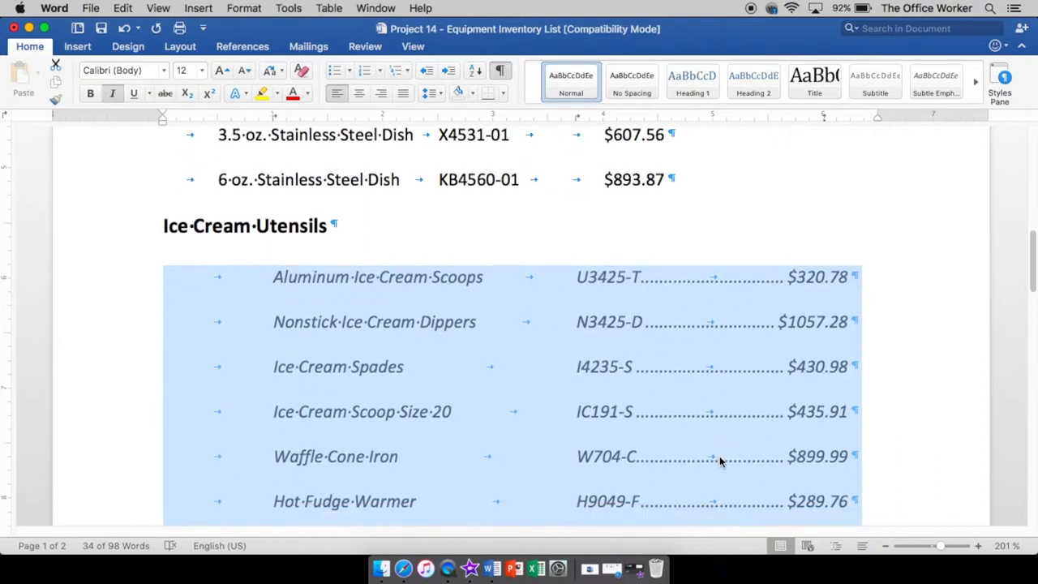
{"action": "scroll", "scroll_direction": "down", "scroll_amount": 3}
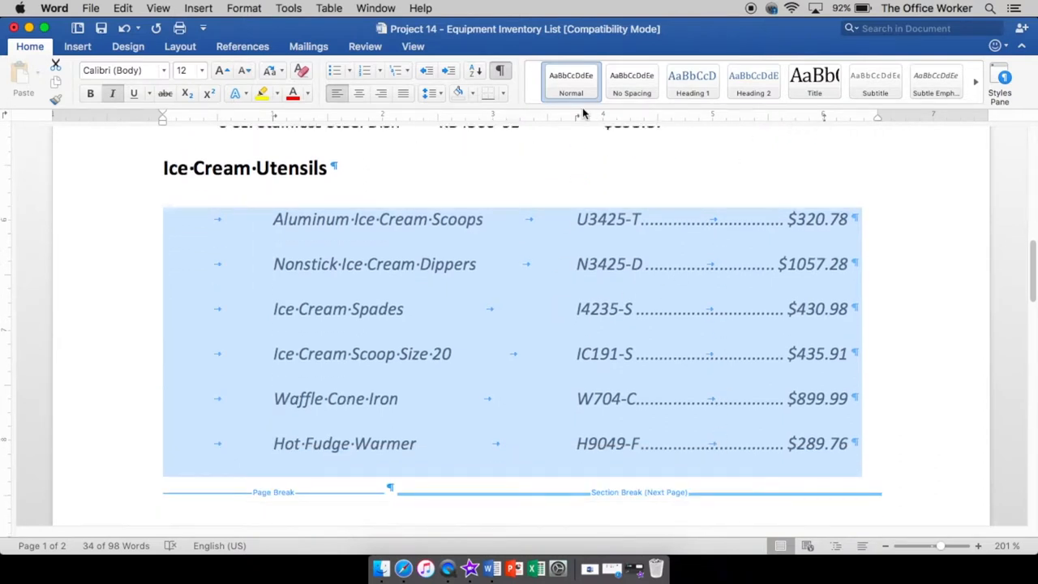
{"action": "mouse_move", "coordinate": [754, 284]}
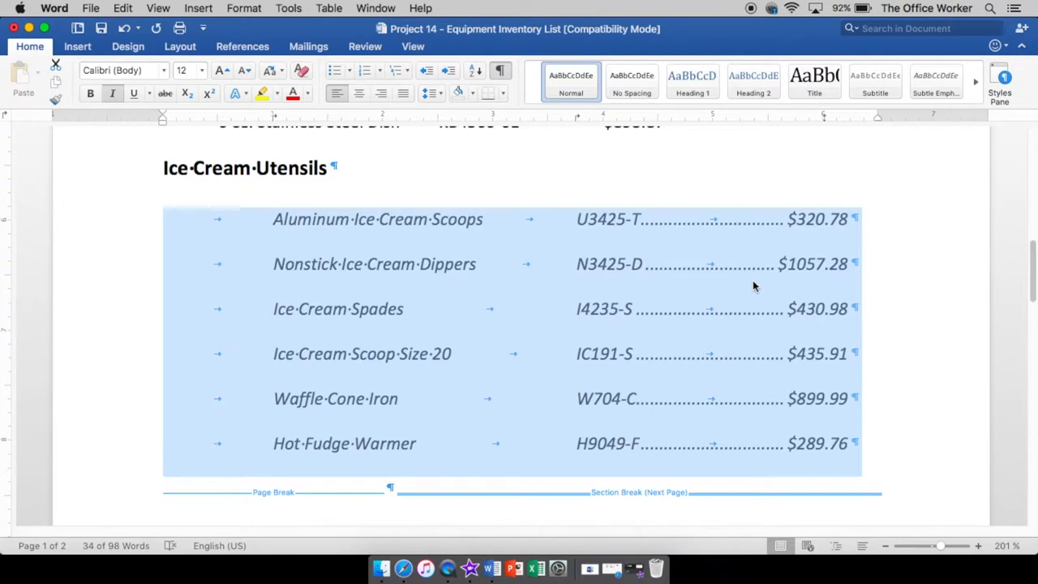
{"action": "mouse_move", "coordinate": [791, 245]}
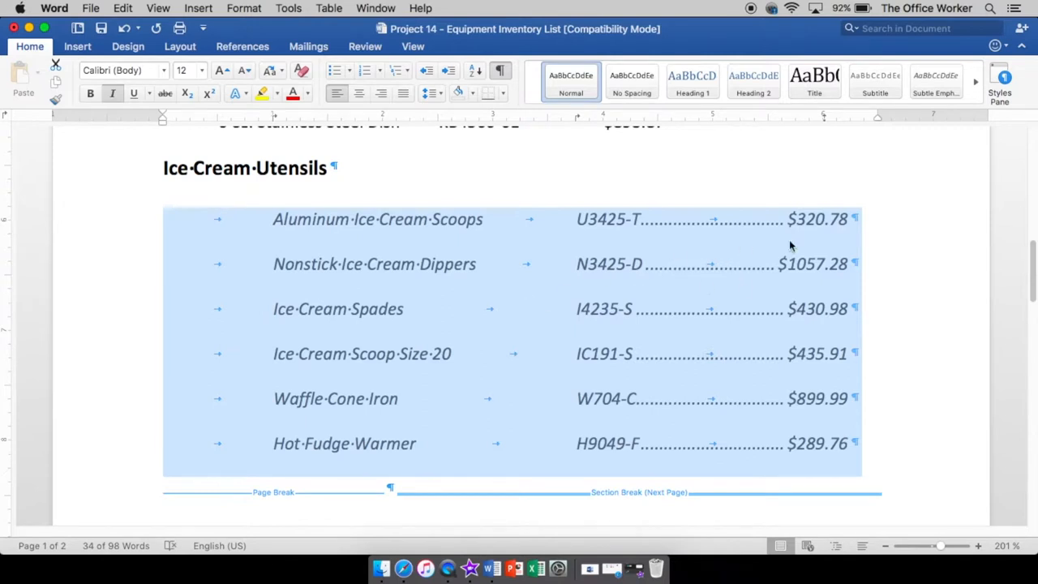
{"action": "mouse_move", "coordinate": [793, 292]}
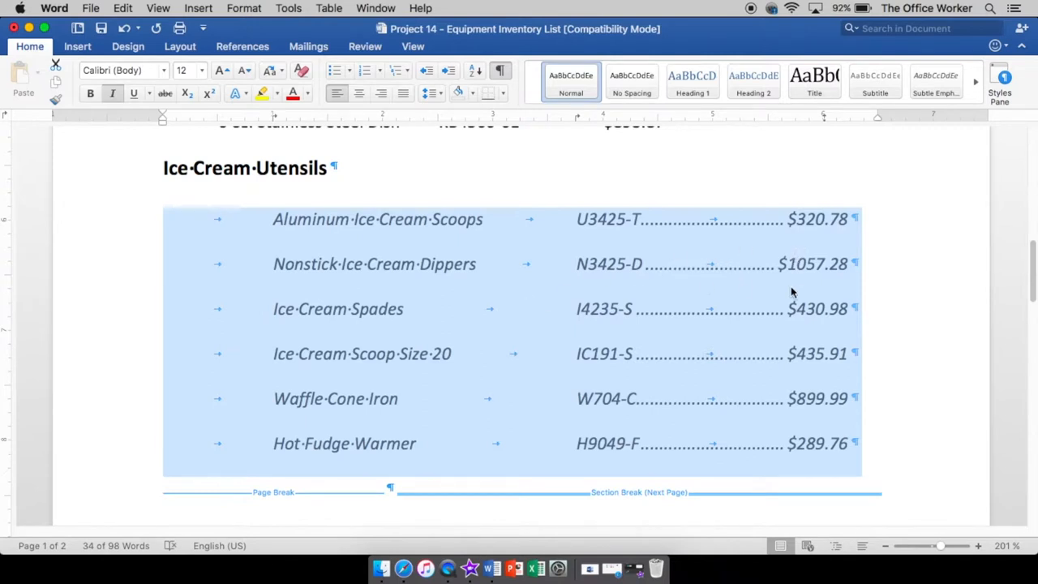
{"action": "mouse_move", "coordinate": [745, 294]}
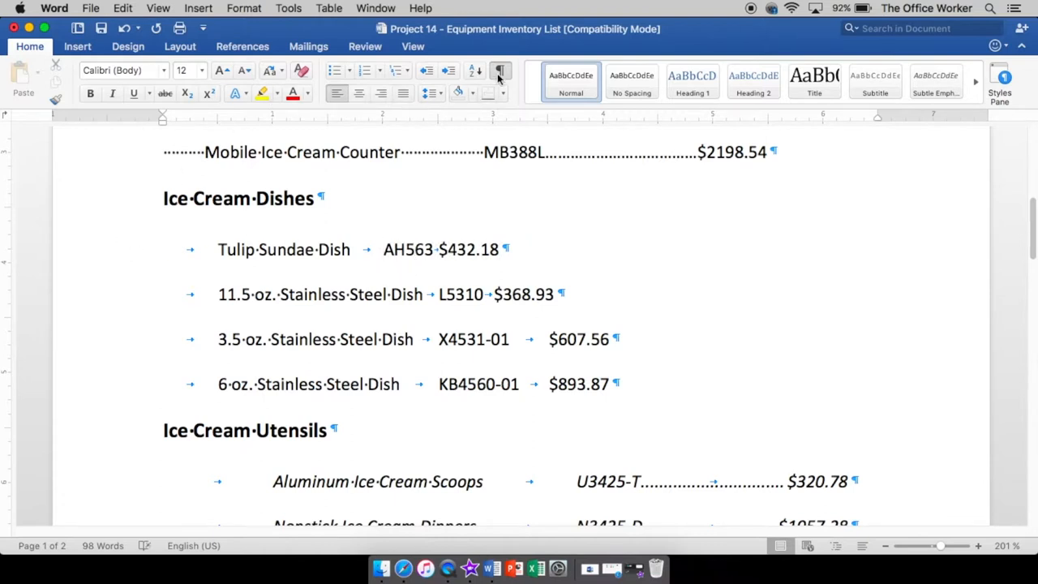
{"action": "left_click", "coordinate": [498, 70]}
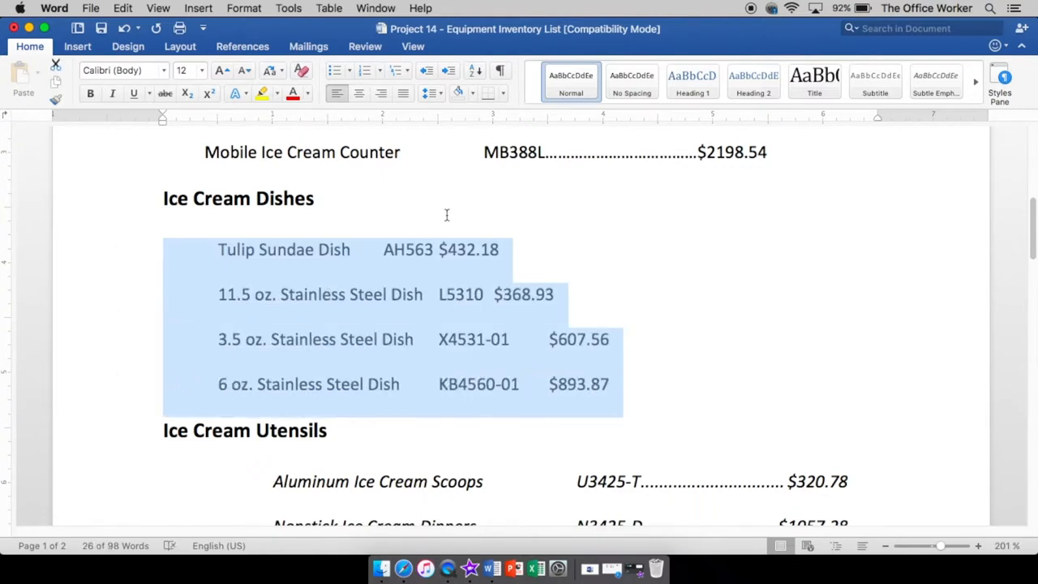
{"action": "mouse_move", "coordinate": [184, 142]}
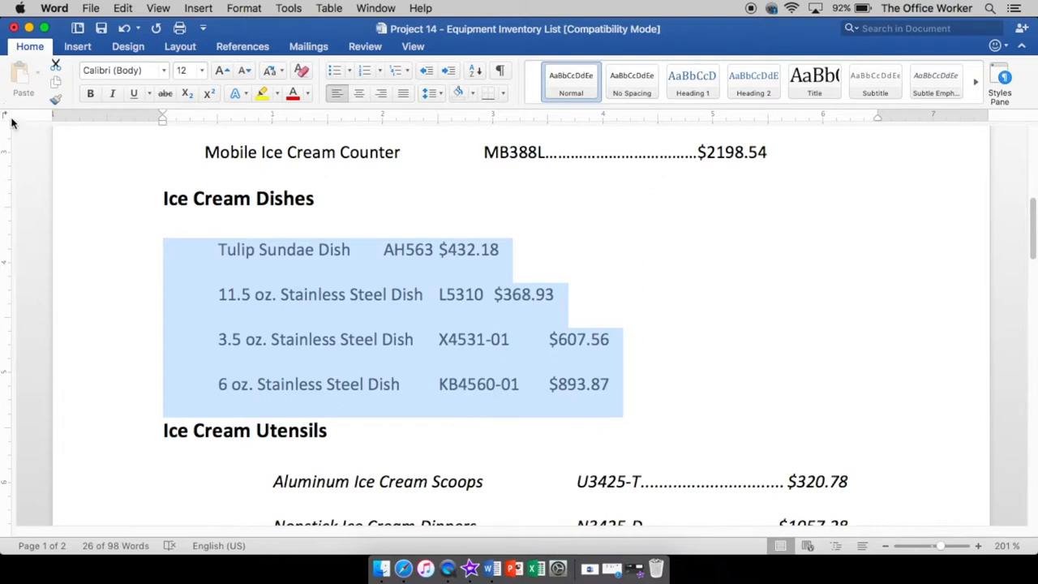
{"action": "mouse_move", "coordinate": [7, 118]}
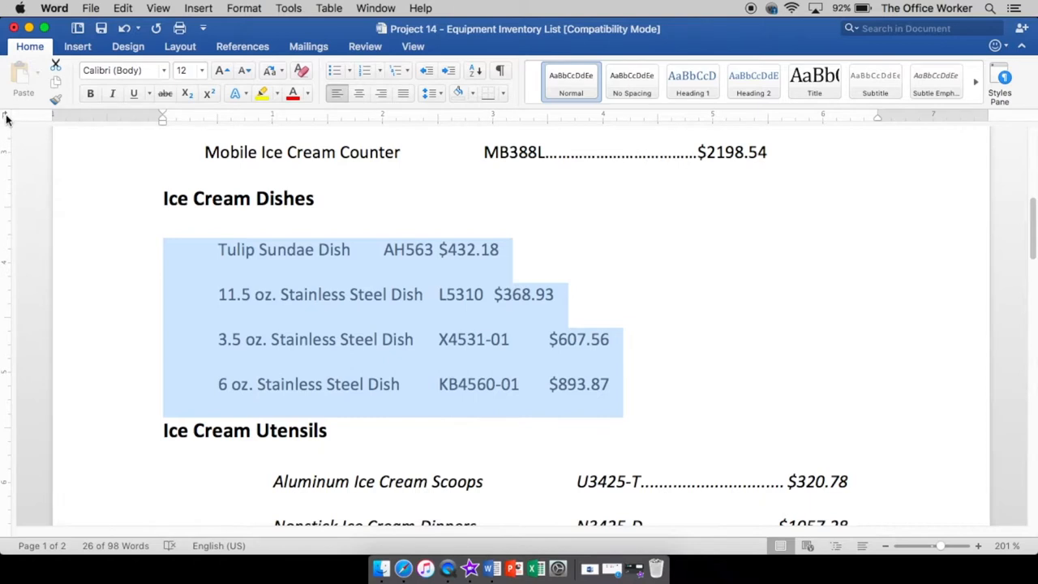
{"action": "mouse_move", "coordinate": [10, 125]}
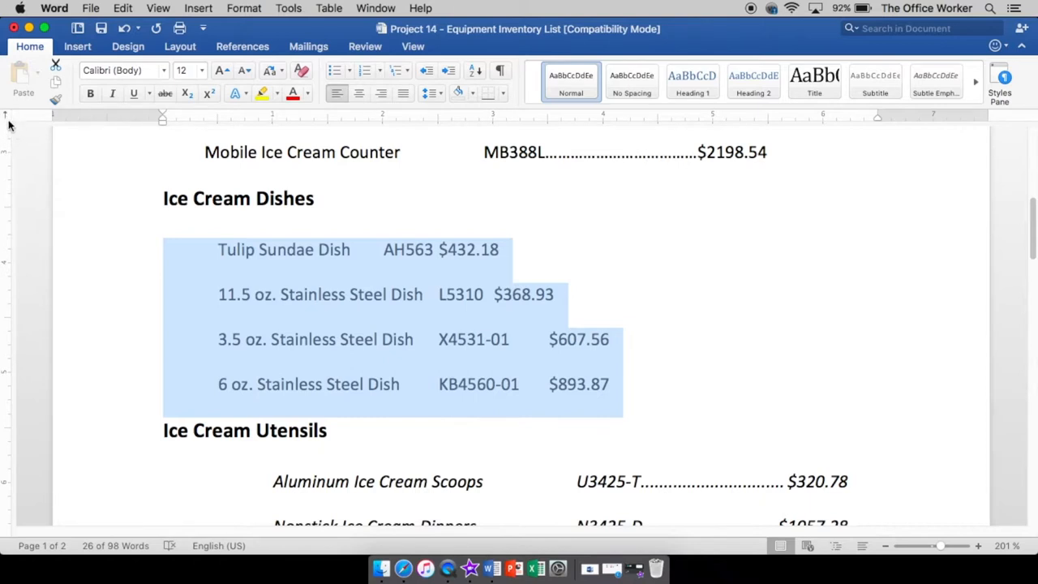
{"action": "mouse_move", "coordinate": [32, 148]}
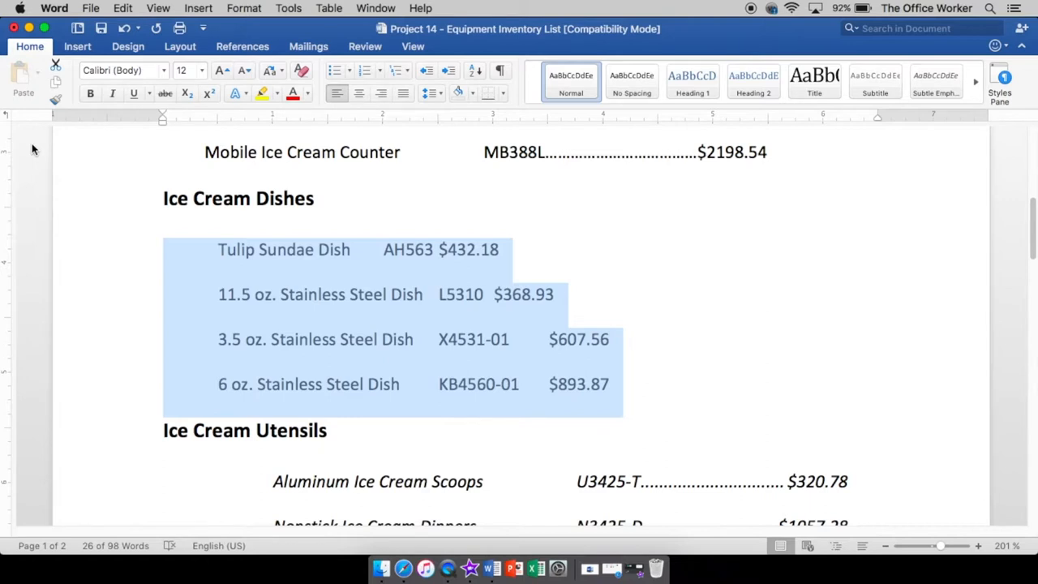
{"action": "mouse_move", "coordinate": [27, 145]}
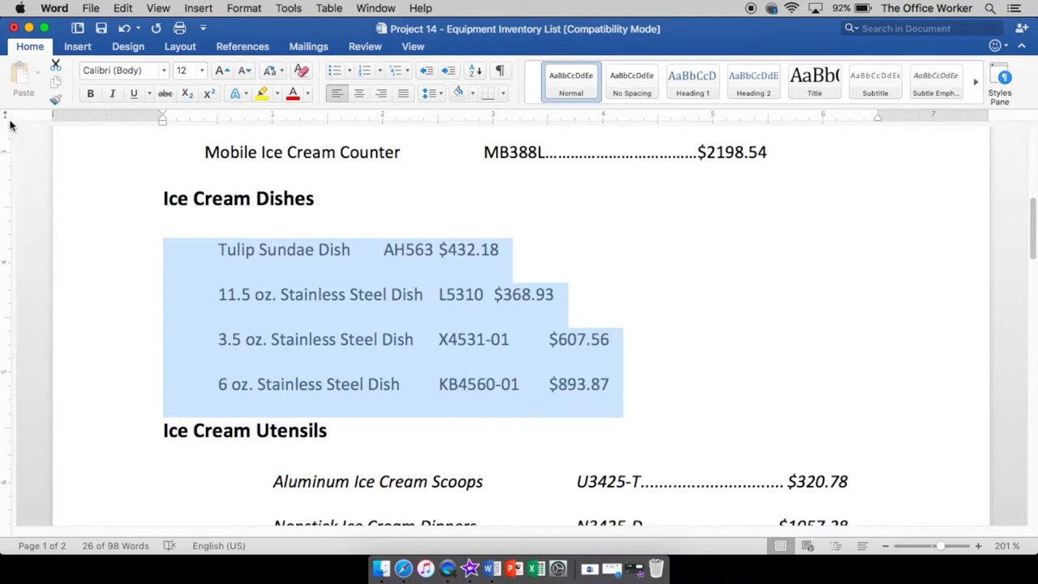
{"action": "mouse_move", "coordinate": [23, 152]}
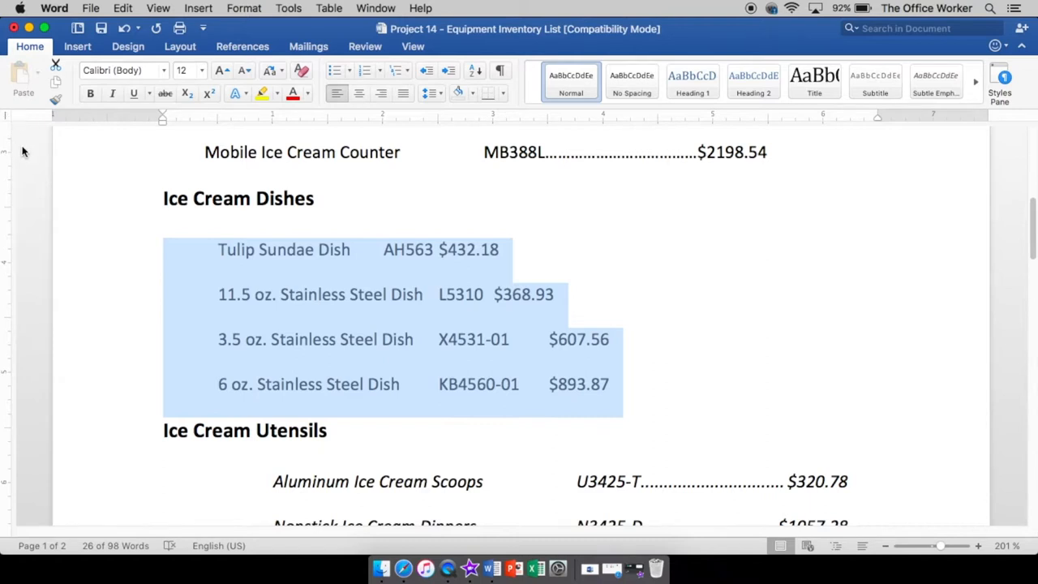
{"action": "mouse_move", "coordinate": [11, 127]}
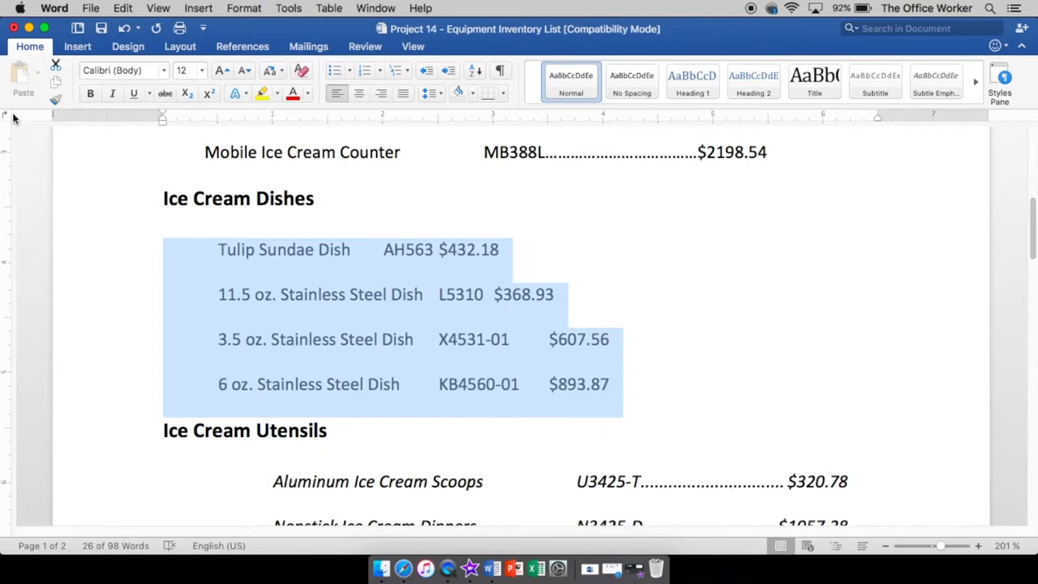
{"action": "mouse_move", "coordinate": [17, 126]}
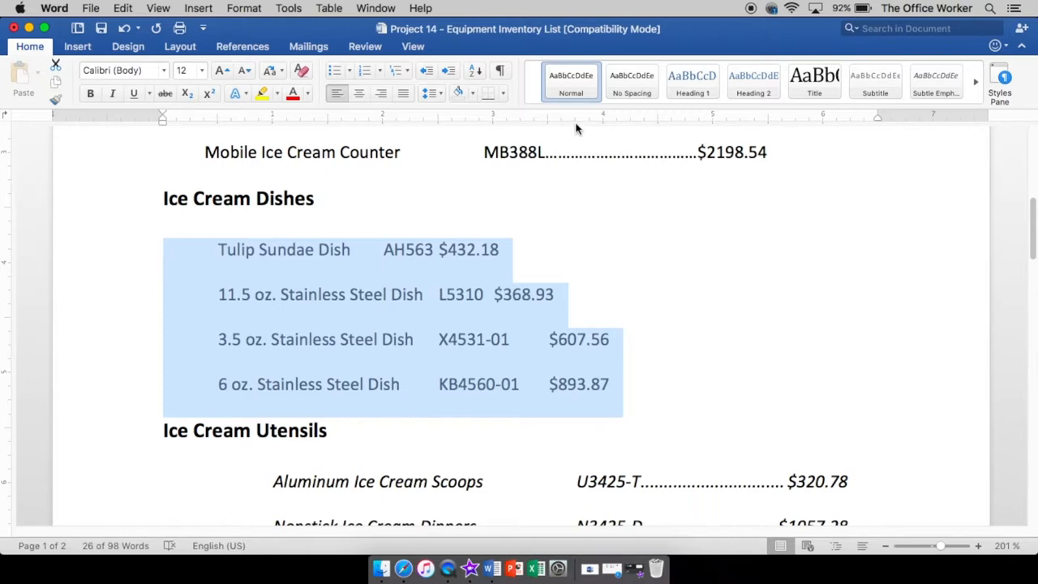
{"action": "mouse_move", "coordinate": [576, 124]}
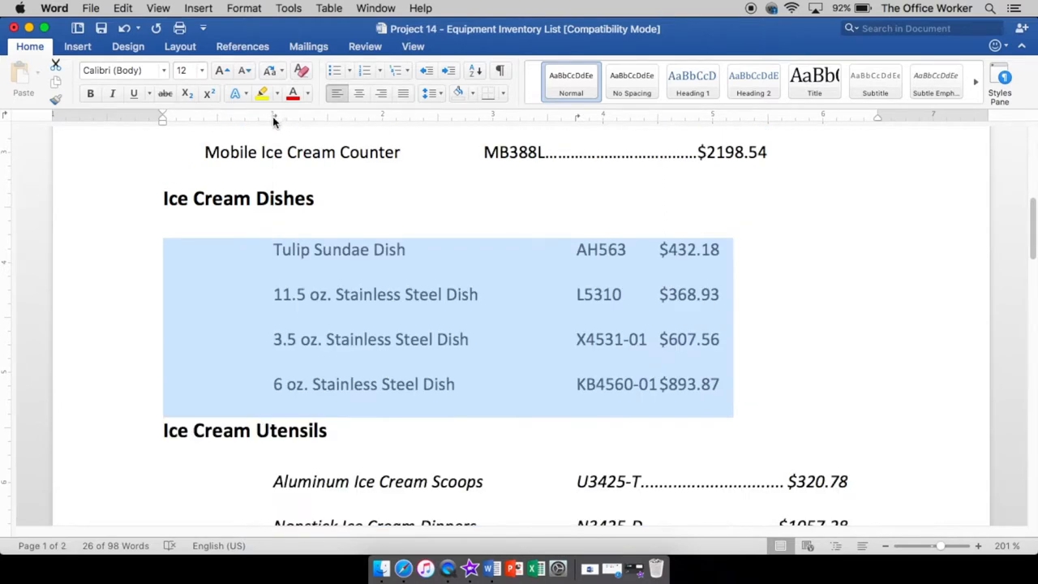
{"action": "mouse_move", "coordinate": [274, 121]}
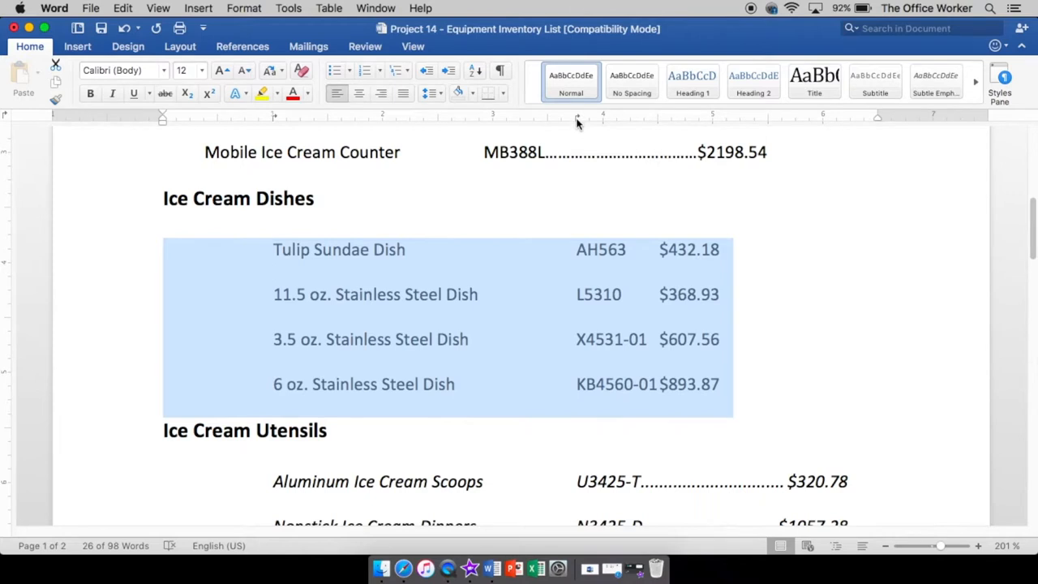
{"action": "mouse_move", "coordinate": [577, 120]}
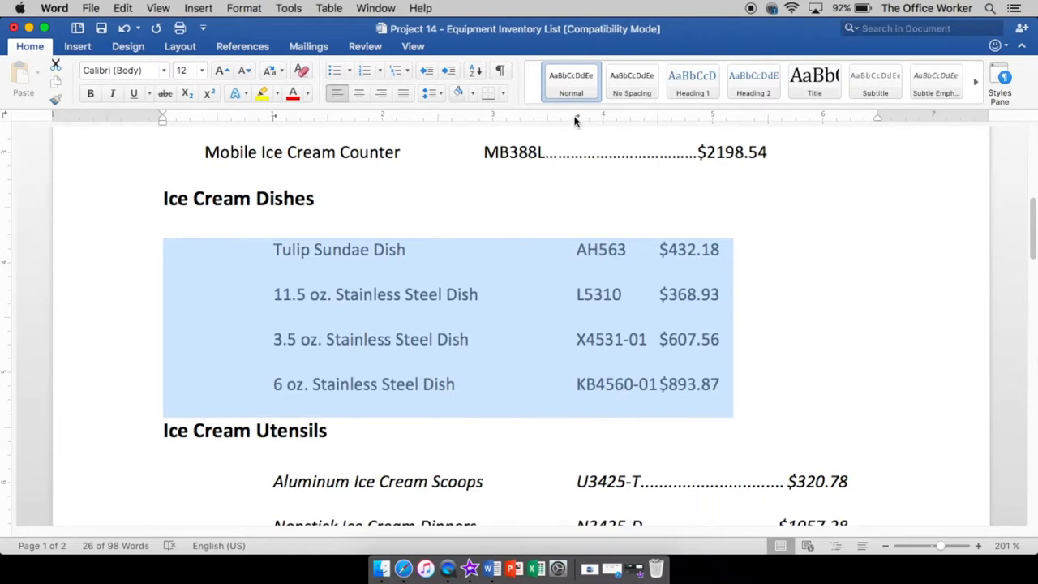
{"action": "mouse_move", "coordinate": [8, 120]}
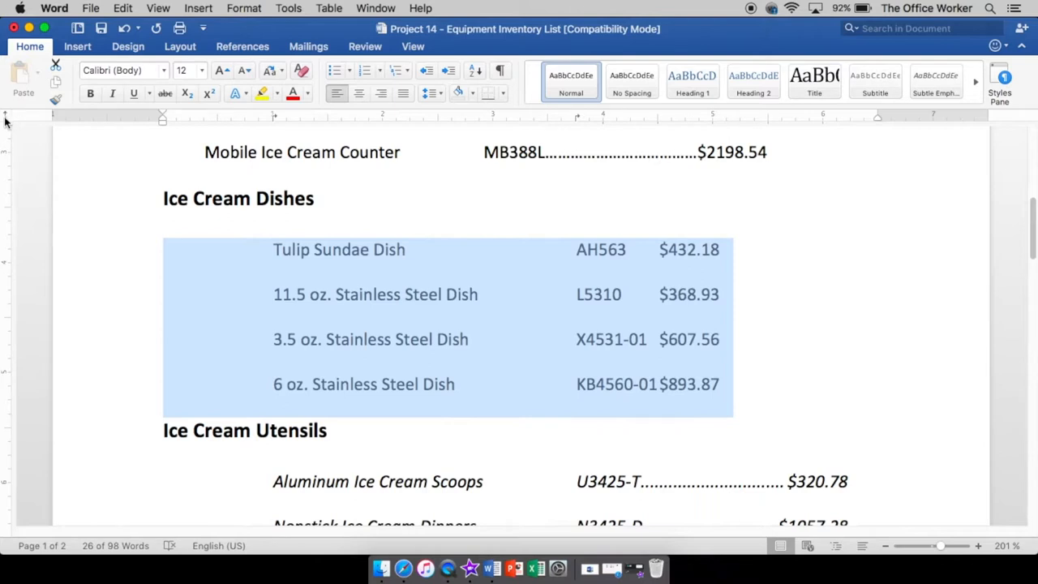
{"action": "mouse_move", "coordinate": [10, 126]}
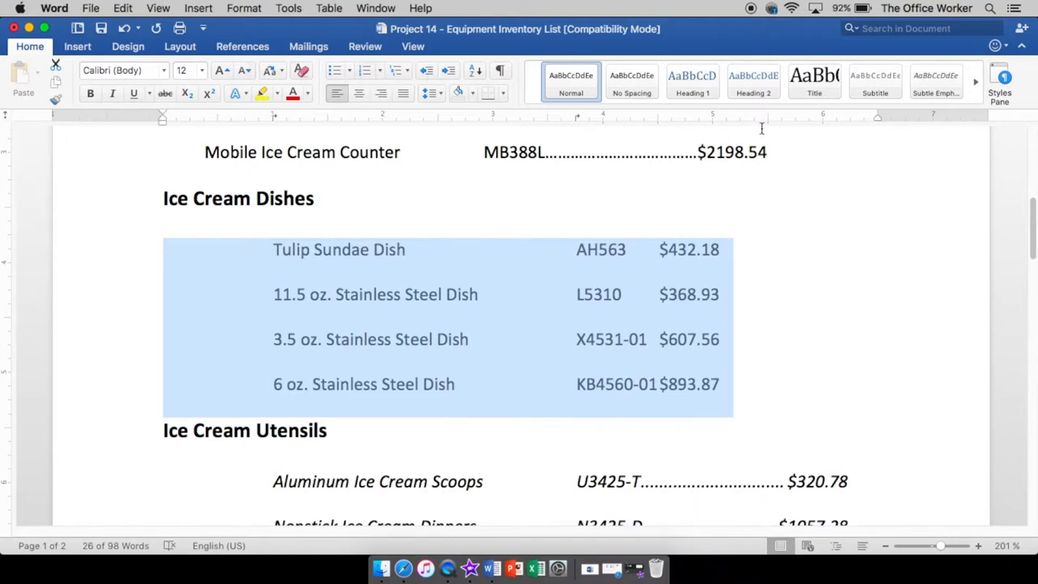
{"action": "mouse_move", "coordinate": [824, 122]}
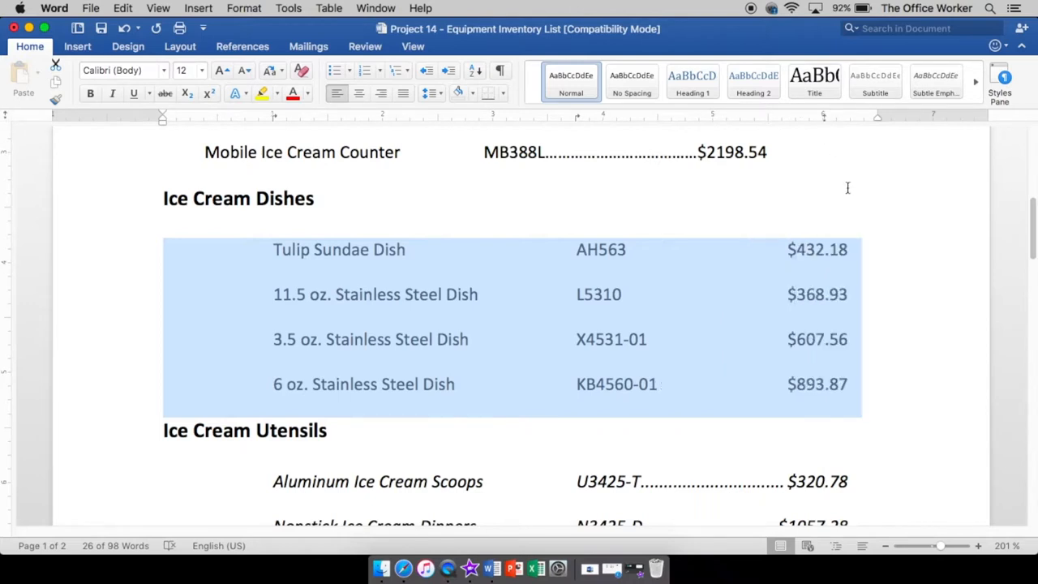
{"action": "mouse_move", "coordinate": [693, 289]}
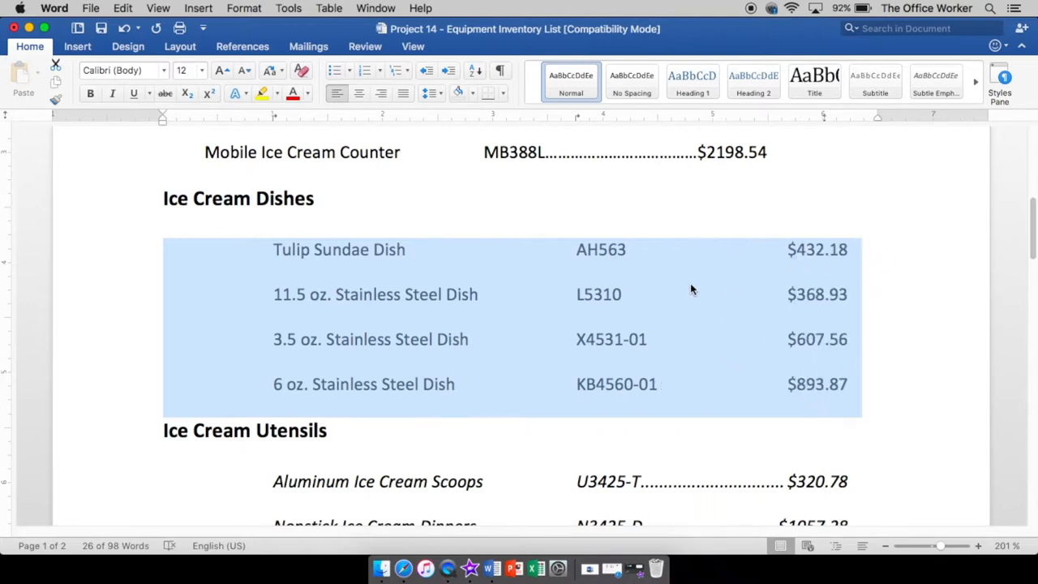
{"action": "mouse_move", "coordinate": [713, 345]}
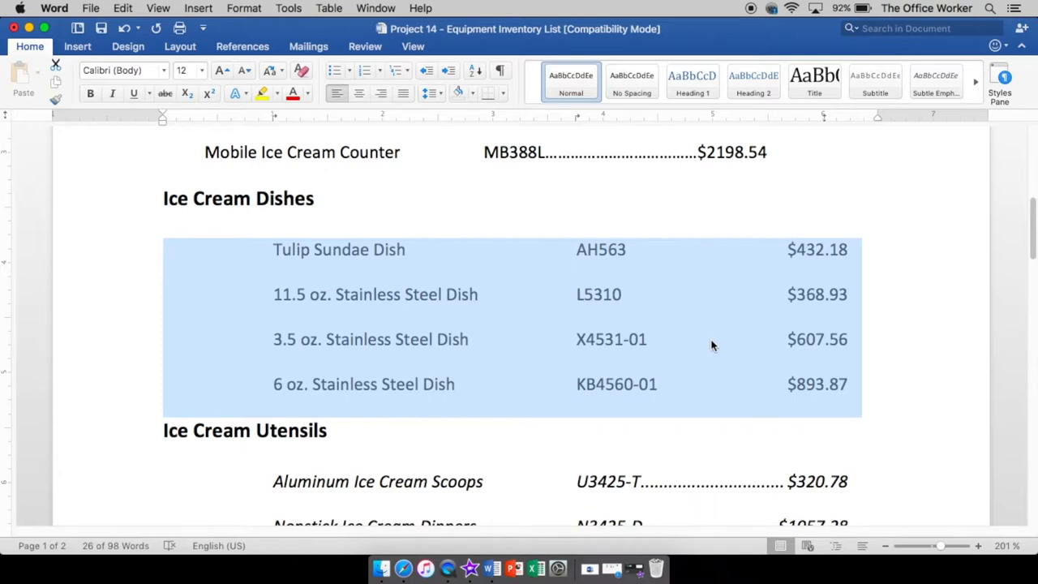
- Give the 6-inch decimal price tab of the Ice Cream Dishes rows a dotted leader
{"action": "scroll", "scroll_direction": "down", "scroll_amount": 3}
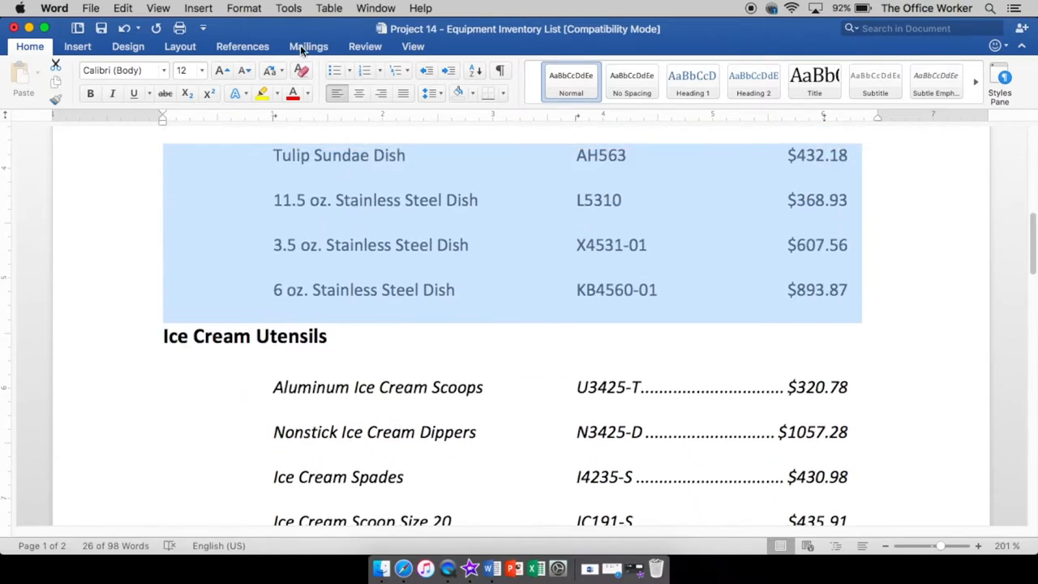
{"action": "left_click", "coordinate": [244, 8]}
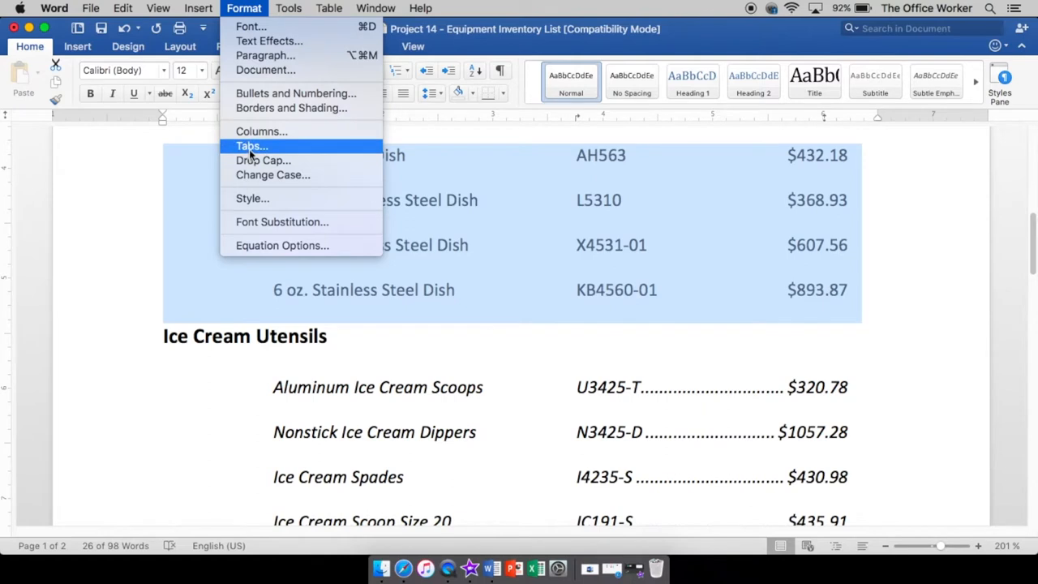
{"action": "left_click", "coordinate": [251, 146]}
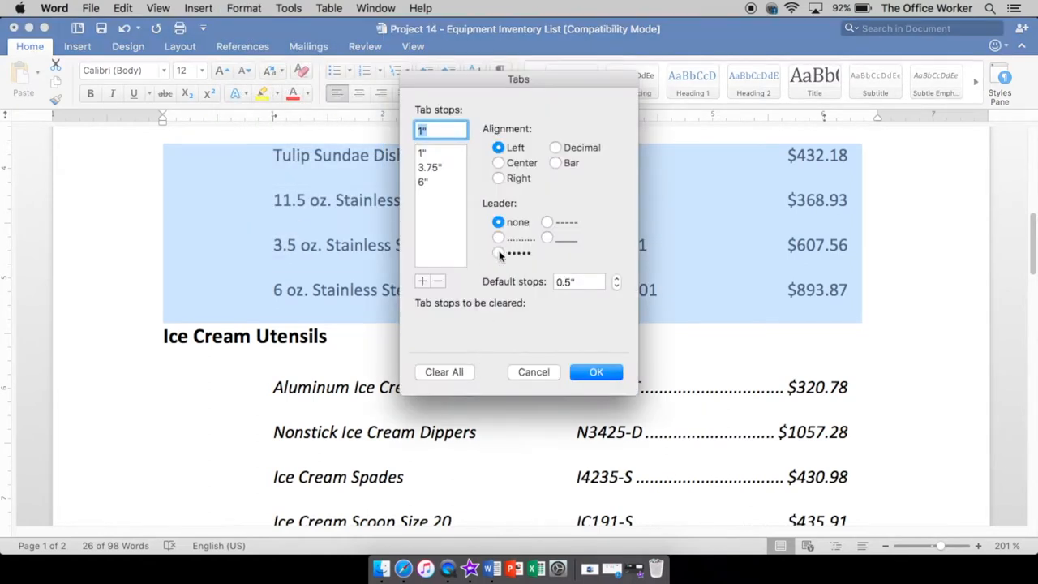
{"action": "left_click", "coordinate": [498, 237]}
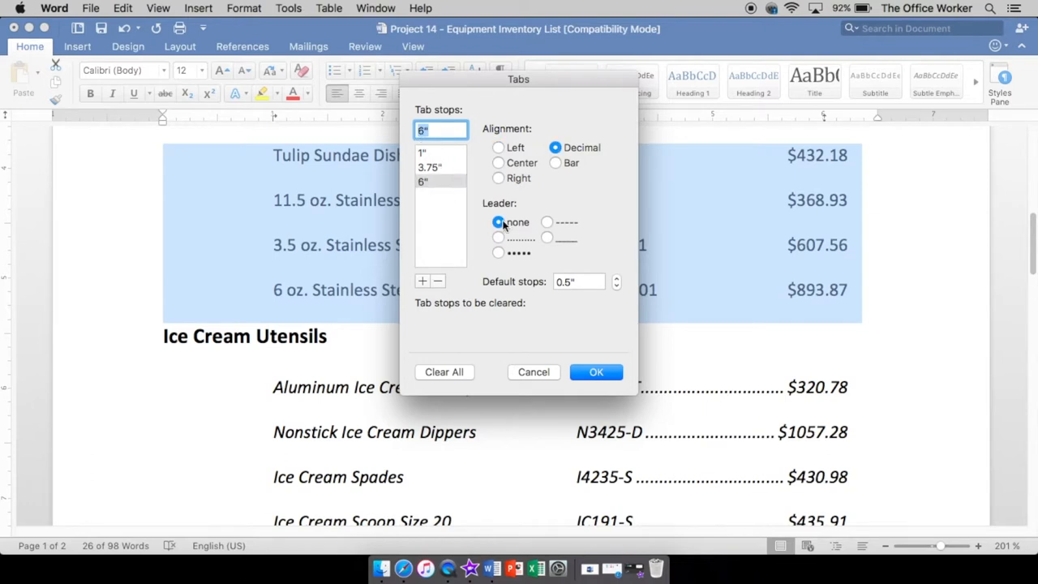
{"action": "left_click", "coordinate": [498, 237]}
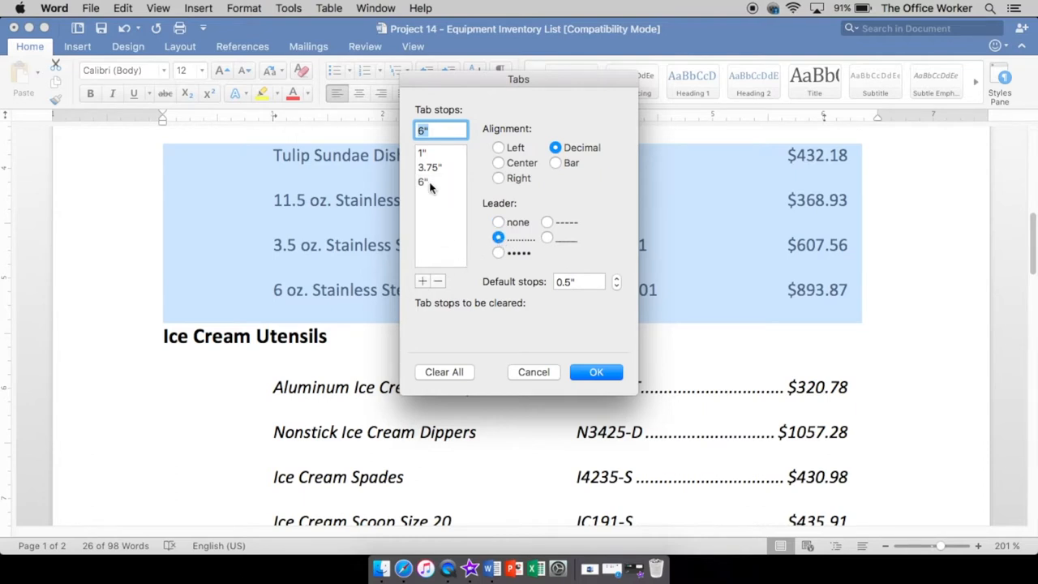
{"action": "left_click", "coordinate": [422, 181]}
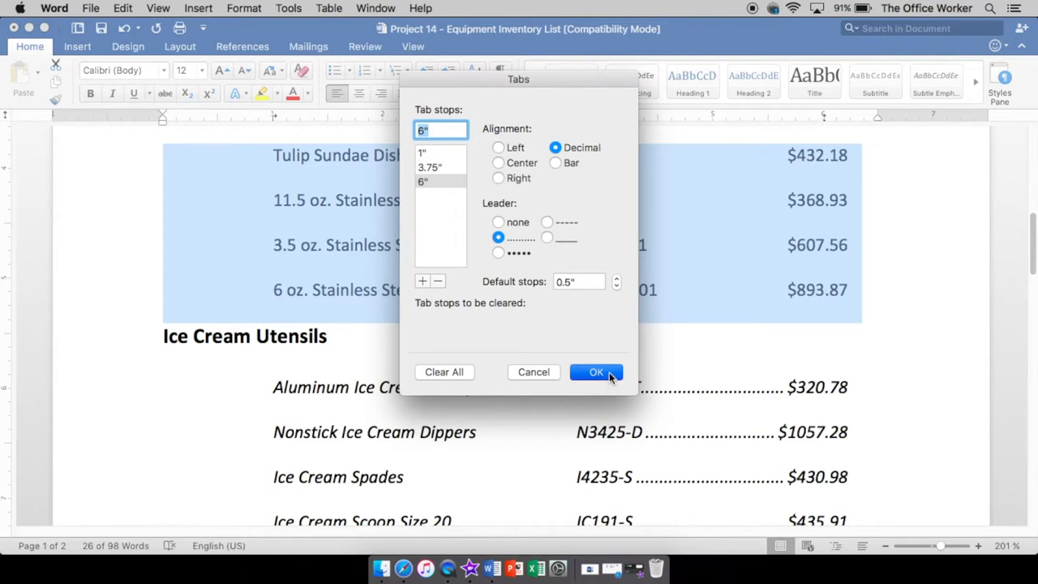
{"action": "left_click", "coordinate": [595, 372]}
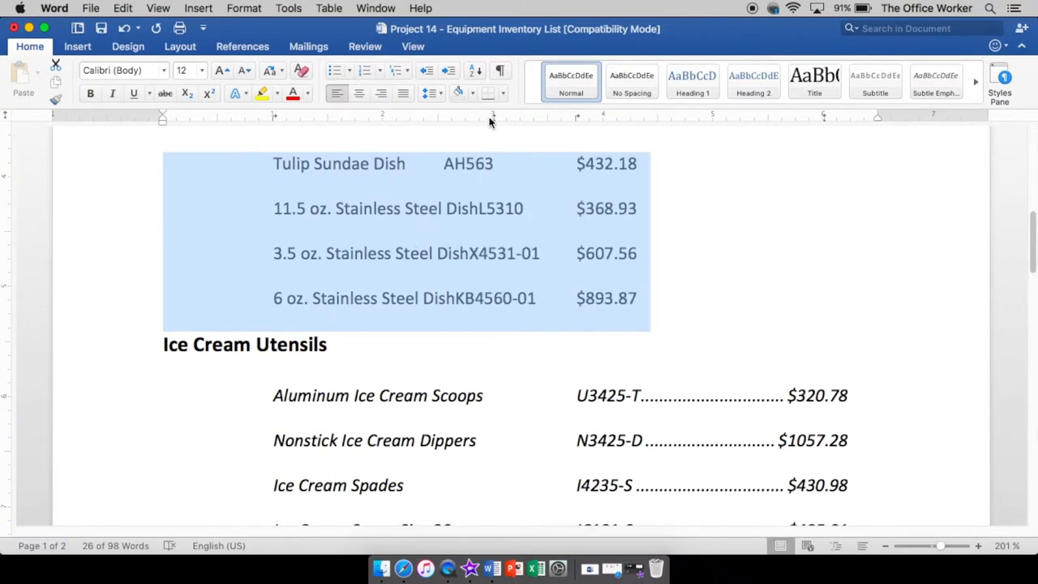
{"action": "mouse_move", "coordinate": [501, 163]}
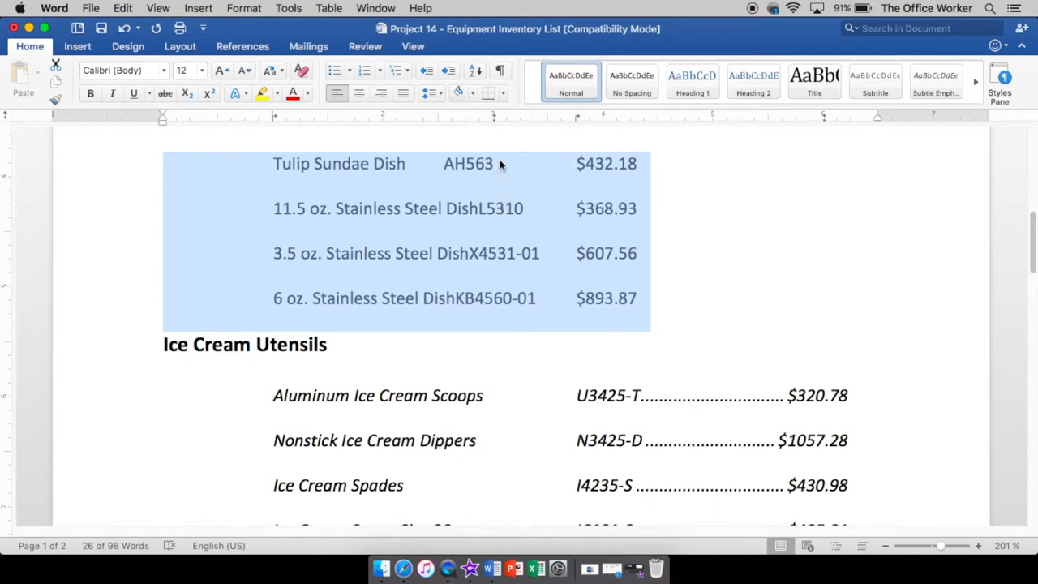
{"action": "mouse_move", "coordinate": [494, 123]}
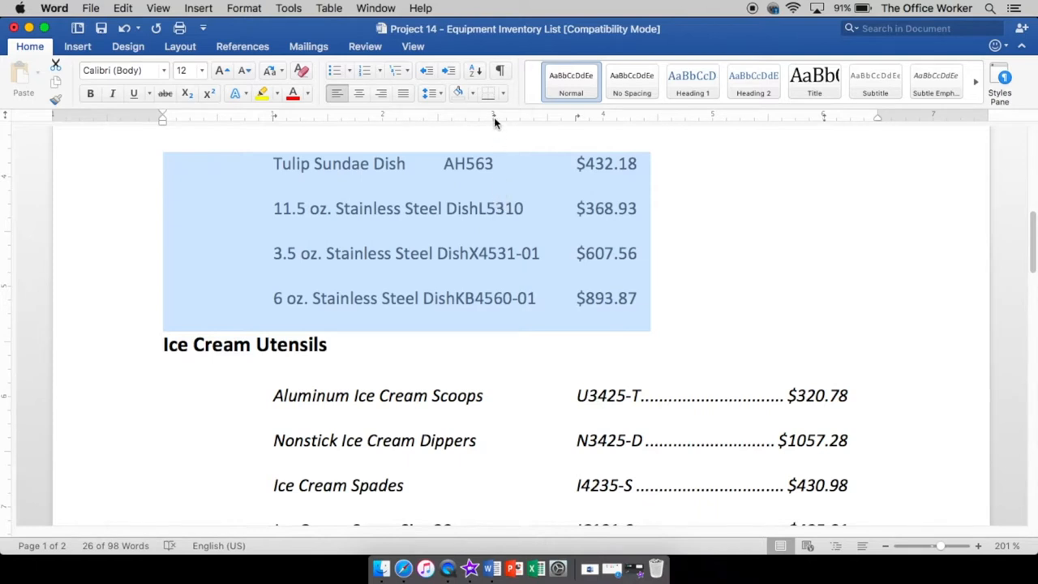
{"action": "mouse_move", "coordinate": [495, 121]}
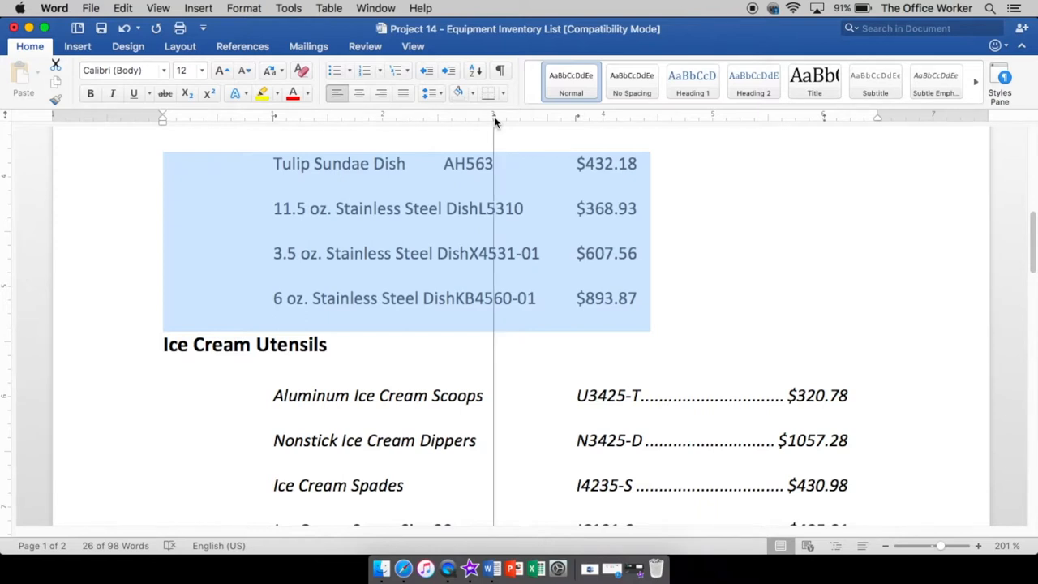
{"action": "mouse_move", "coordinate": [500, 168]}
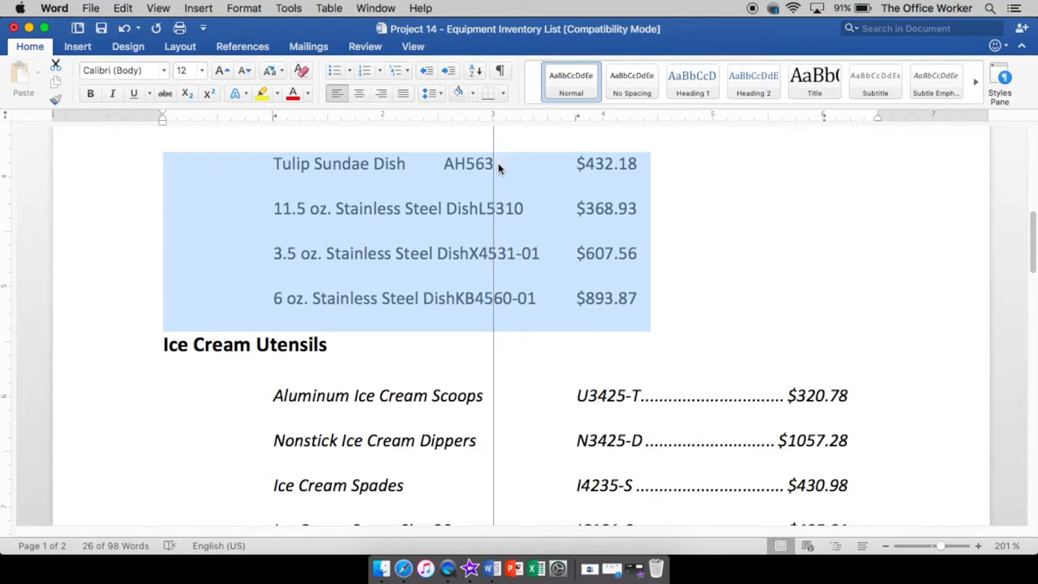
{"action": "mouse_move", "coordinate": [496, 184]}
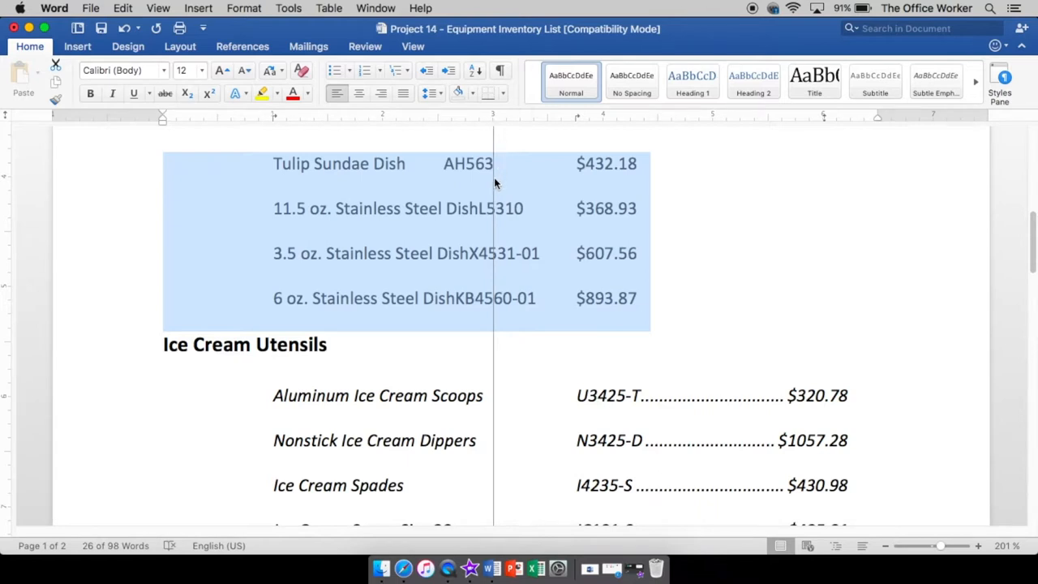
{"action": "mouse_move", "coordinate": [596, 213]}
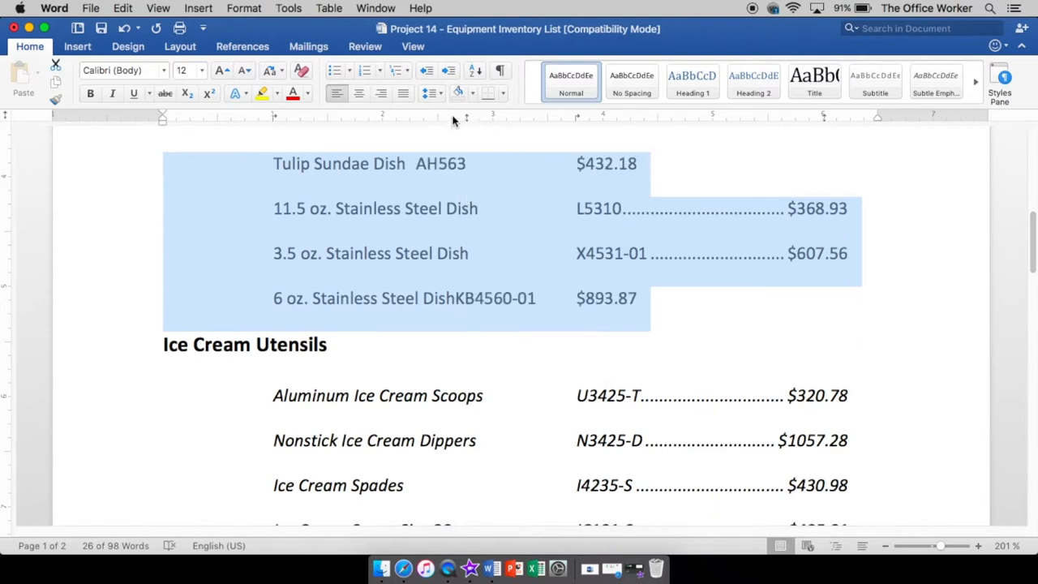
{"action": "mouse_move", "coordinate": [468, 122]}
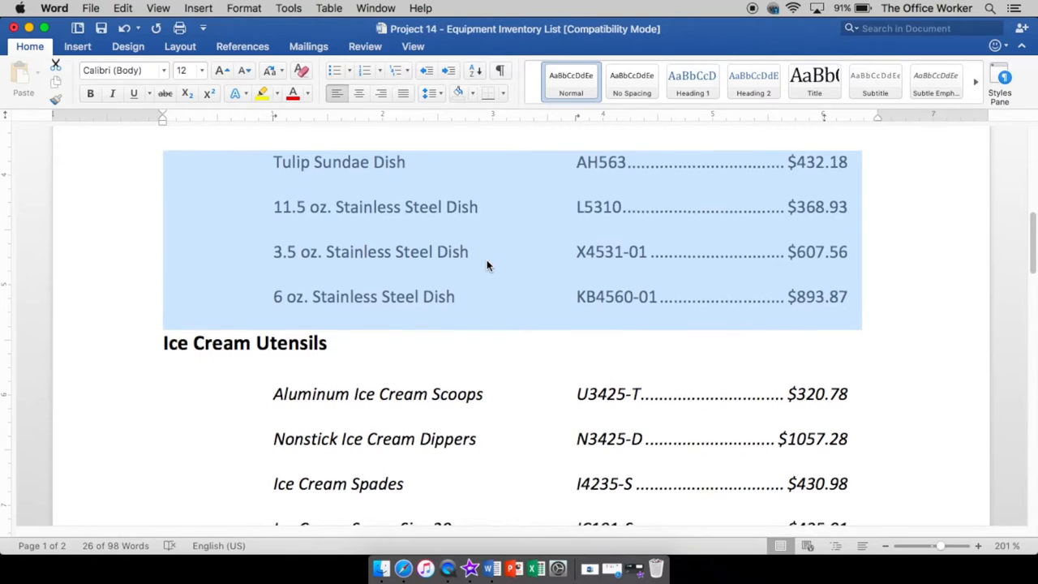
- Scroll to page two and begin typing the italic 'School Store Inventory' heading
{"action": "scroll", "scroll_direction": "down", "scroll_amount": 3}
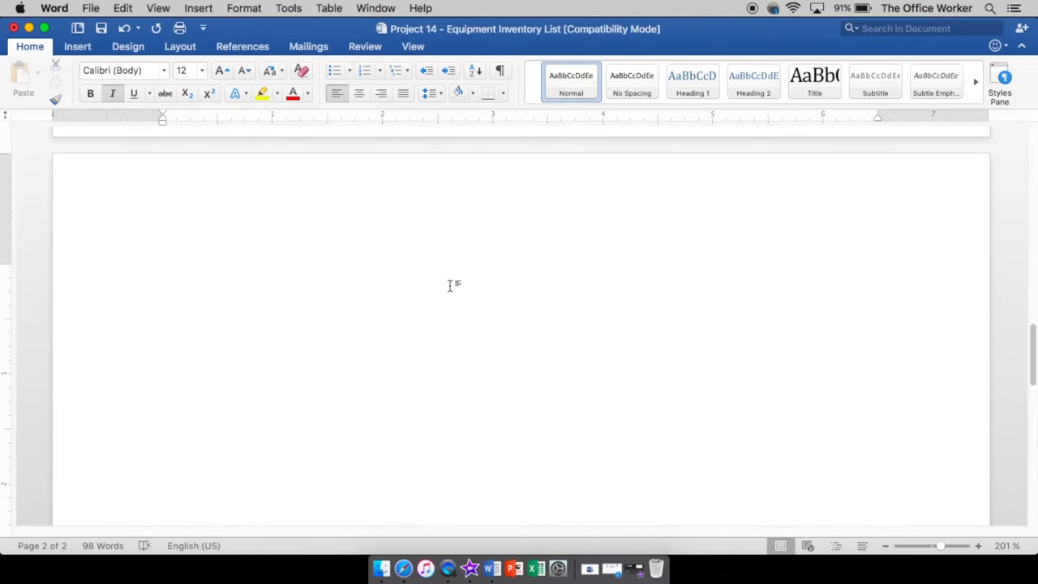
{"action": "type", "text": "/"}
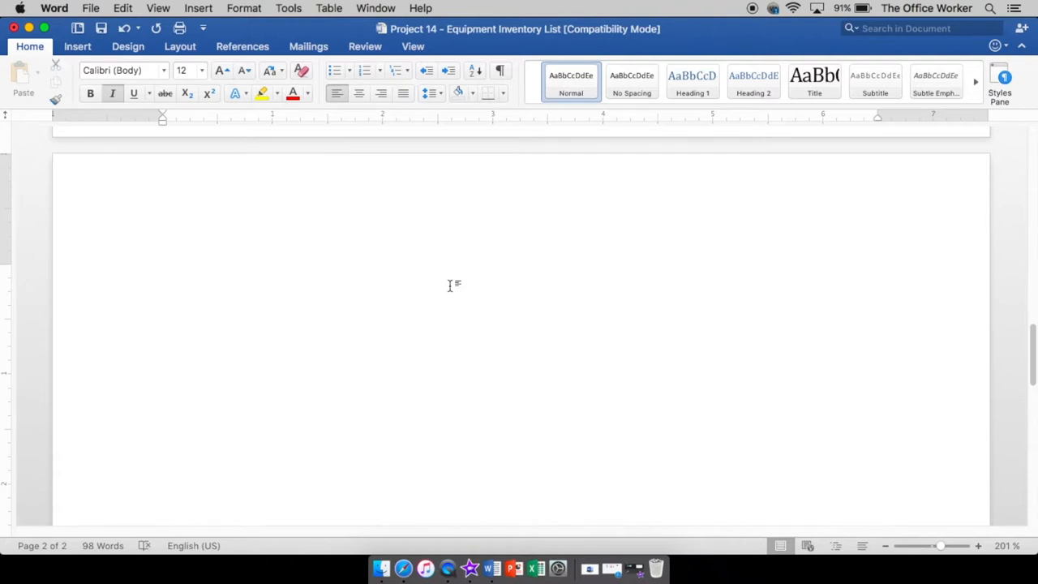
{"action": "type", "text": "/"}
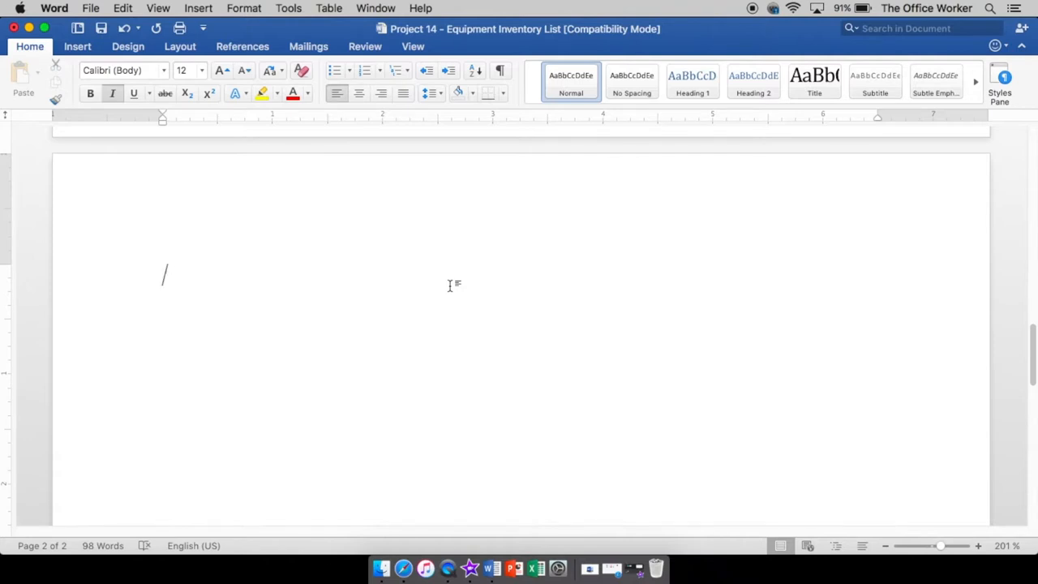
{"action": "type", "text": "School Store Inventory"}
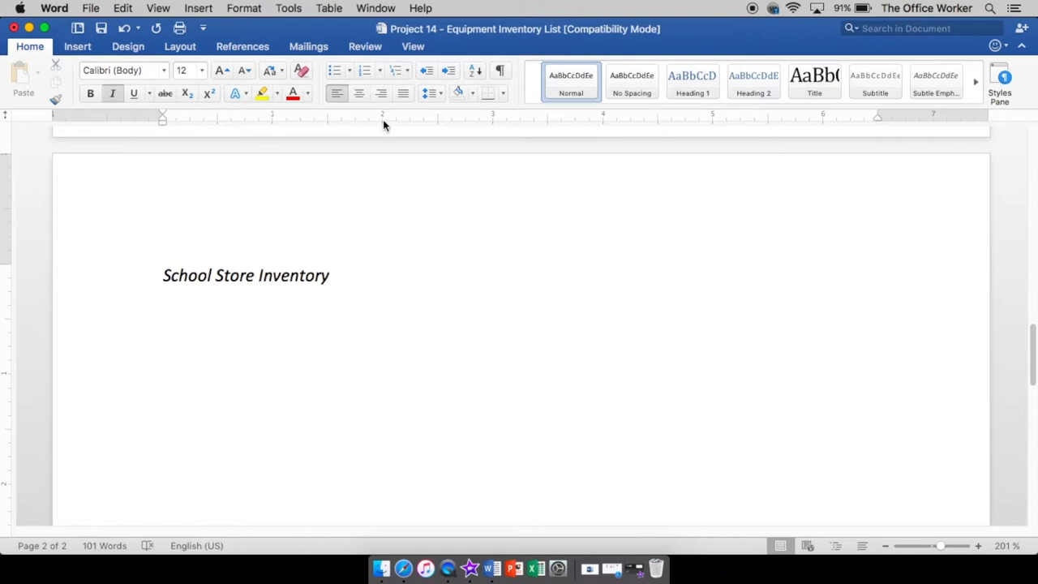
{"action": "mouse_move", "coordinate": [380, 136]}
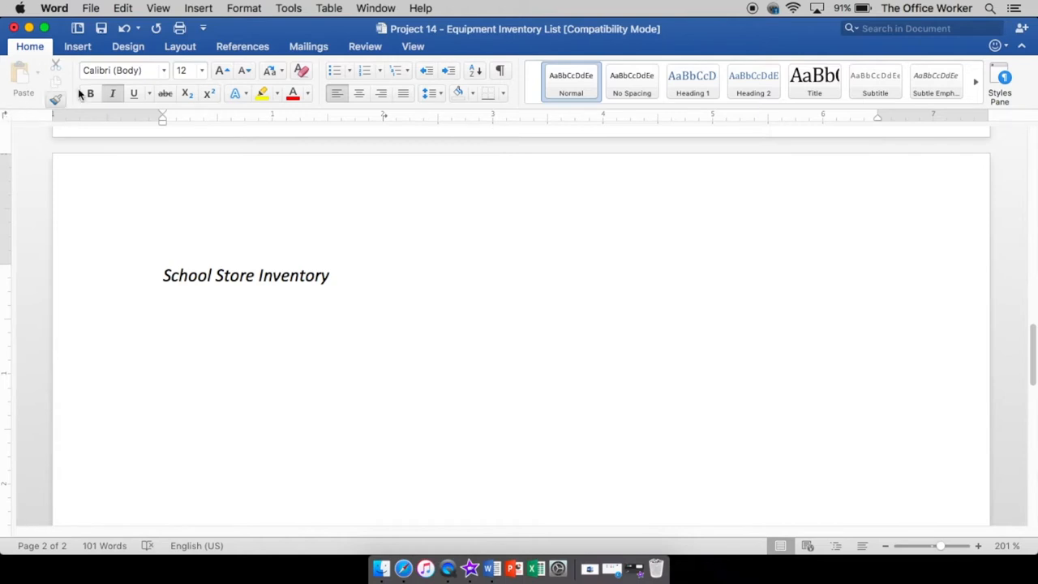
- Add a 5.5-inch decimal tab stop with a dashed leader
{"action": "left_click", "coordinate": [243, 9]}
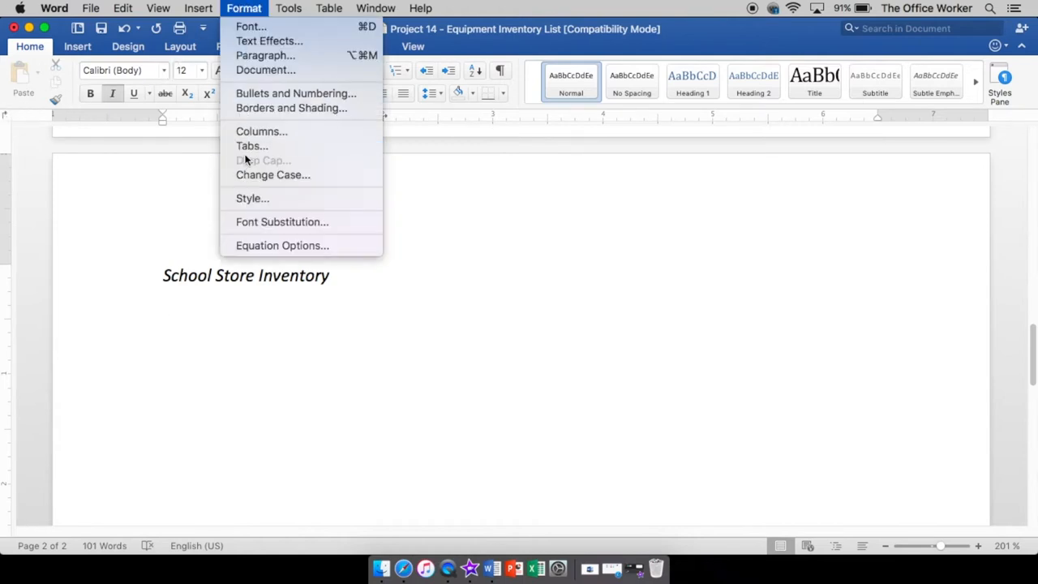
{"action": "left_click", "coordinate": [252, 145]}
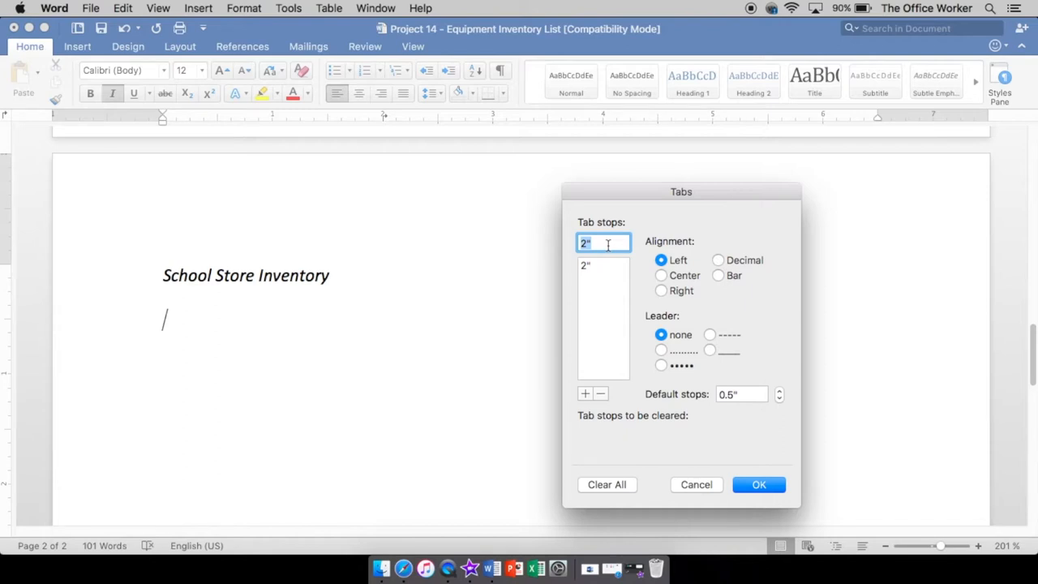
{"action": "type", "text": "5.5"}
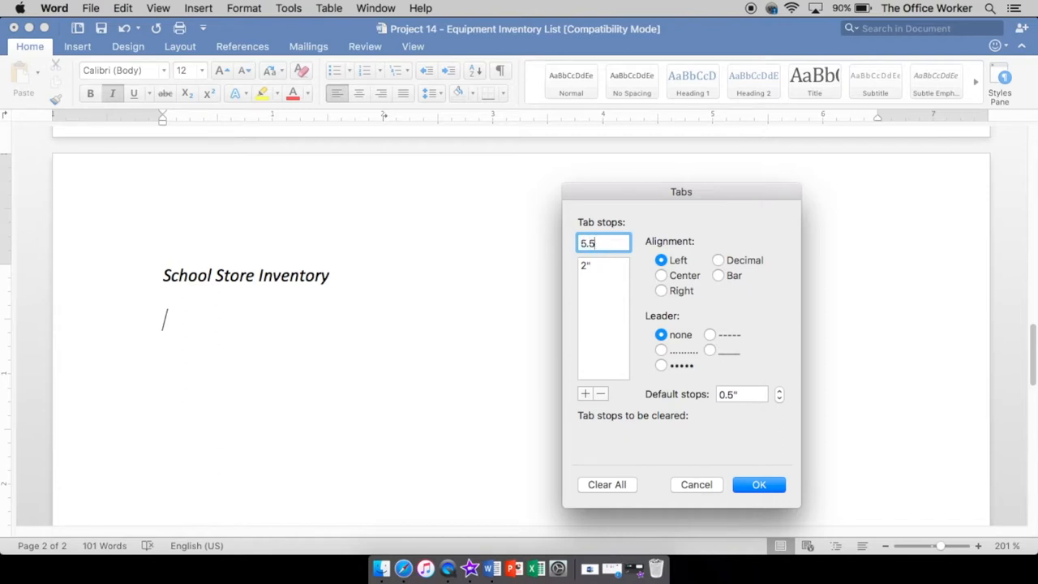
{"action": "left_click", "coordinate": [717, 259]}
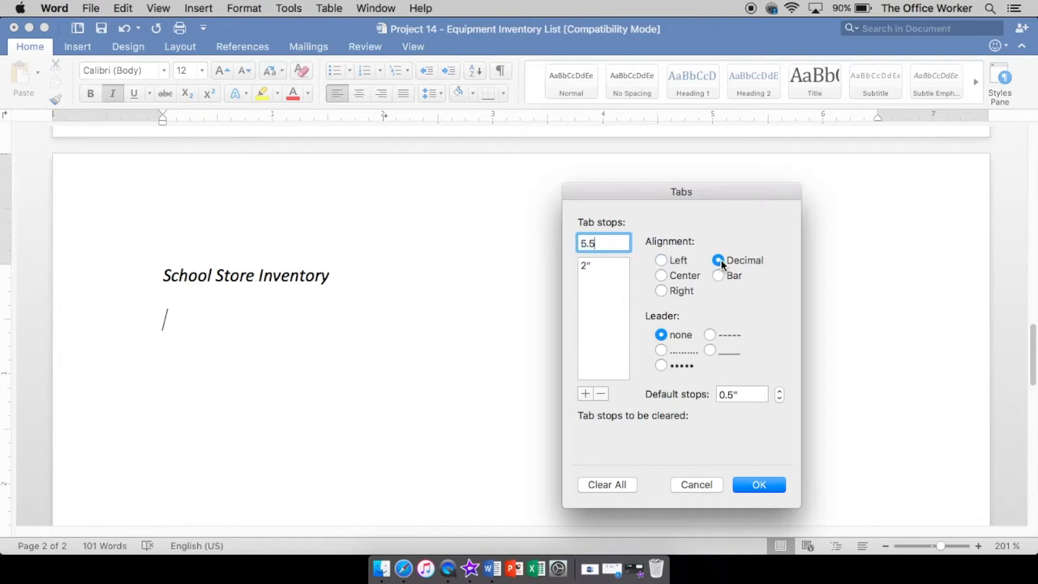
{"action": "left_click", "coordinate": [718, 259]}
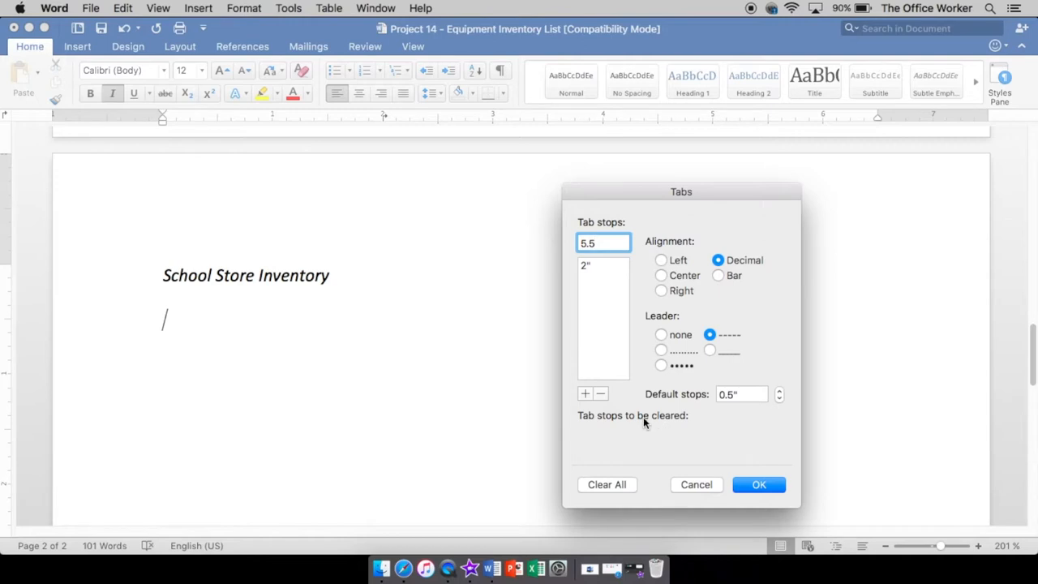
{"action": "left_click", "coordinate": [585, 393]}
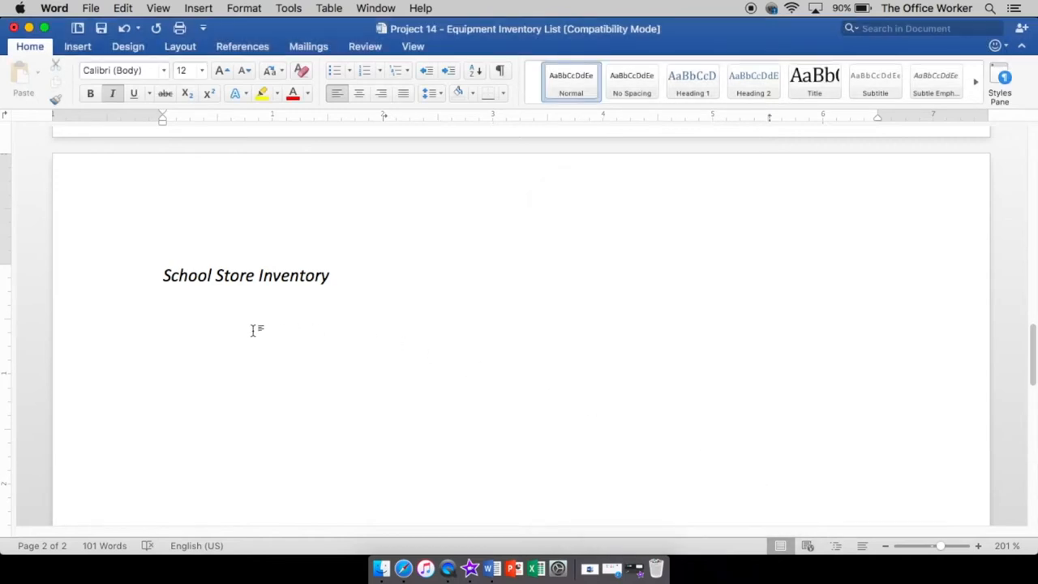
- Type the Pencils line with its $.25 price at the decimal tab
{"action": "type", "text": "/"}
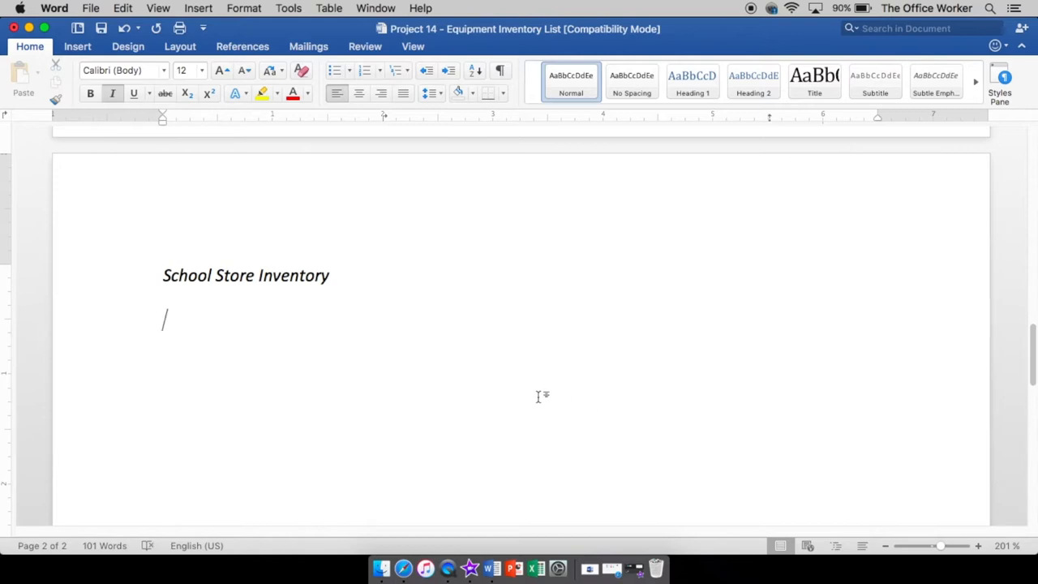
{"action": "mouse_move", "coordinate": [509, 395]}
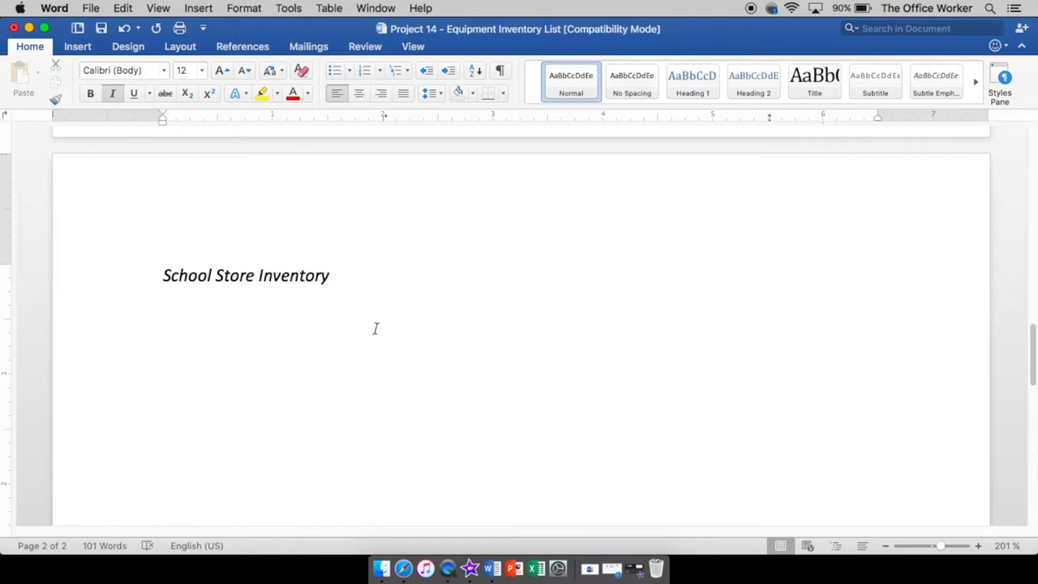
{"action": "type", "text": "Penc"}
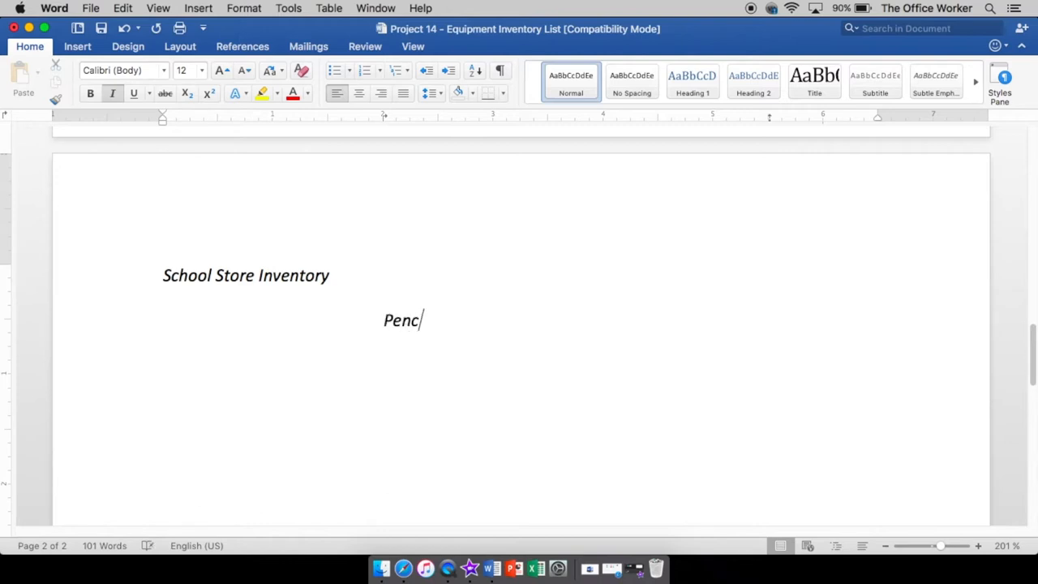
{"action": "type", "text": "ils"}
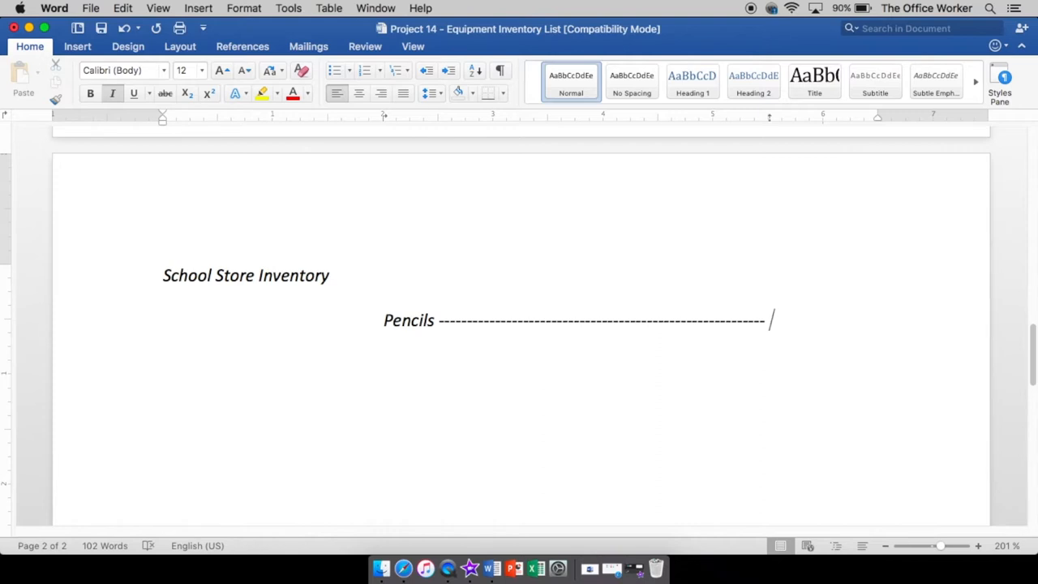
{"action": "type", "text": "$"}
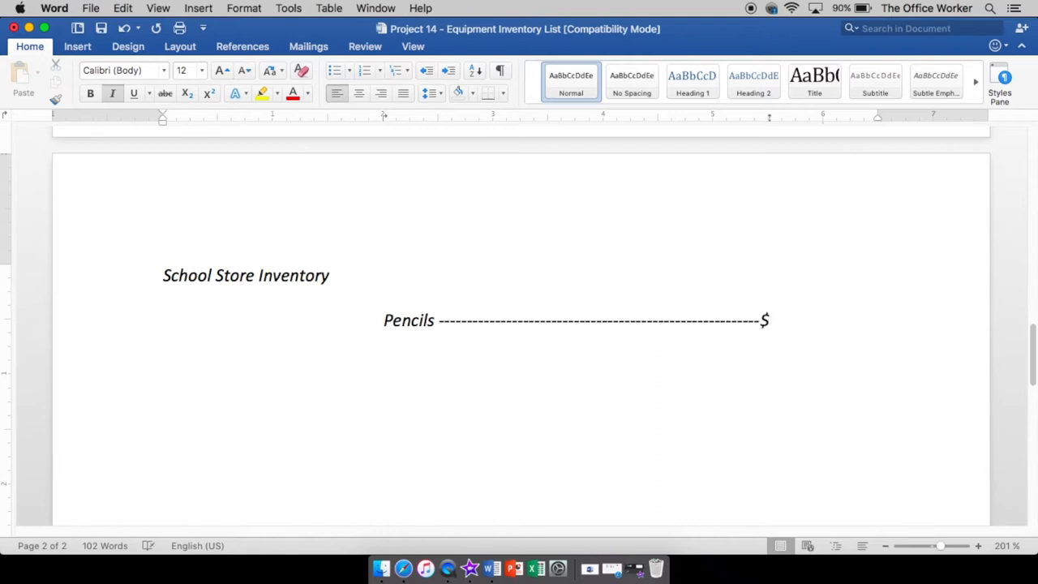
{"action": "type", "text": "/"}
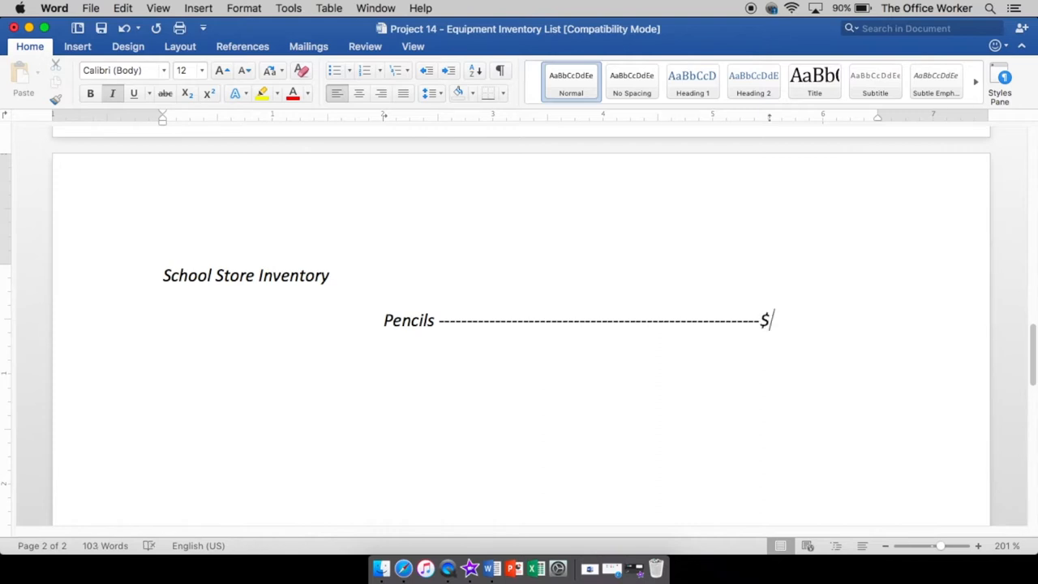
{"action": "type", "text": "."}
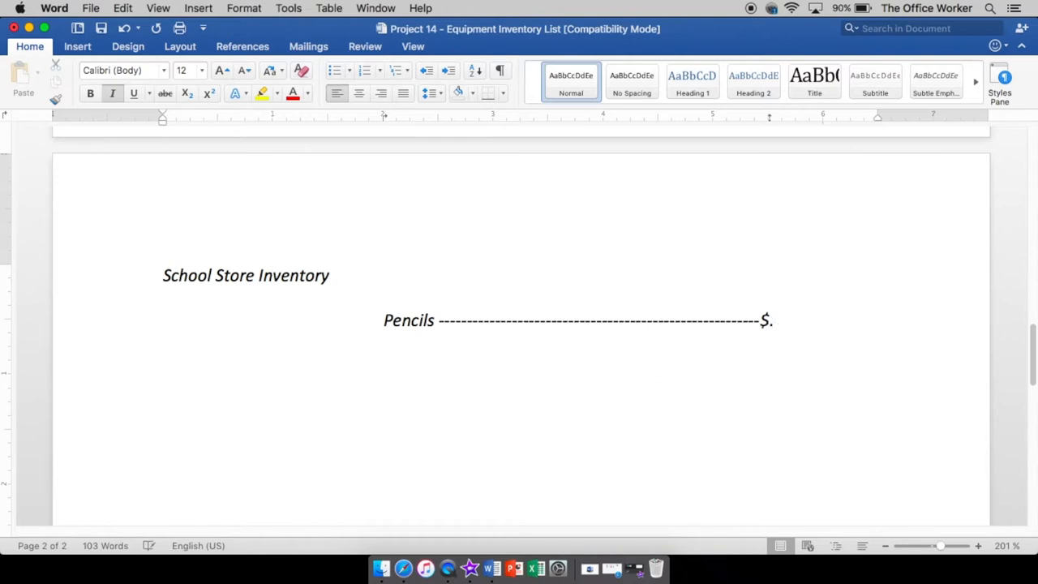
{"action": "type", "text": "25/"}
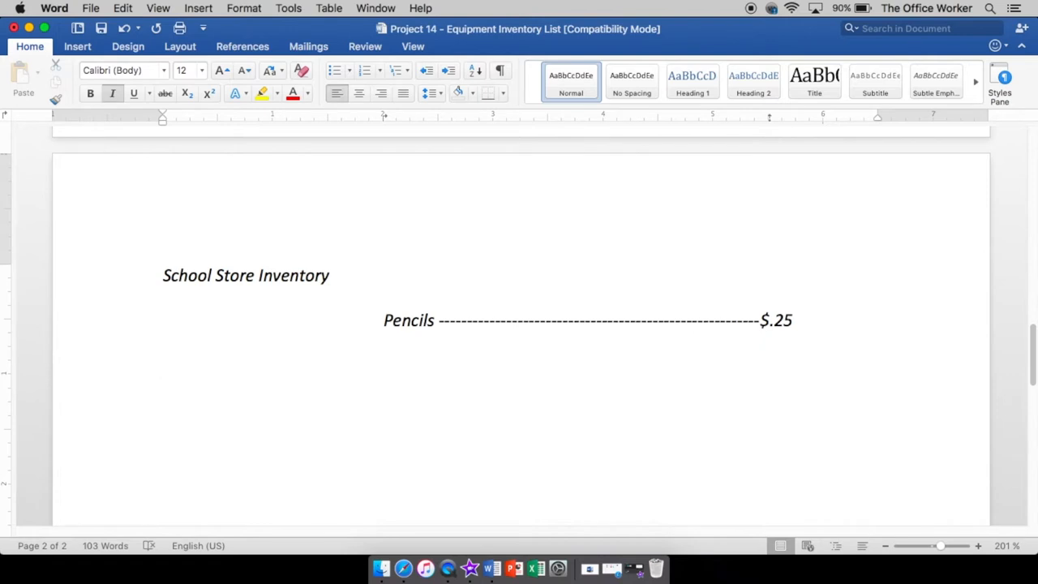
- Add the Pens $.30 and Student Planners $3.00 lines
{"action": "type", "text": "/"}
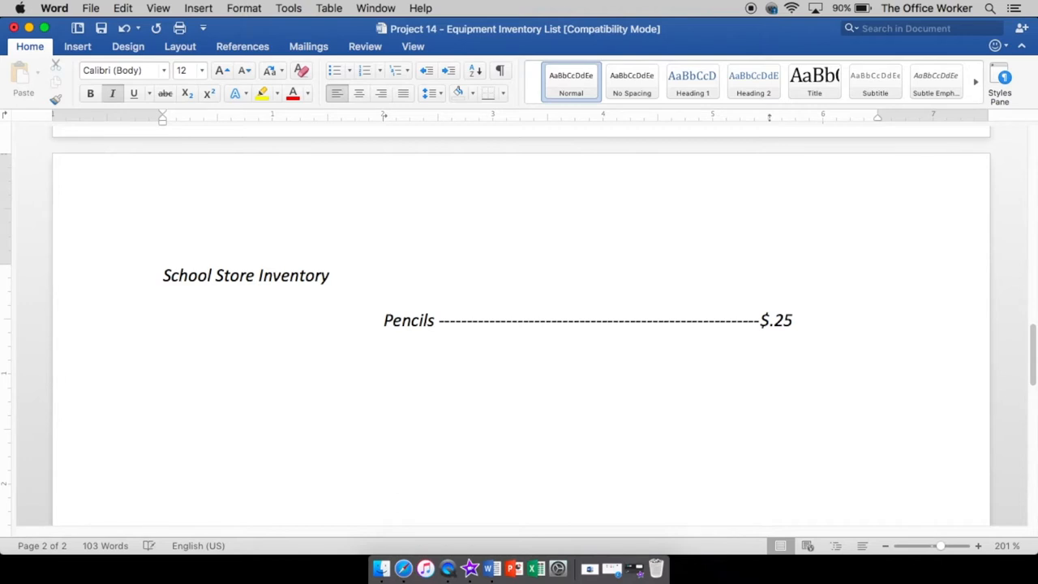
{"action": "type", "text": "/"}
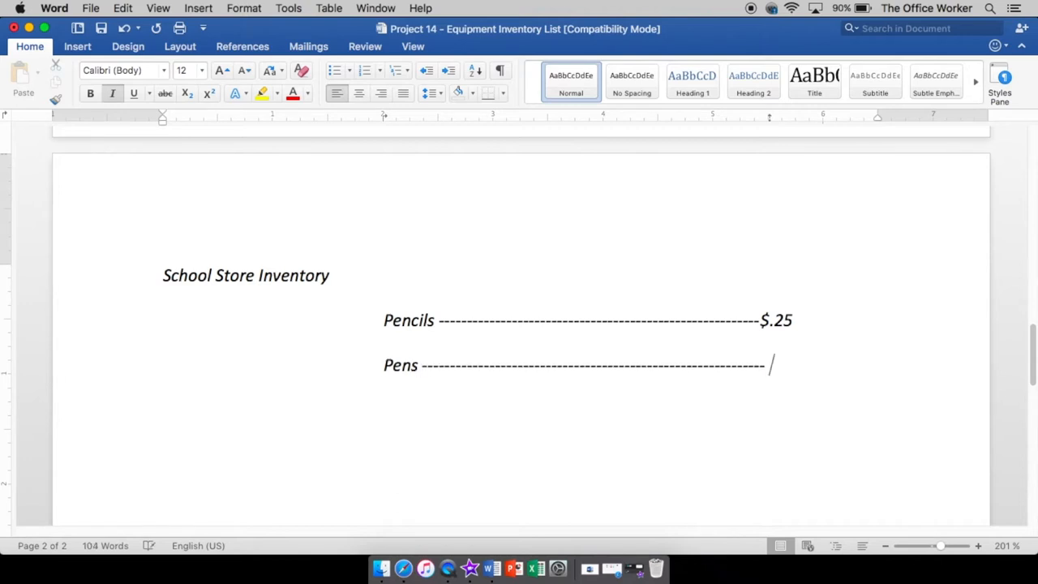
{"action": "key", "text": "Backspace"}
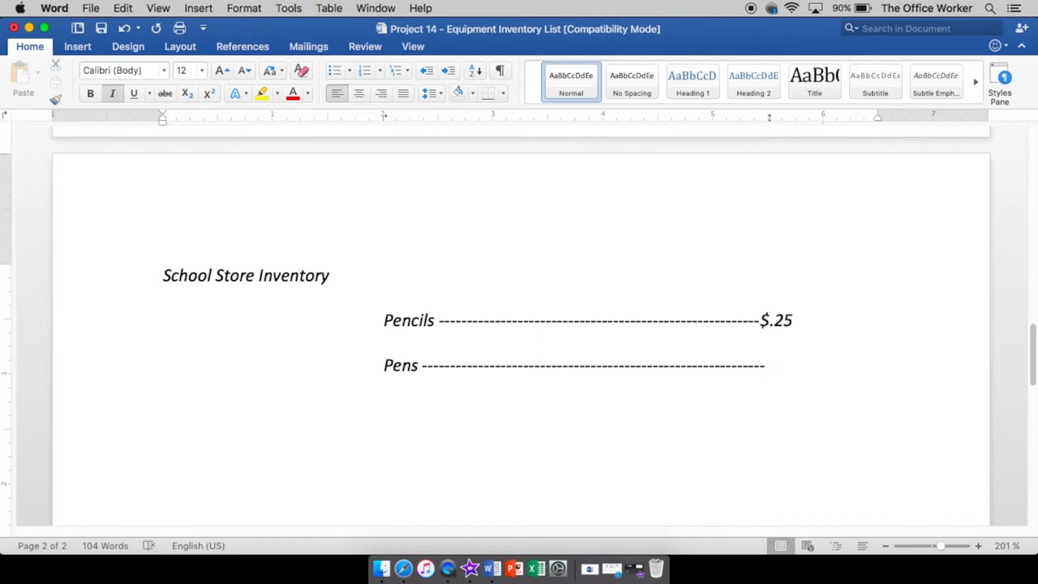
{"action": "type", "text": "$./"}
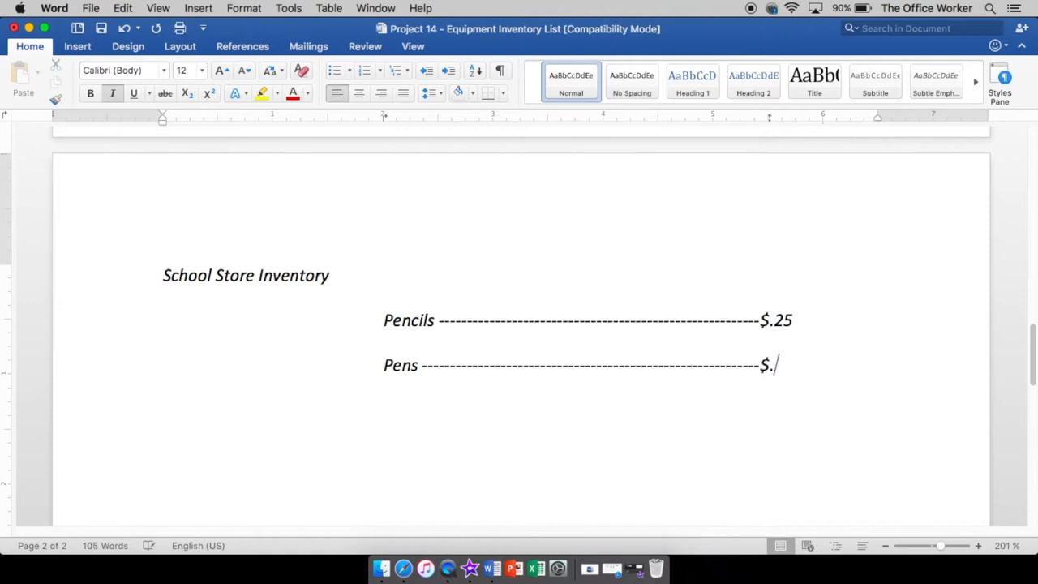
{"action": "type", "text": "30"}
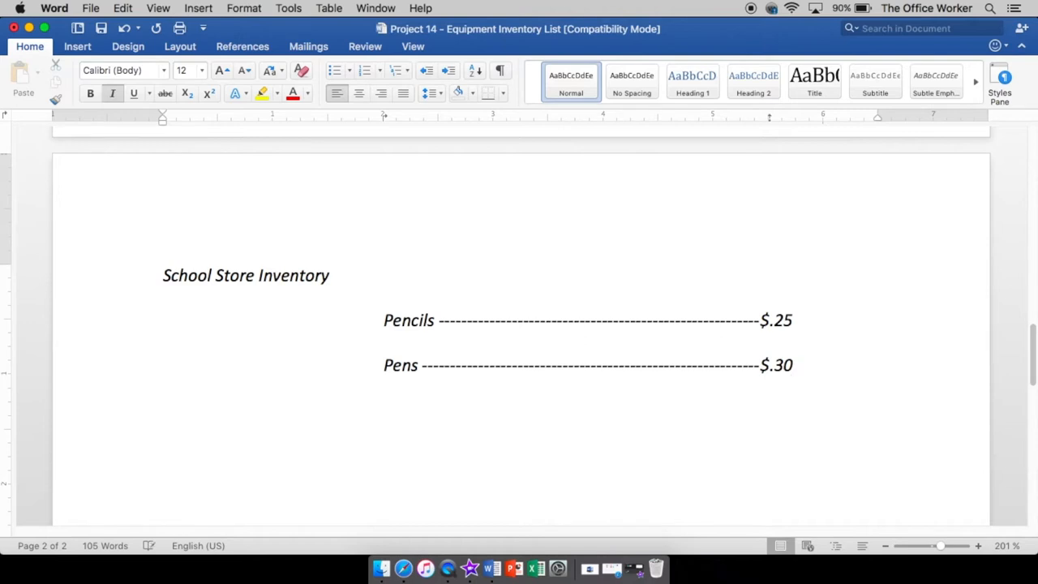
{"action": "type", "text": "Student Planners"}
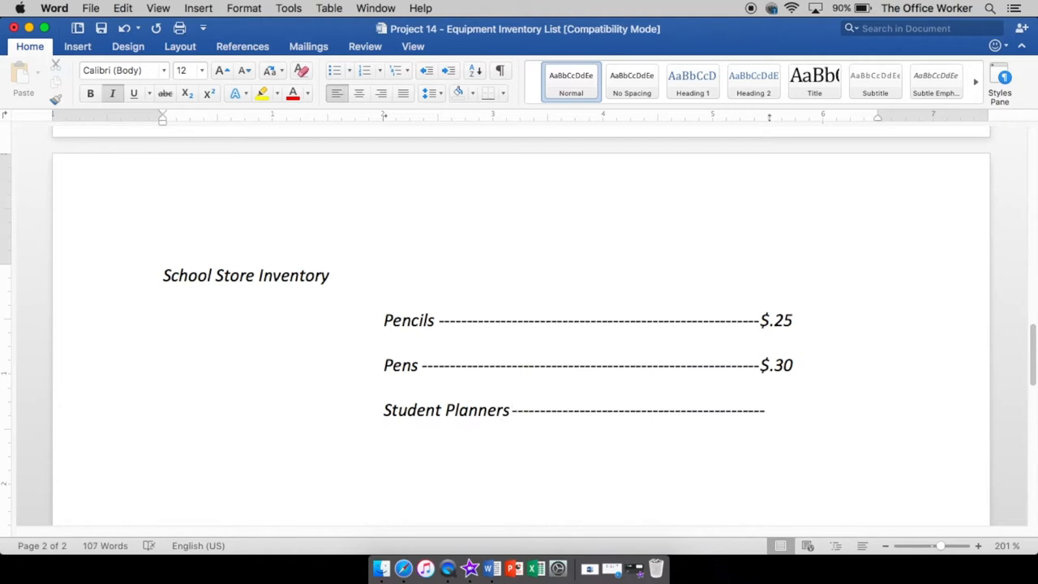
{"action": "type", "text": "$"}
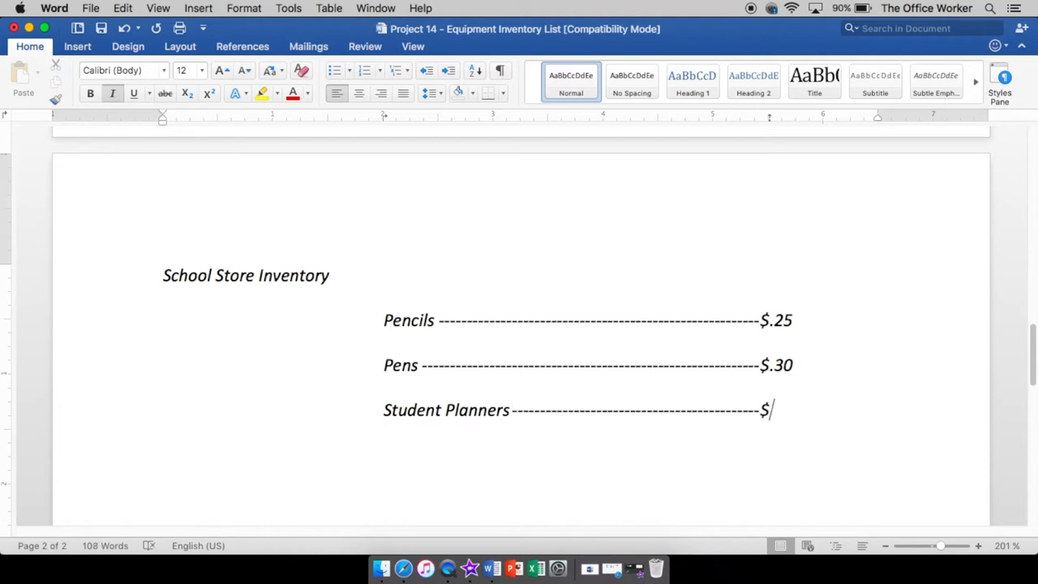
{"action": "type", "text": "3.00"}
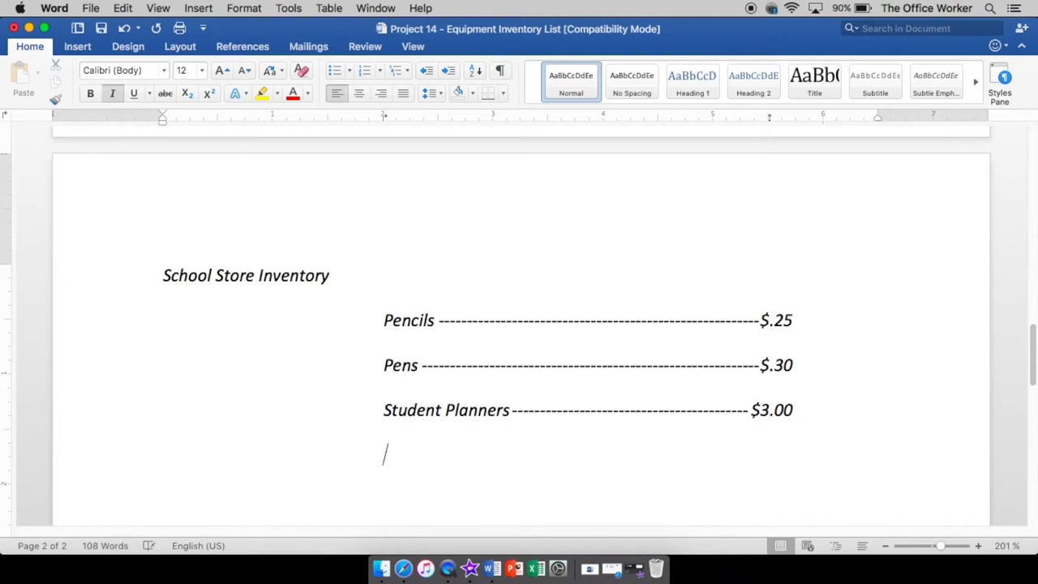
- Type Glue Sticks, a dashed leader, and the $.50 price
{"action": "type", "text": "Glue"}
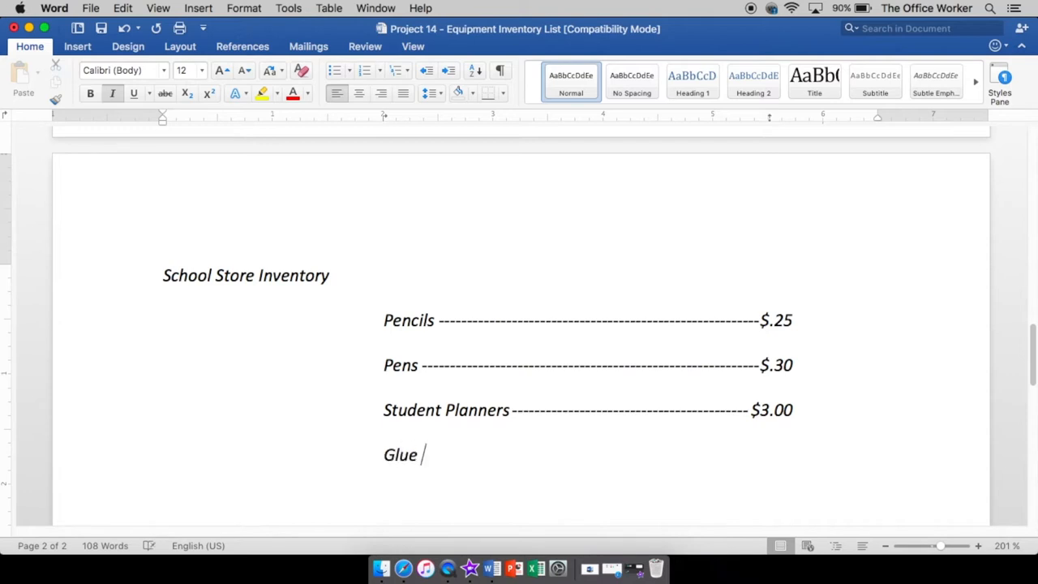
{"action": "type", "text": "Sticks -----------------------------------------------"}
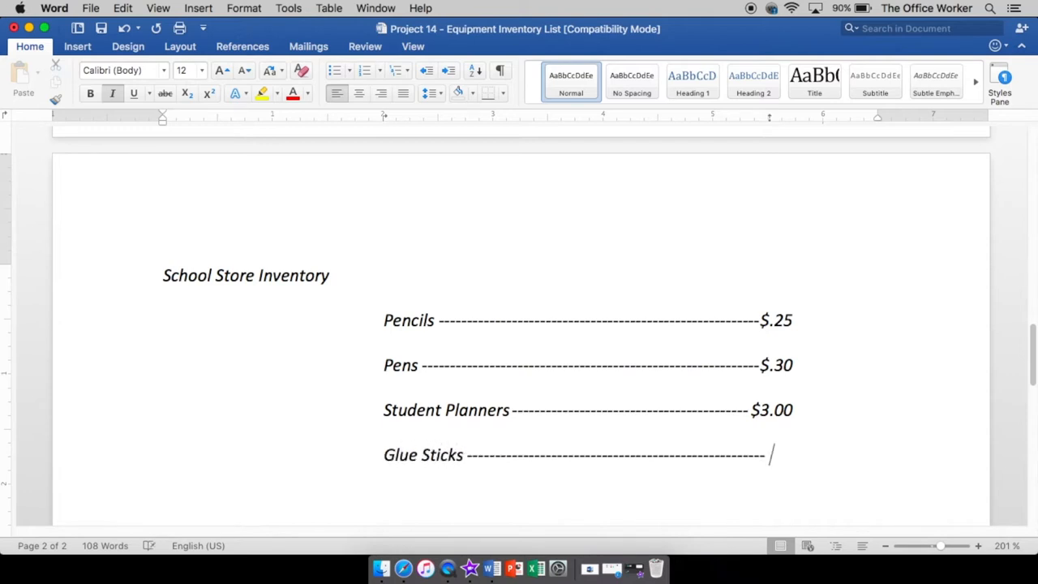
{"action": "type", "text": "$"}
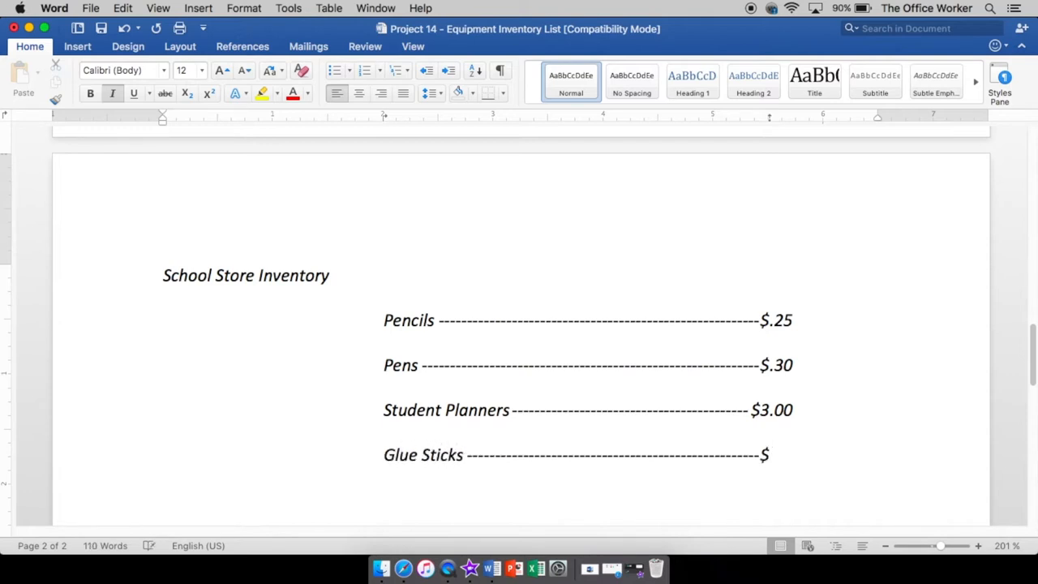
{"action": "type", "text": ".50"}
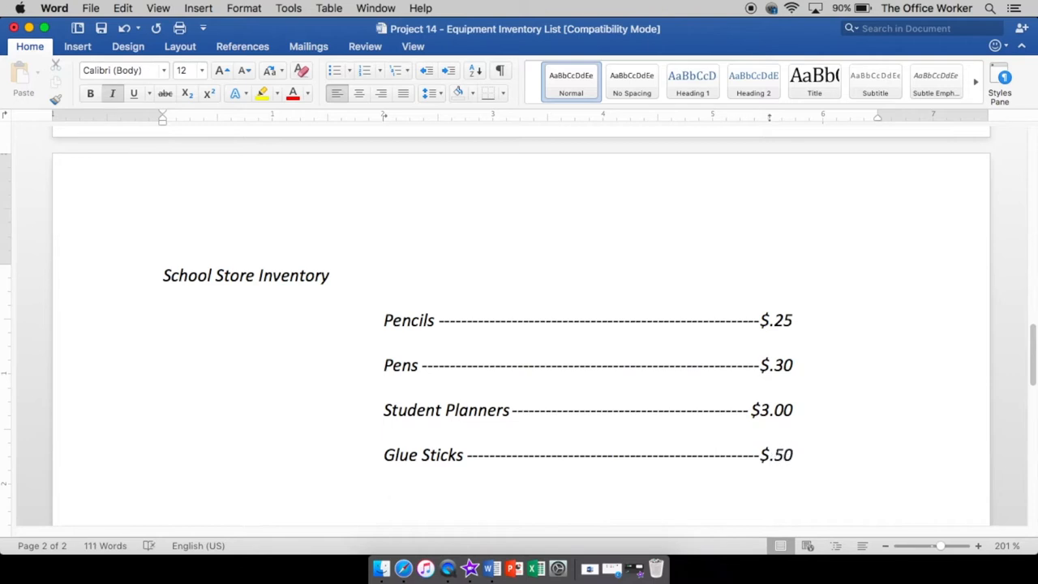
- Bold and center the 'School Store Inventory' heading, then click into the Pens line
{"action": "double_click", "coordinate": [246, 275]}
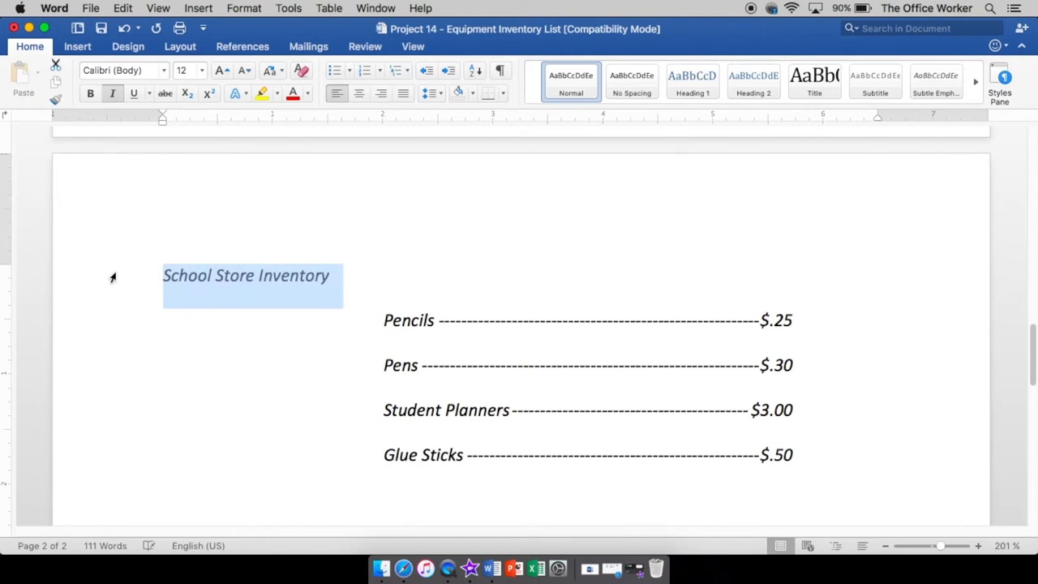
{"action": "left_click", "coordinate": [90, 92]}
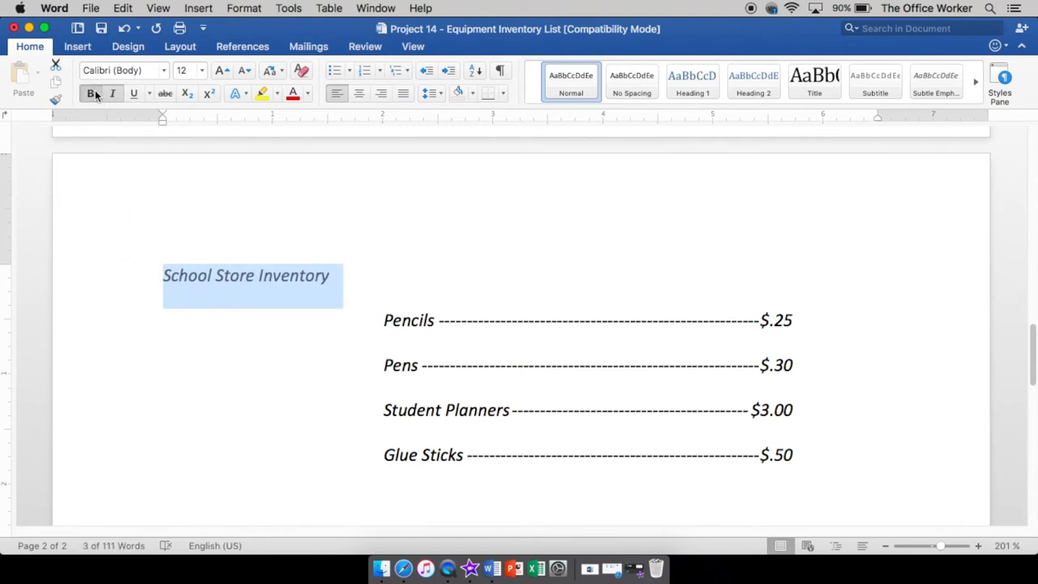
{"action": "left_click", "coordinate": [360, 92]}
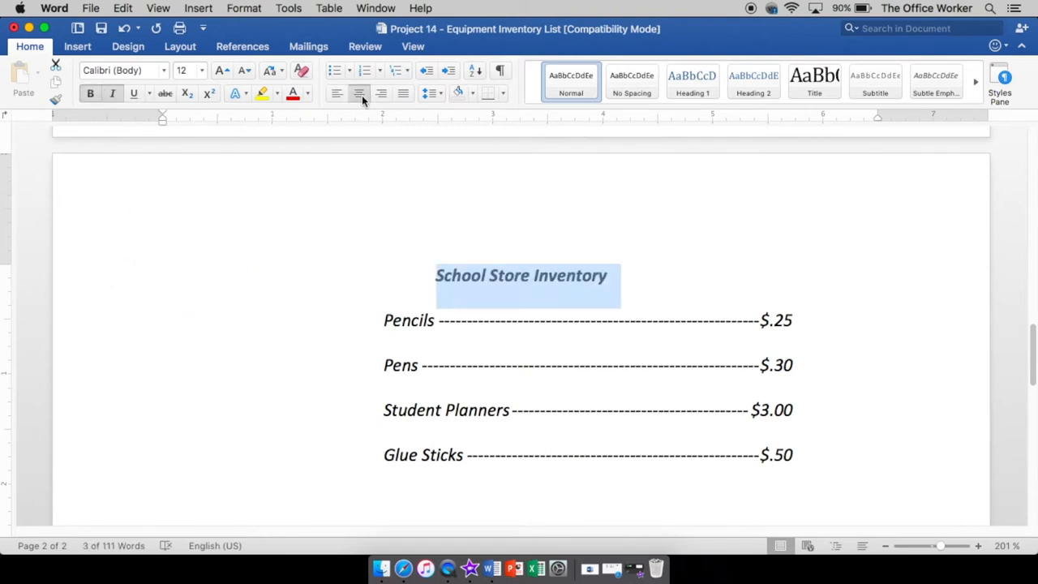
{"action": "left_click", "coordinate": [420, 364]}
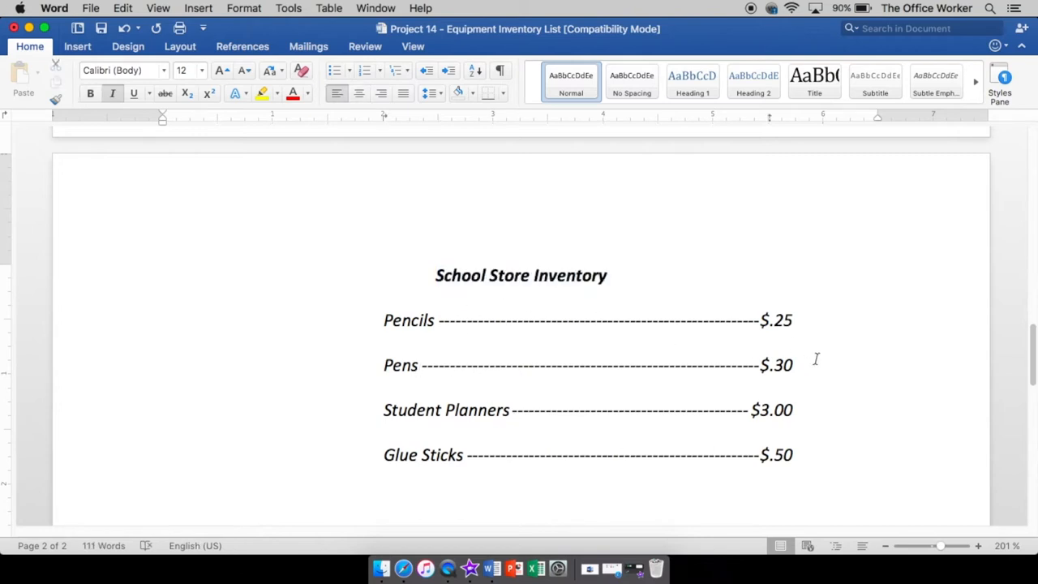
{"action": "left_click", "coordinate": [422, 365]}
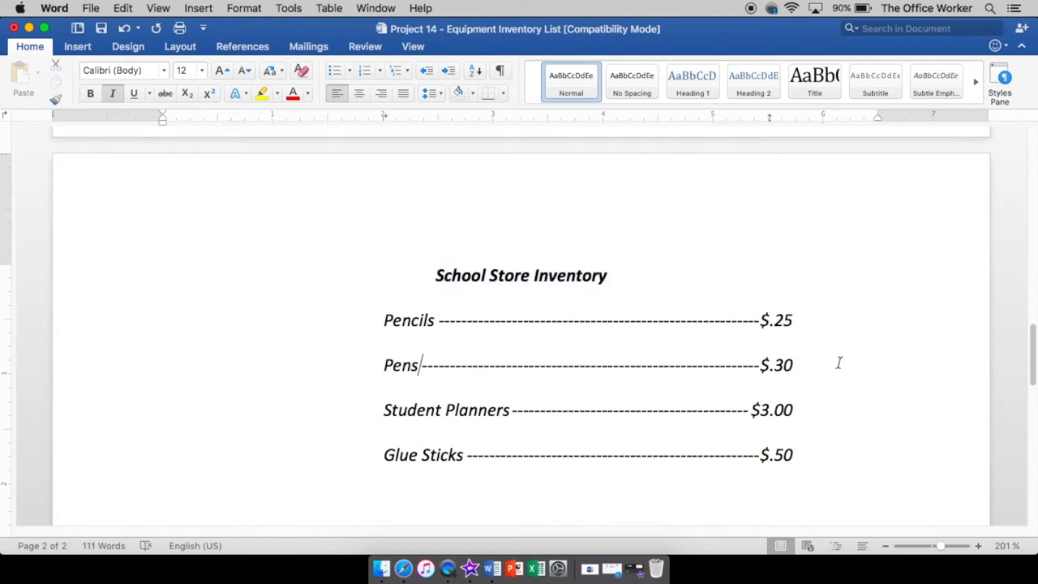
{"action": "mouse_move", "coordinate": [246, 313]}
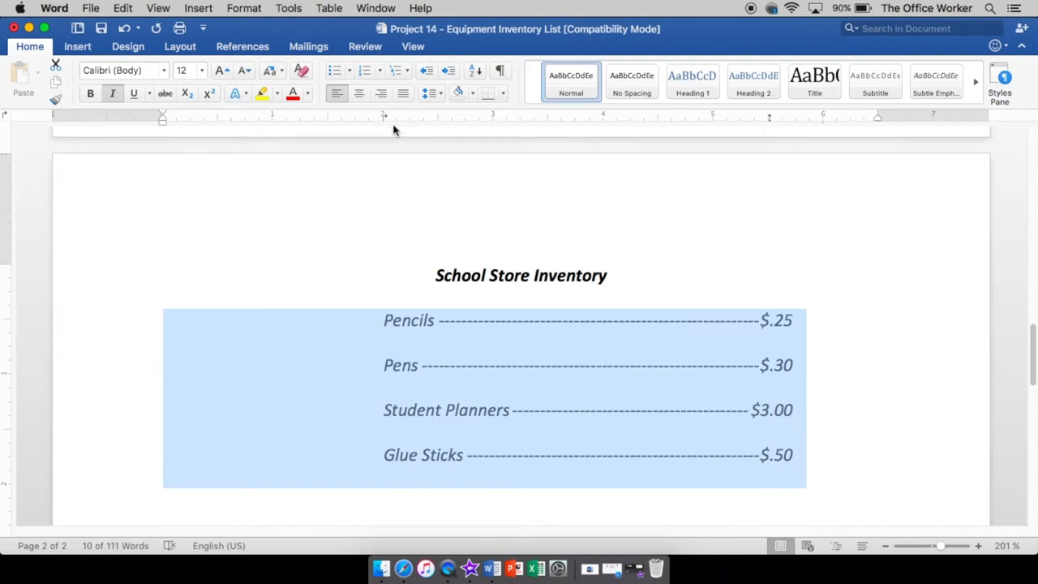
{"action": "mouse_move", "coordinate": [388, 116]}
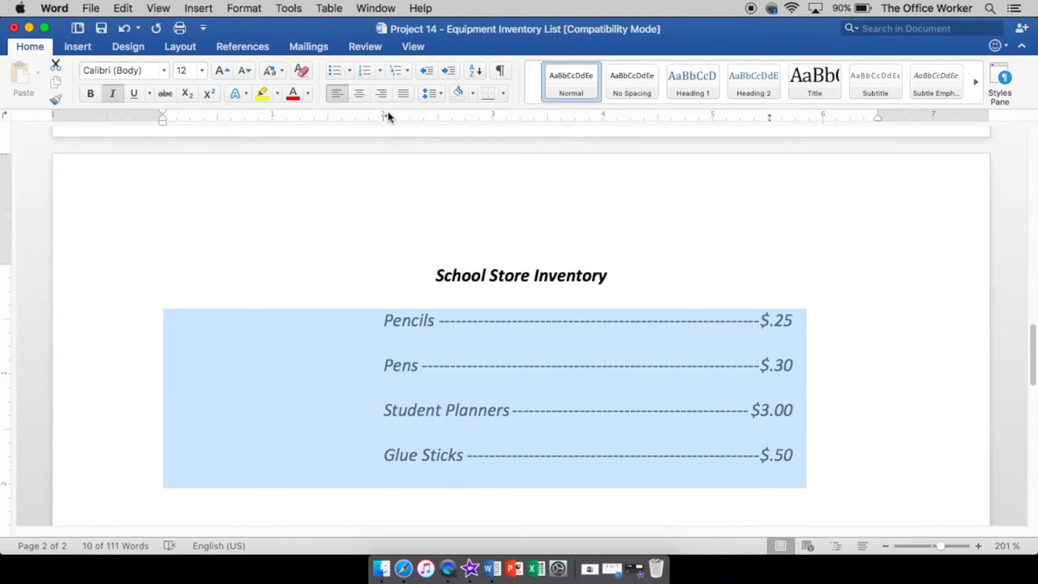
{"action": "mouse_move", "coordinate": [385, 121]}
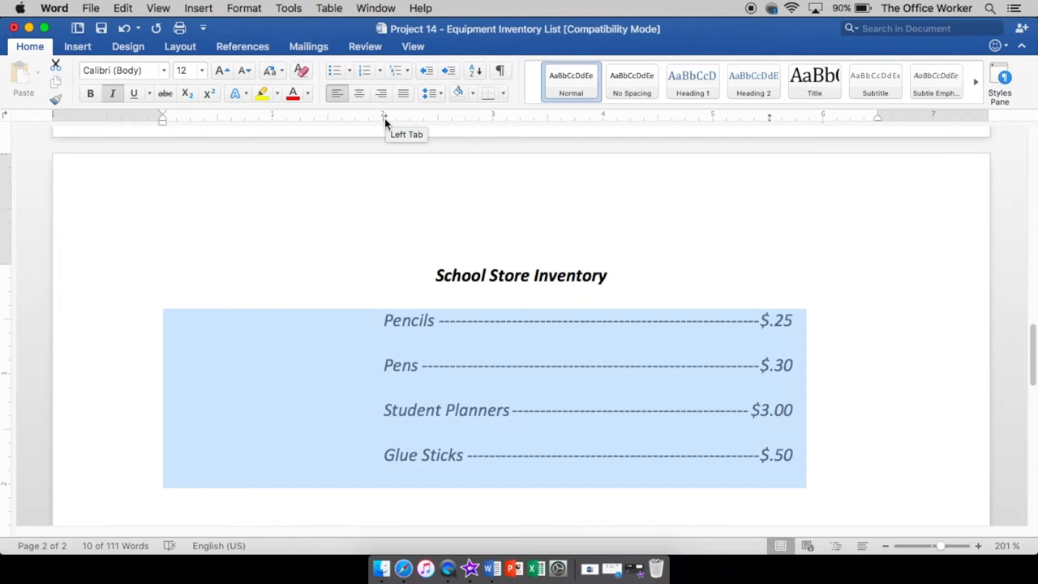
- Reposition the item list's tab stops, then reselect the four item lines
{"action": "left_click", "coordinate": [243, 8]}
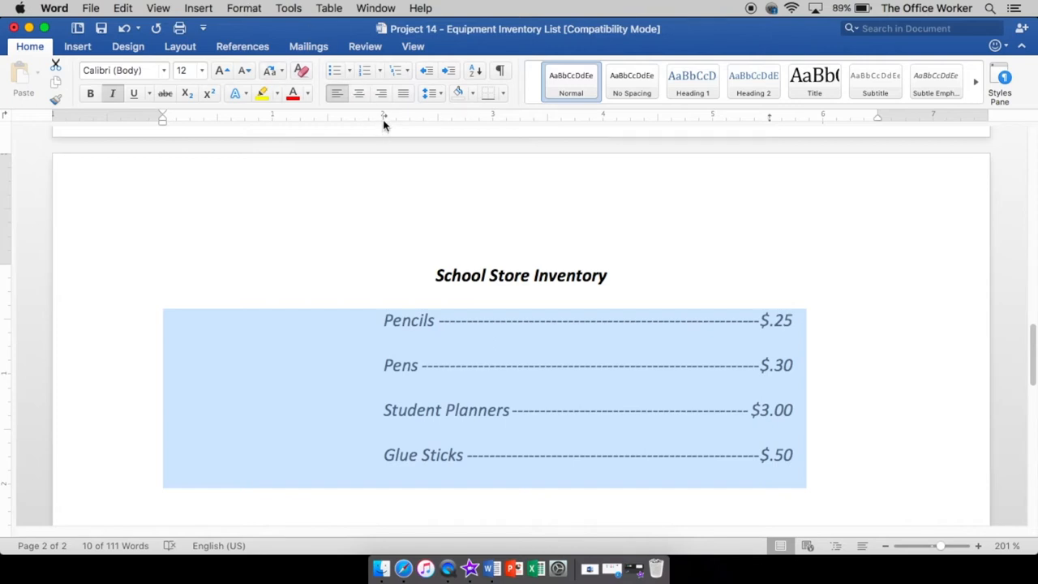
{"action": "mouse_move", "coordinate": [384, 121]}
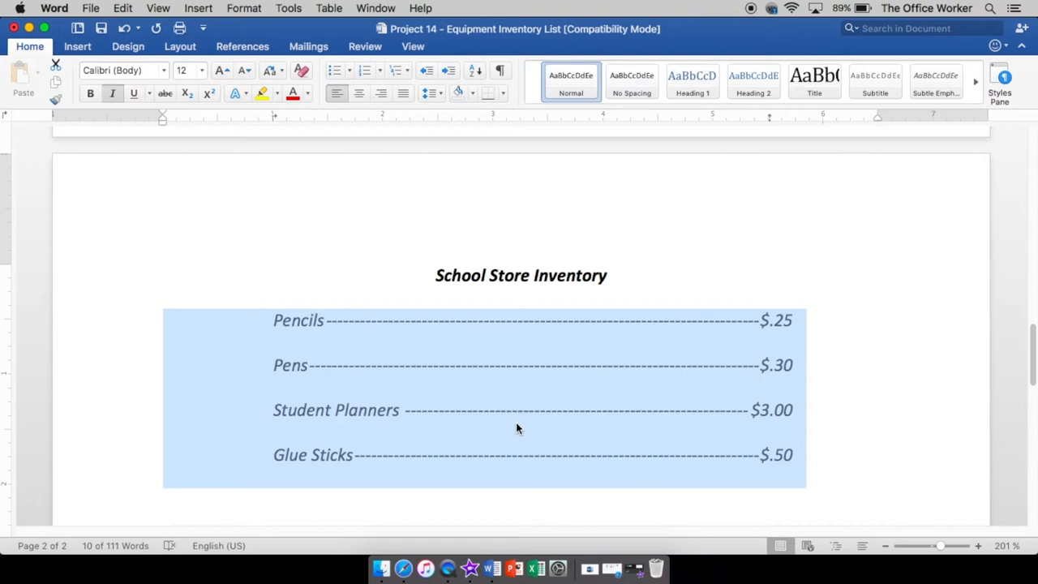
{"action": "mouse_move", "coordinate": [515, 430]}
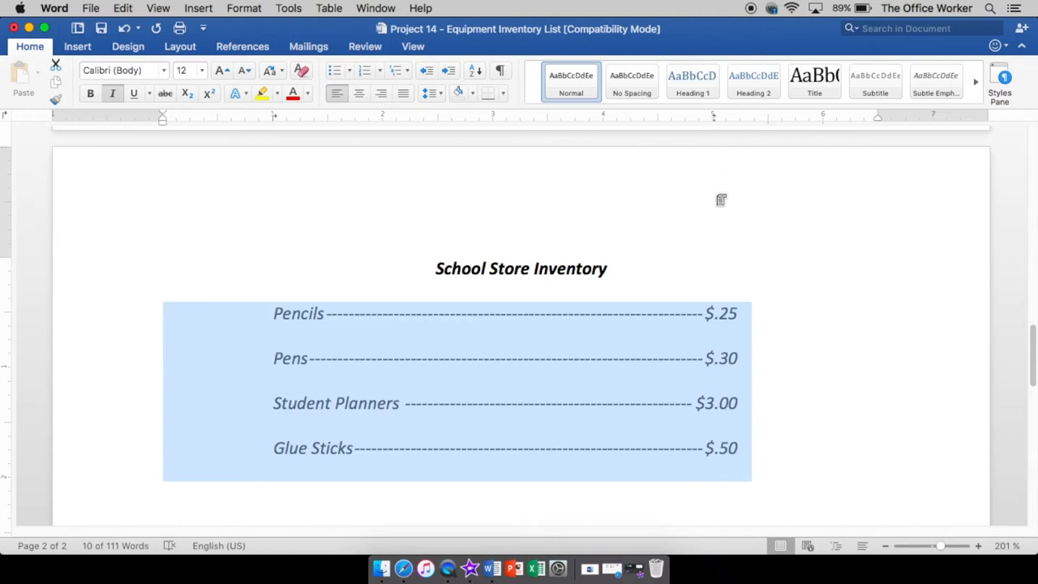
{"action": "mouse_move", "coordinate": [641, 114]}
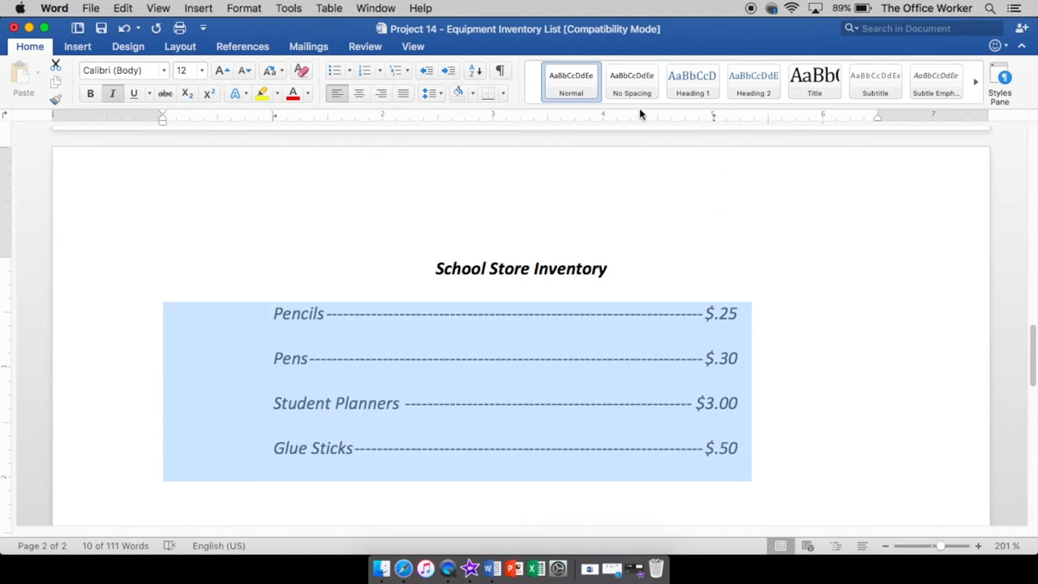
{"action": "left_click", "coordinate": [632, 392]}
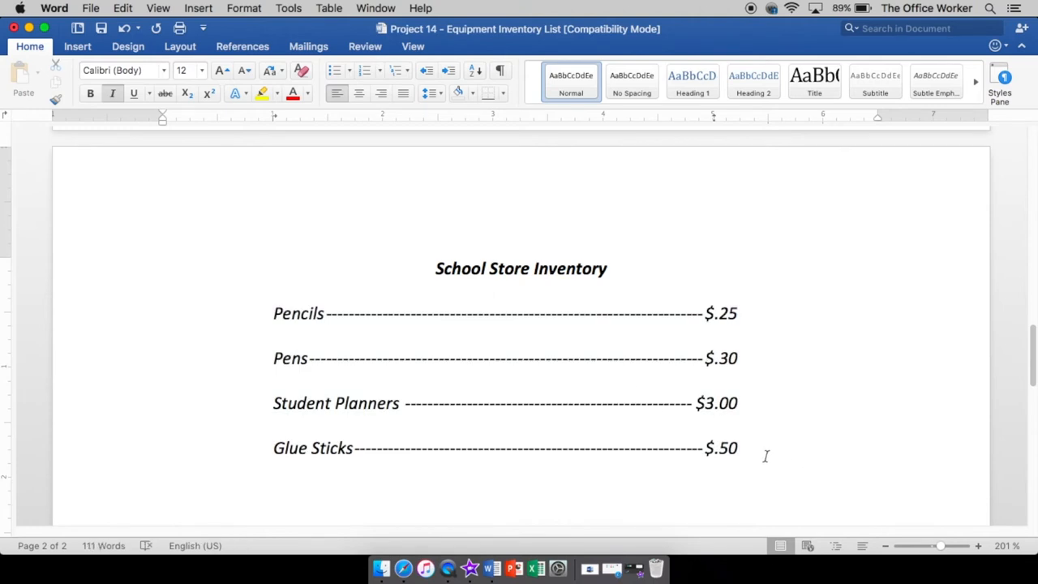
{"action": "left_click", "coordinate": [742, 448]}
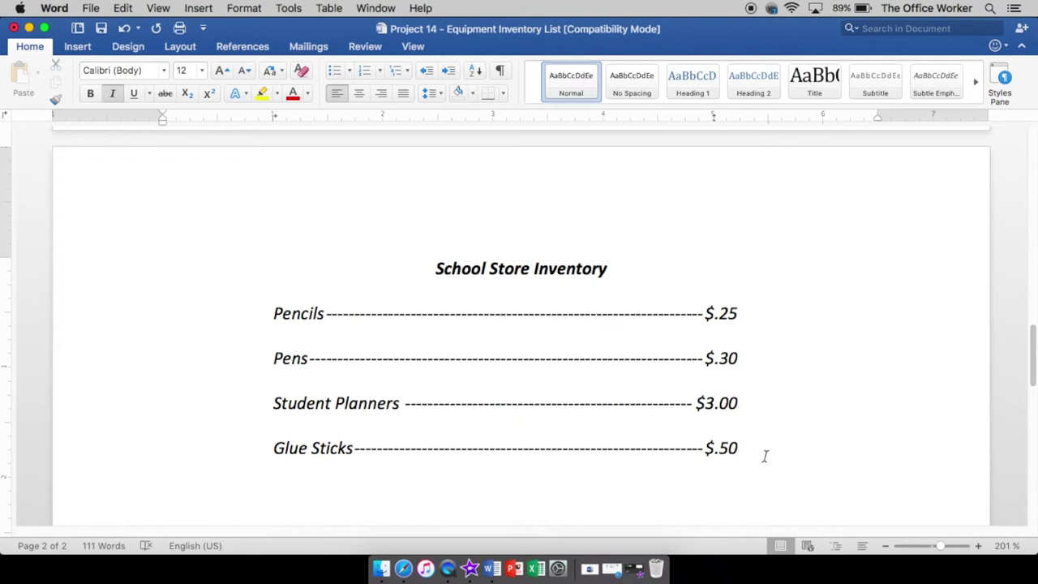
{"action": "left_click_drag", "start_coordinate": [273, 313], "coordinate": [738, 426]}
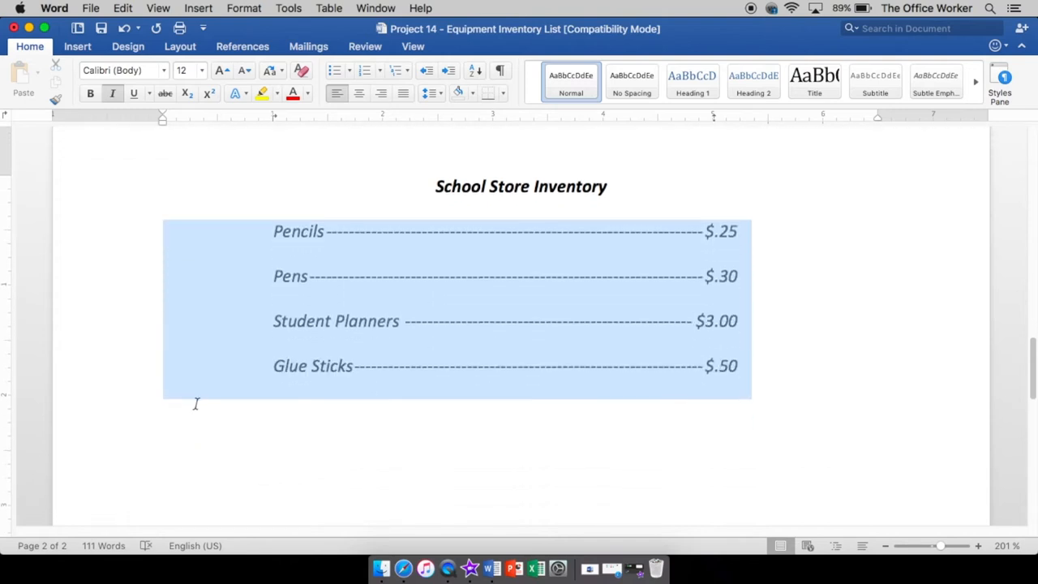
- Try turning the 5-inch stop into a bar tab, then select the leader after Pencils
{"action": "left_click", "coordinate": [244, 8]}
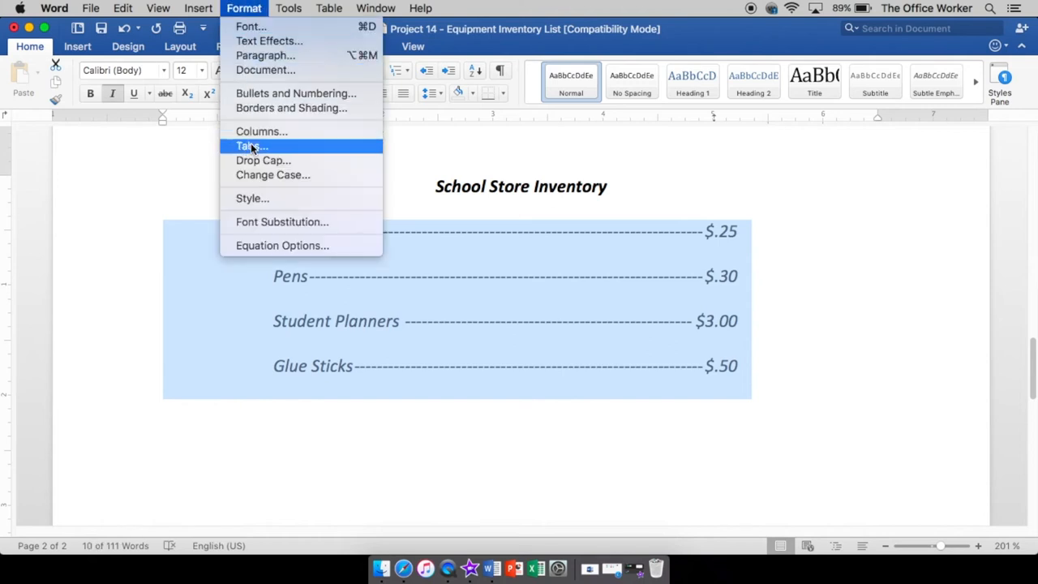
{"action": "left_click", "coordinate": [251, 146]}
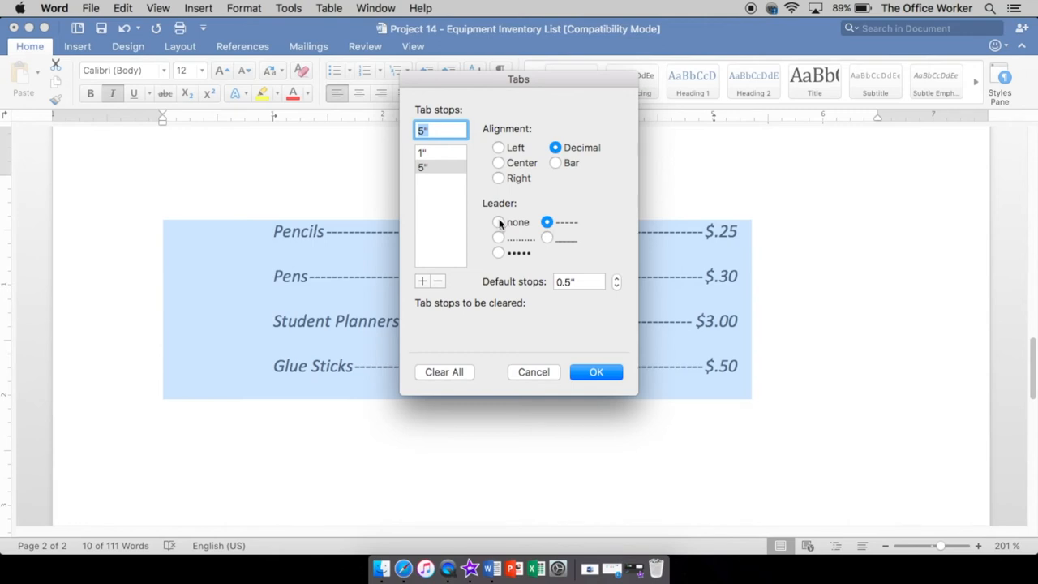
{"action": "left_click", "coordinate": [555, 163]}
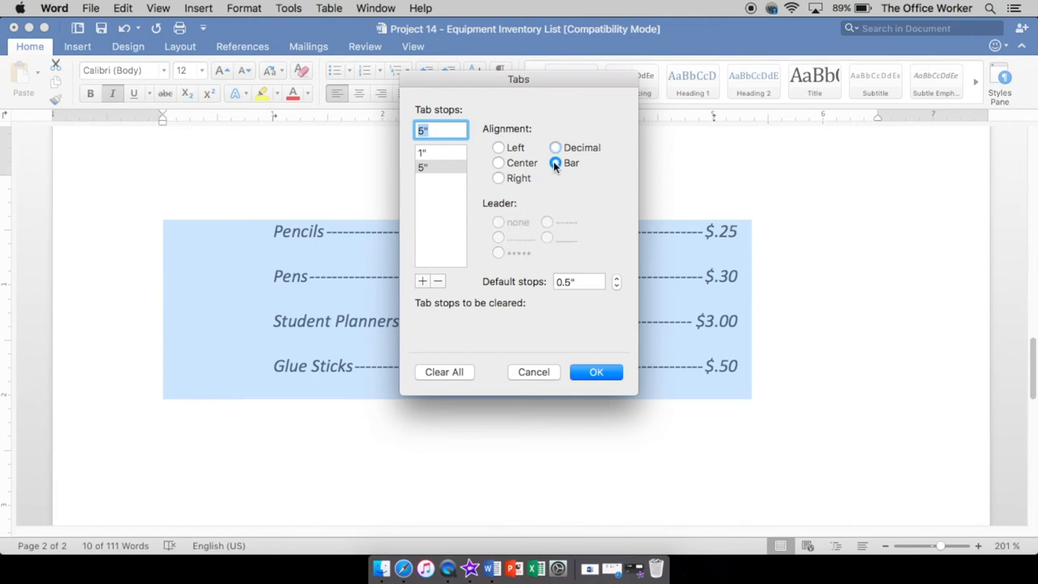
{"action": "left_click", "coordinate": [595, 372]}
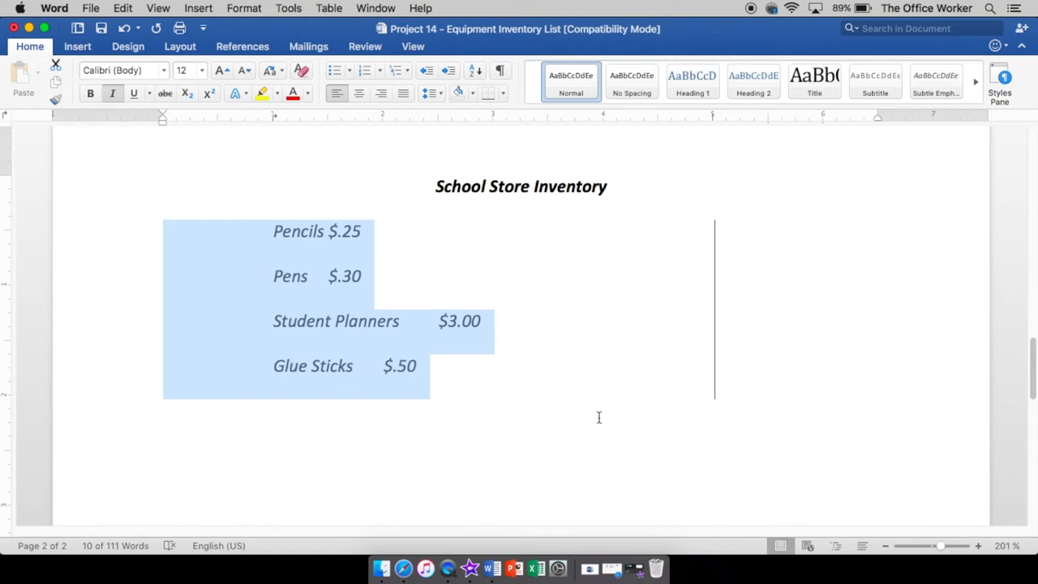
{"action": "mouse_move", "coordinate": [438, 187]}
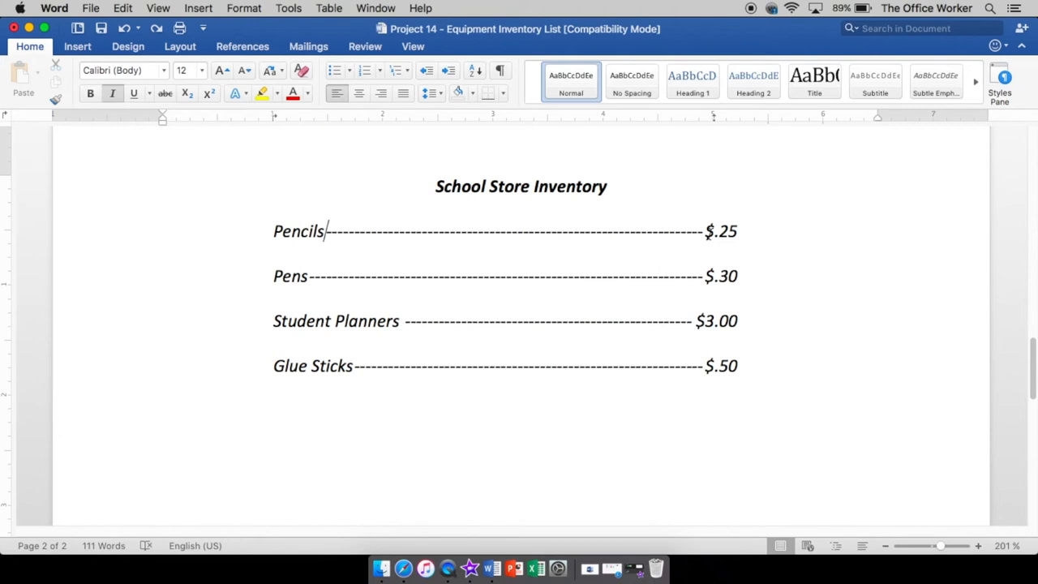
{"action": "left_click_drag", "start_coordinate": [325, 231], "coordinate": [703, 231]}
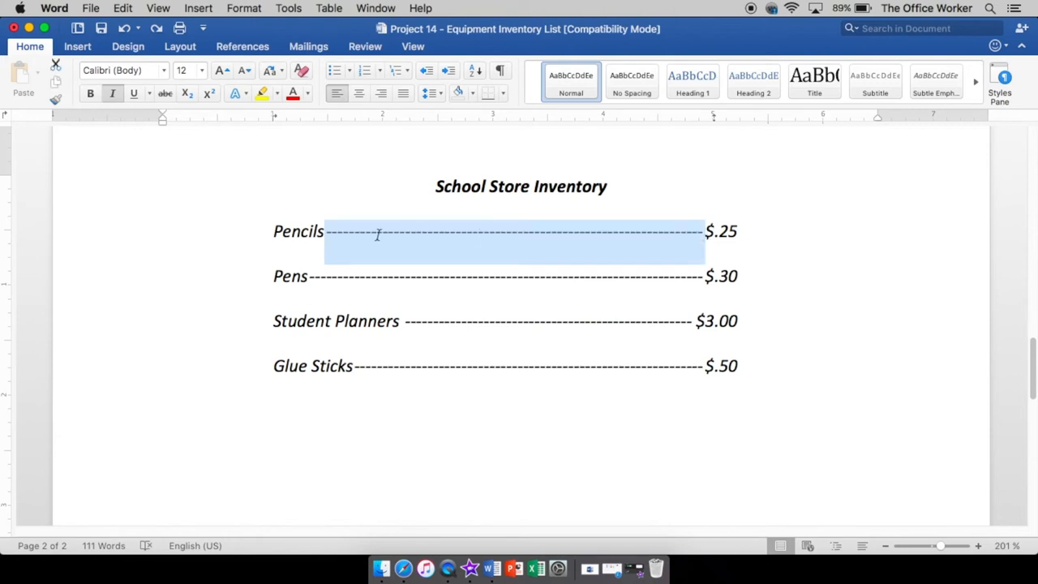
{"action": "mouse_move", "coordinate": [382, 237]}
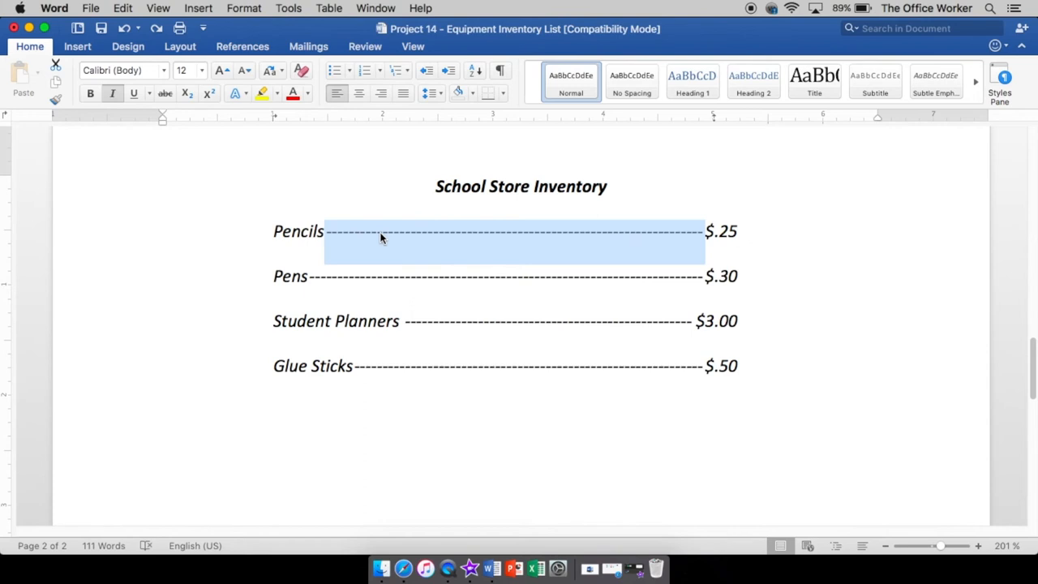
{"action": "mouse_move", "coordinate": [479, 275]}
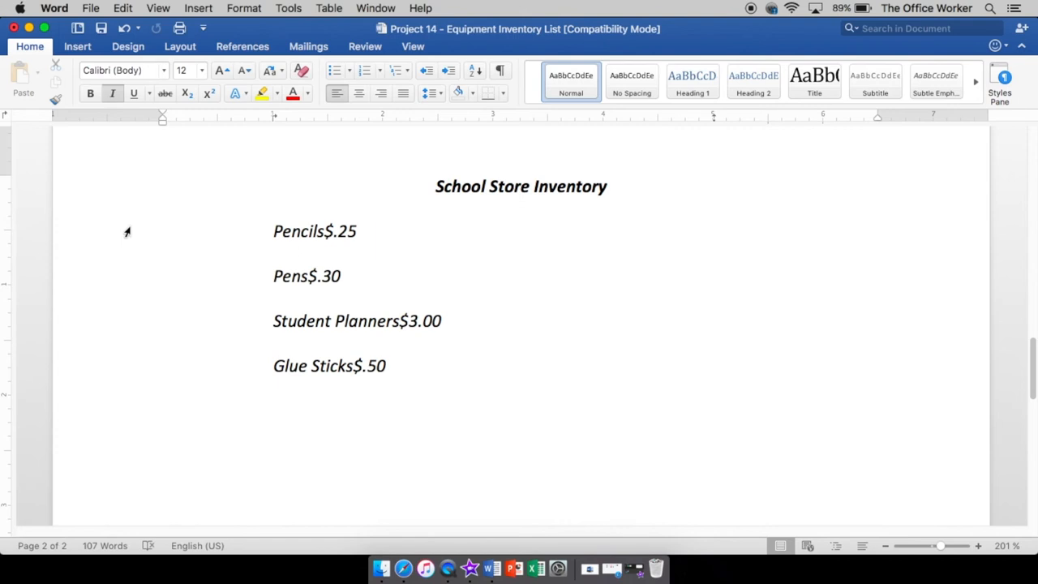
- Remove the dashed leader from the 5-inch decimal tab and add a 3-inch bar tab
{"action": "left_click", "coordinate": [243, 8]}
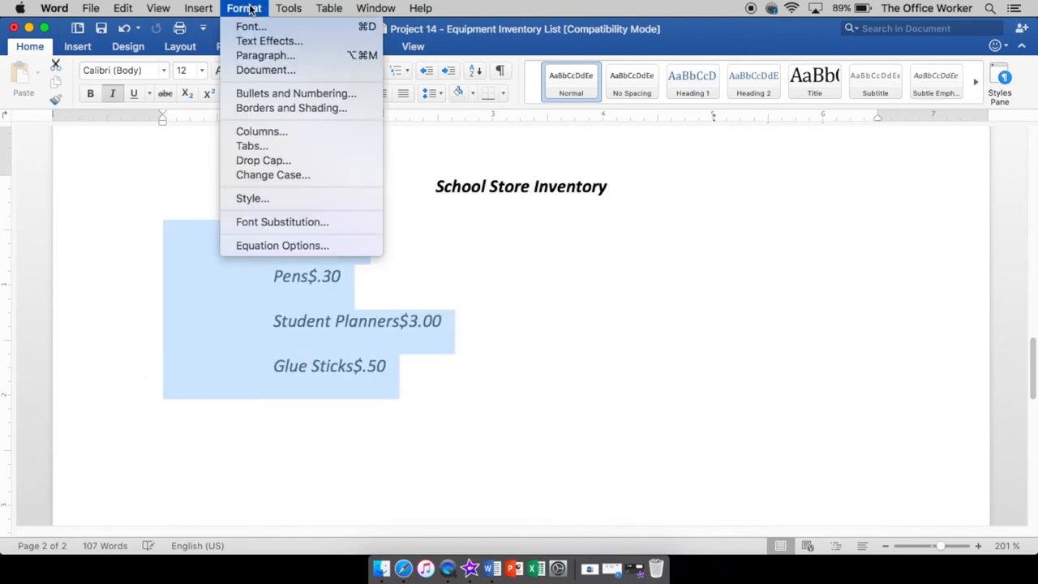
{"action": "left_click", "coordinate": [251, 145]}
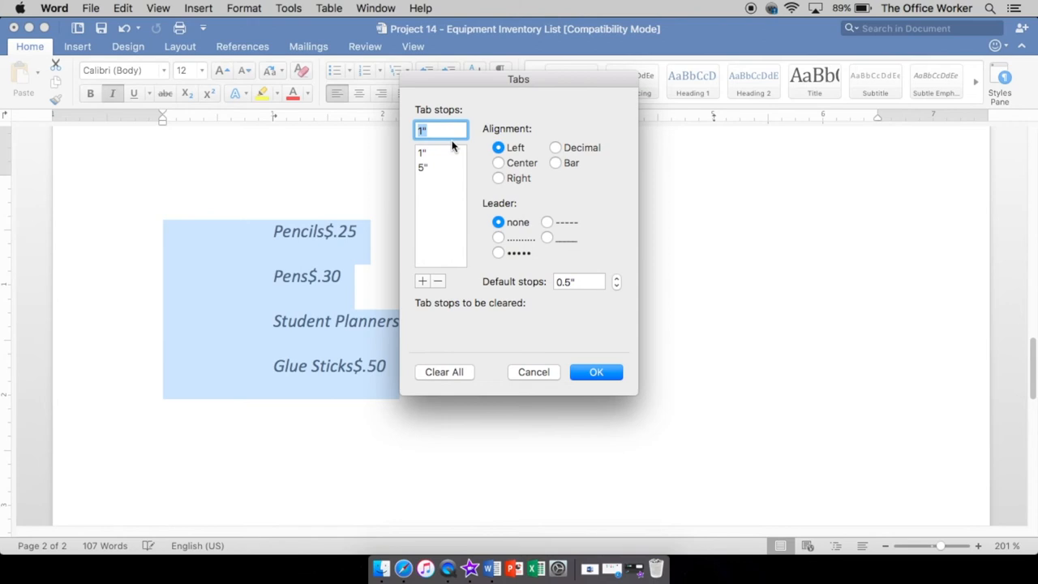
{"action": "left_click", "coordinate": [556, 162]}
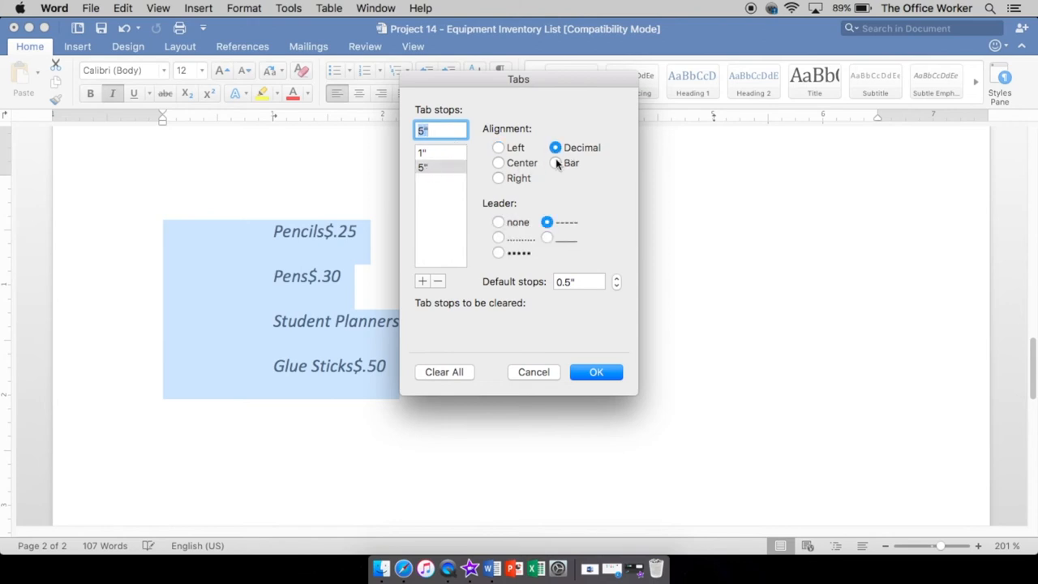
{"action": "left_click", "coordinate": [498, 221]}
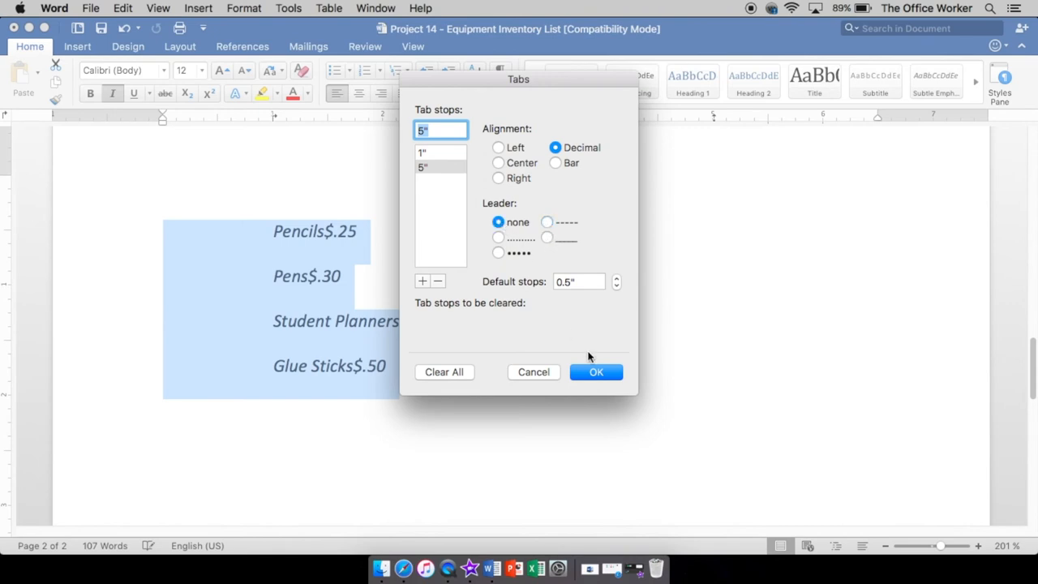
{"action": "left_click", "coordinate": [596, 372]}
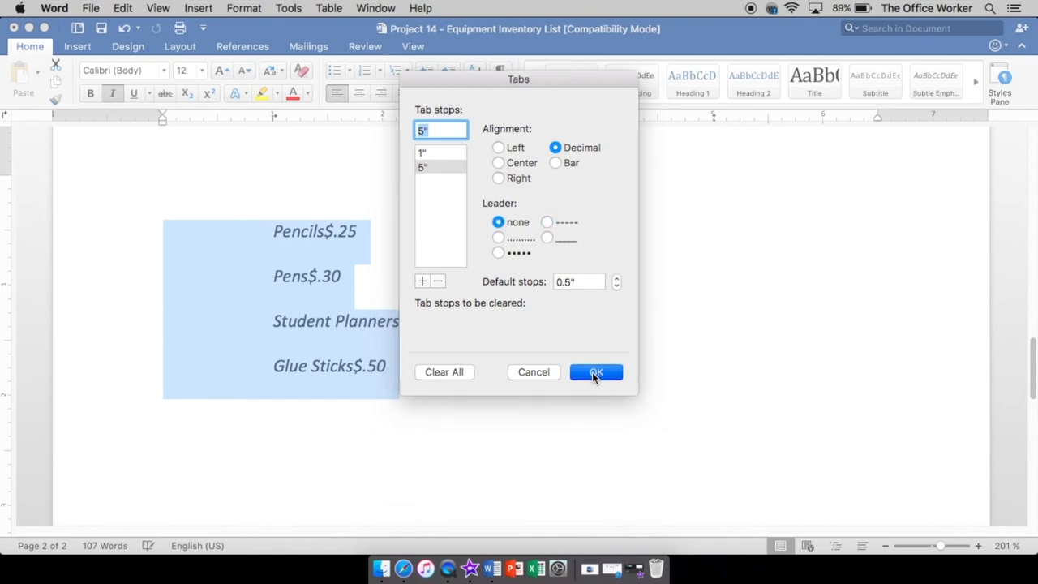
{"action": "left_click", "coordinate": [596, 372]}
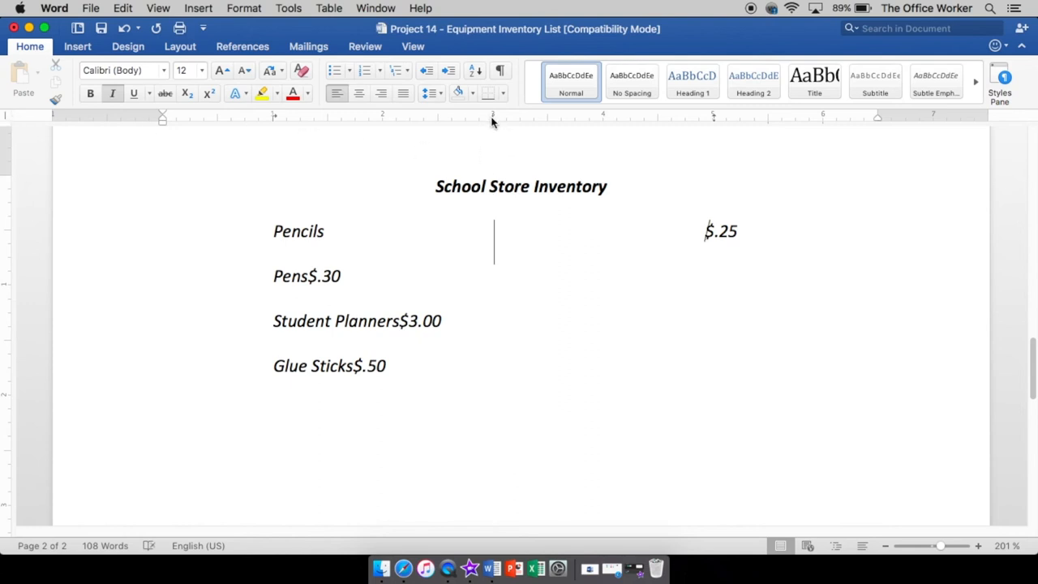
{"action": "left_click", "coordinate": [343, 276]}
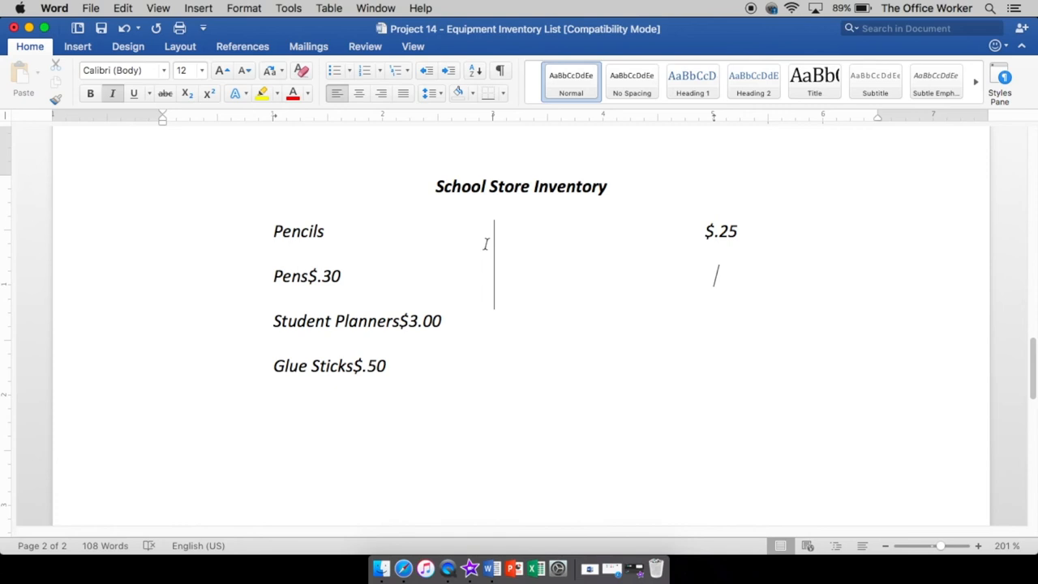
{"action": "left_click", "coordinate": [343, 276]}
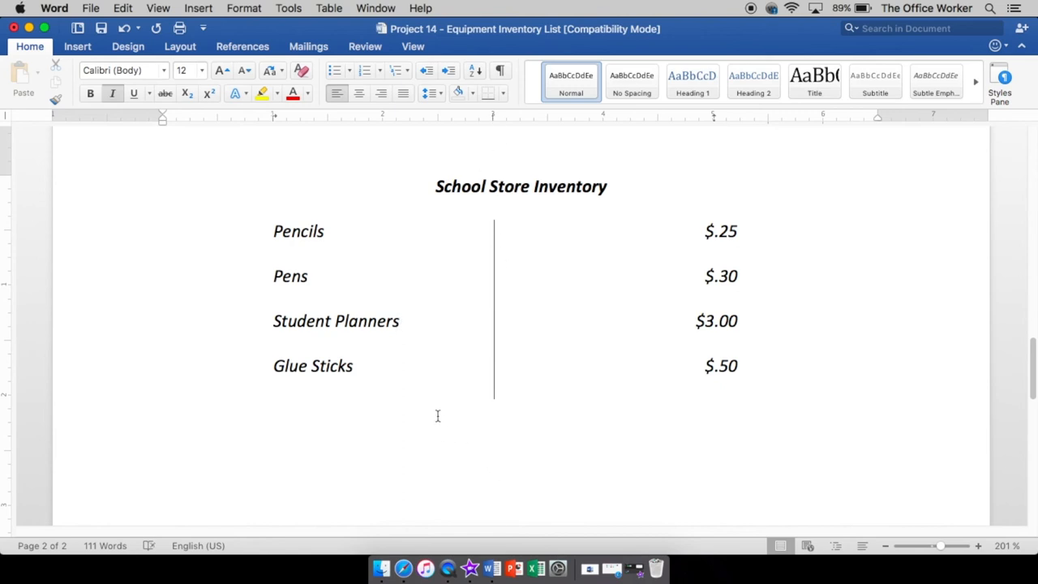
- Click around the Student Planners line to review the finished list
{"action": "left_click", "coordinate": [401, 321]}
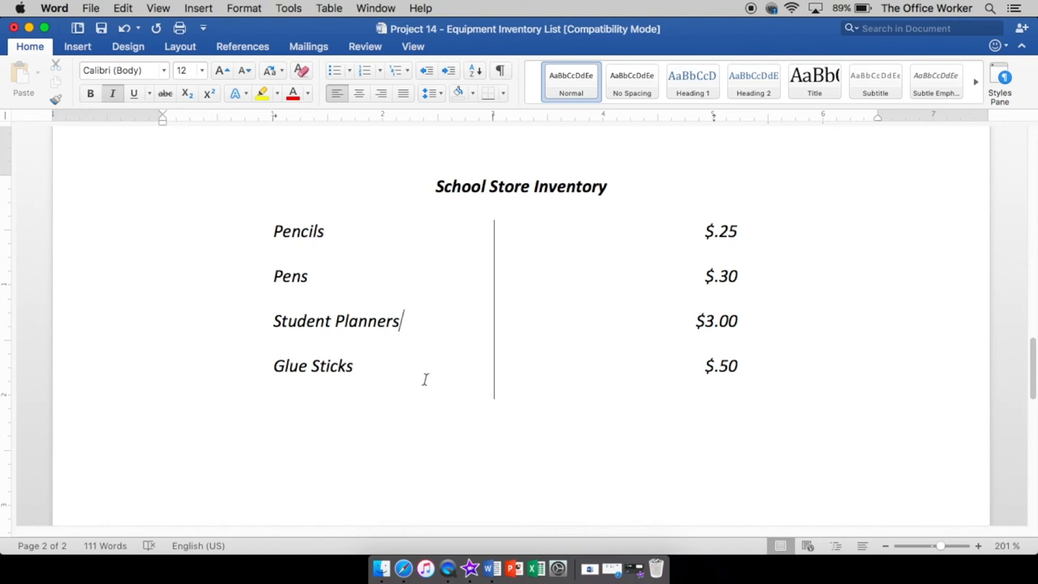
{"action": "mouse_move", "coordinate": [490, 296]}
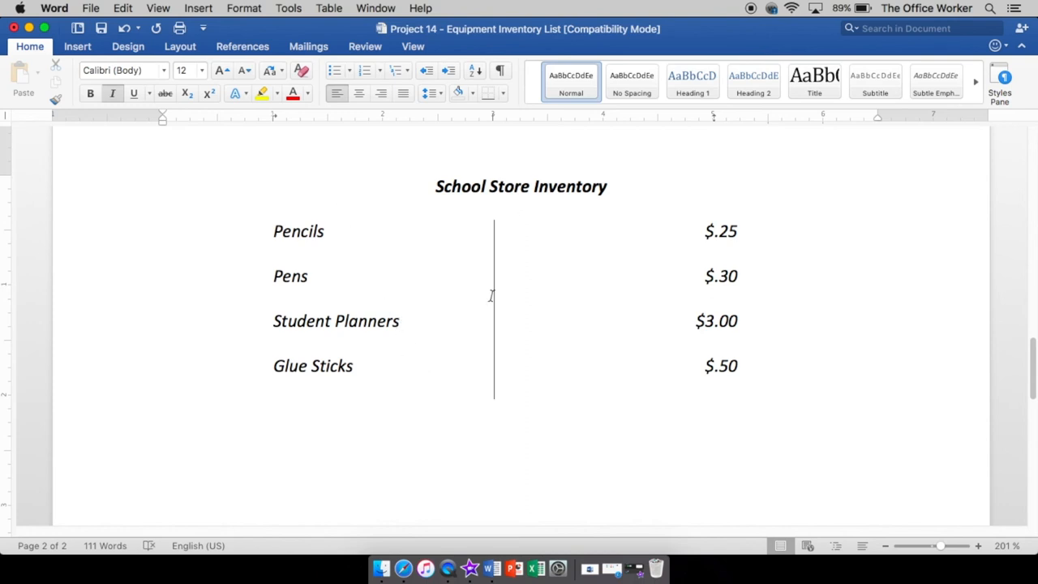
{"action": "left_click", "coordinate": [402, 321]}
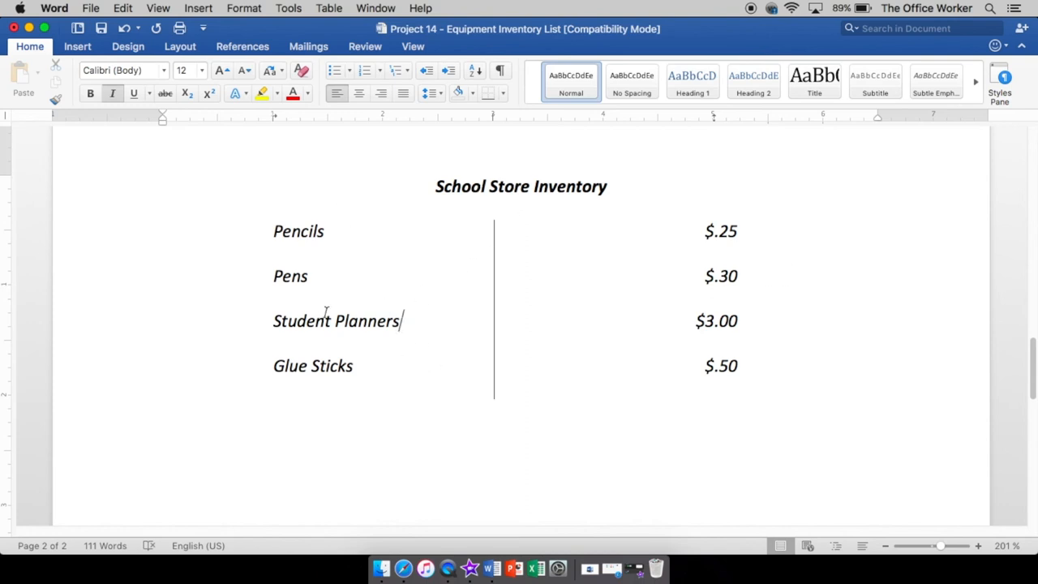
{"action": "mouse_move", "coordinate": [510, 361]}
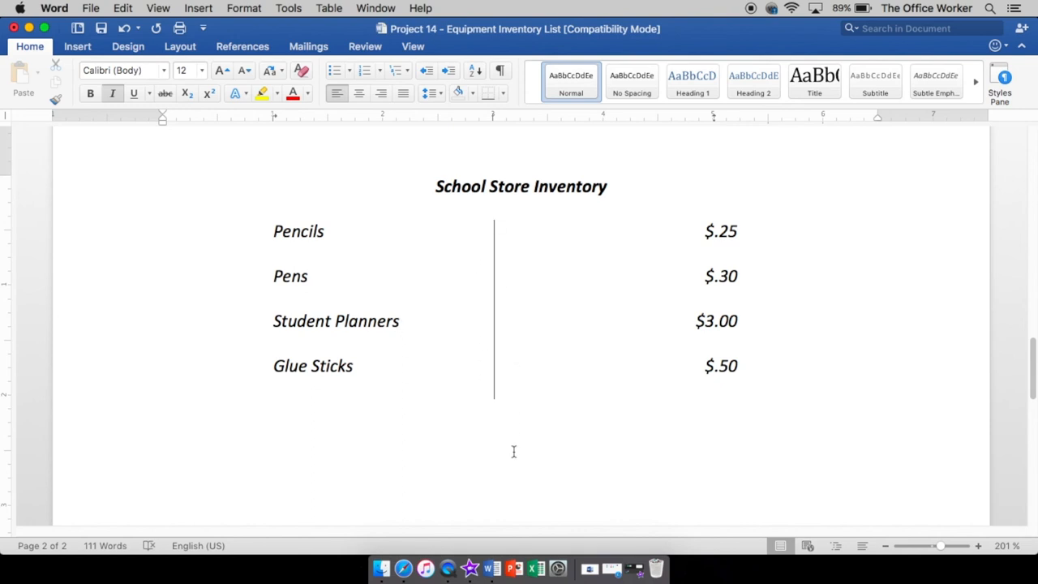
{"action": "mouse_move", "coordinate": [514, 440]}
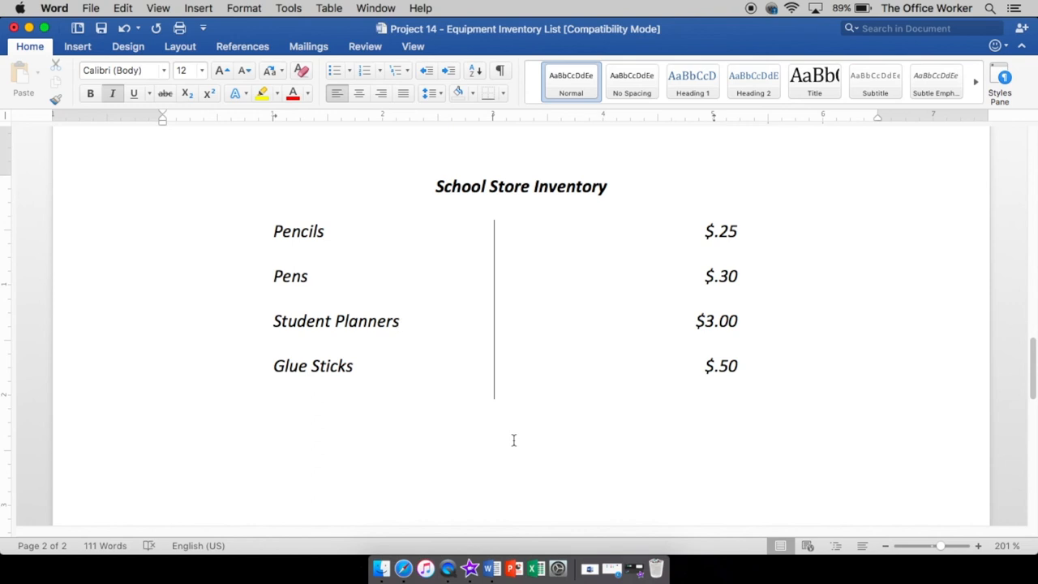
{"action": "left_click", "coordinate": [402, 321]}
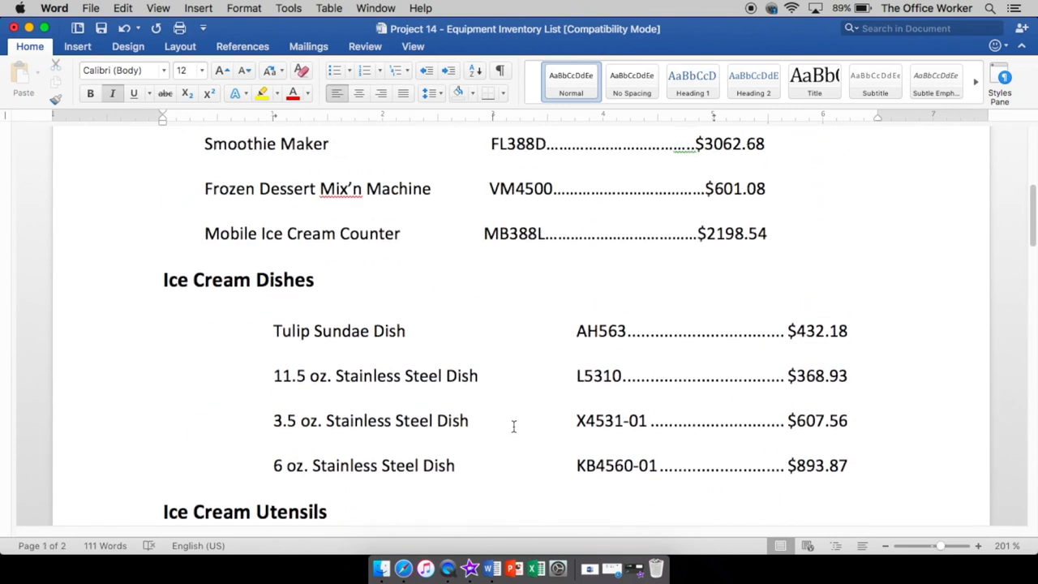
- Scroll up to the top of page 1, then down to the Ice Cream Freezers rows
{"action": "scroll", "scroll_direction": "up", "scroll_amount": 3}
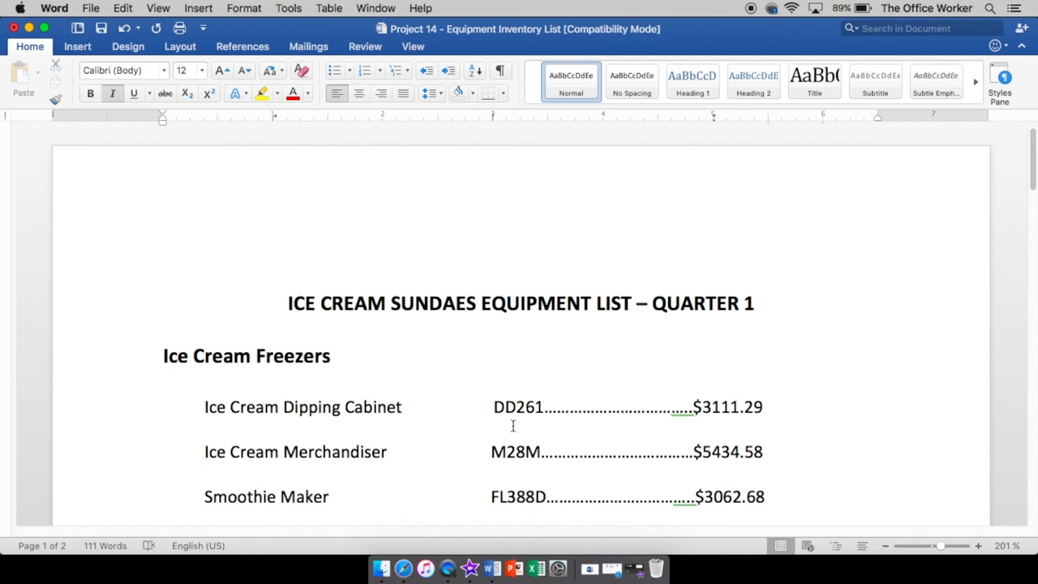
{"action": "scroll", "scroll_direction": "down", "scroll_amount": 3}
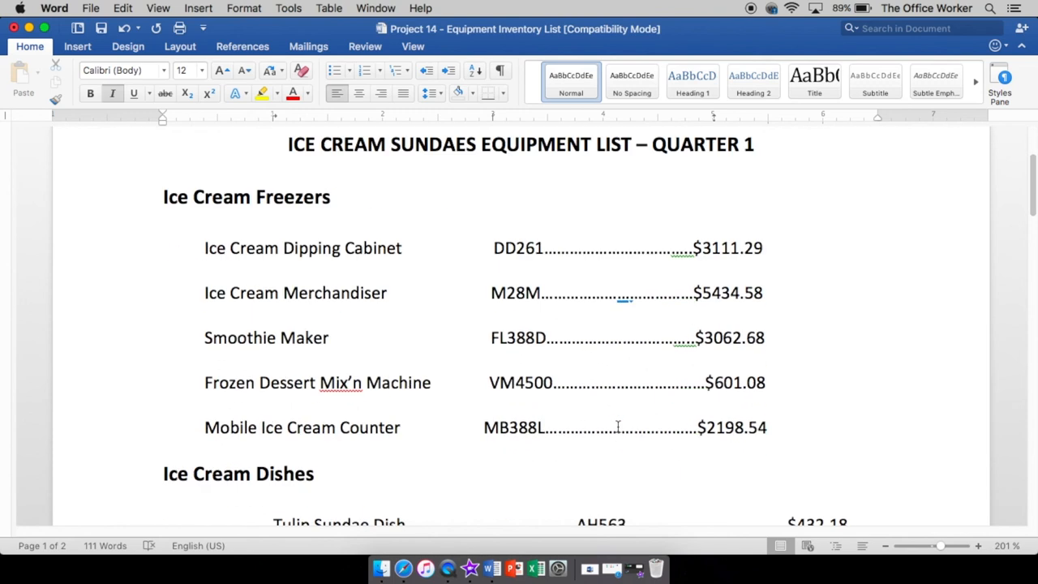
{"action": "scroll", "scroll_direction": "down", "scroll_amount": 3}
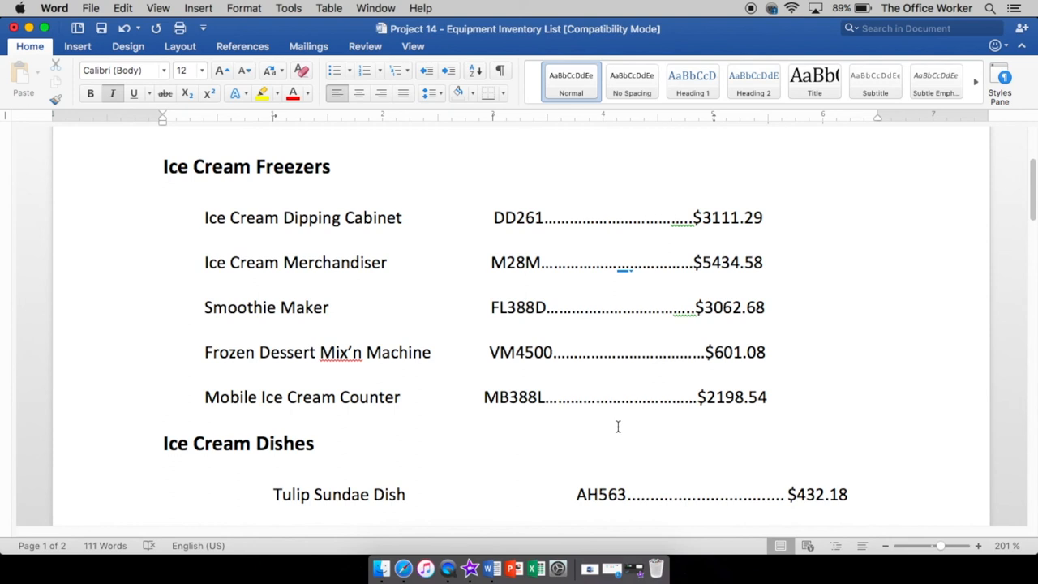
{"action": "mouse_move", "coordinate": [345, 382]}
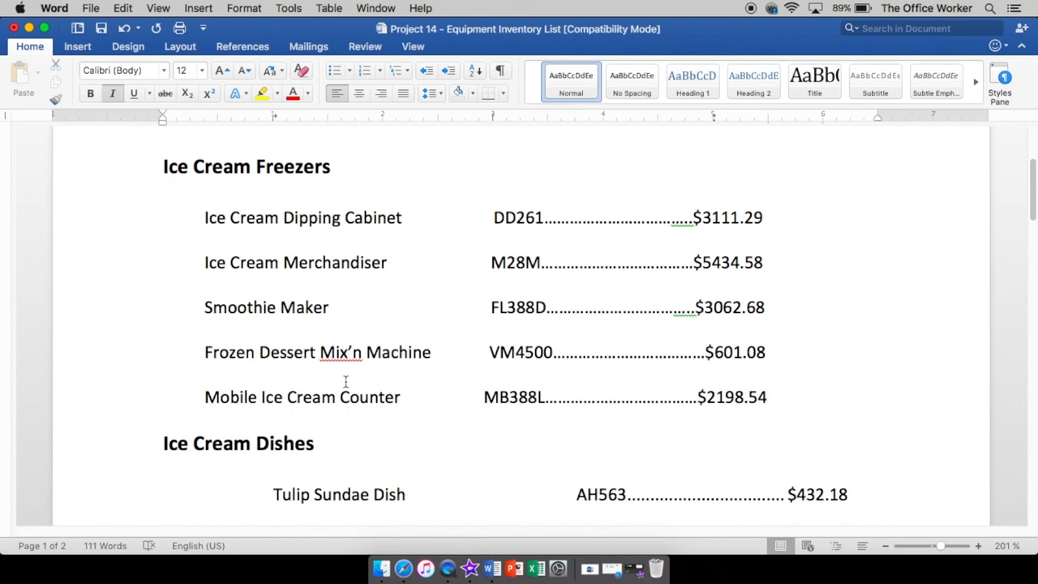